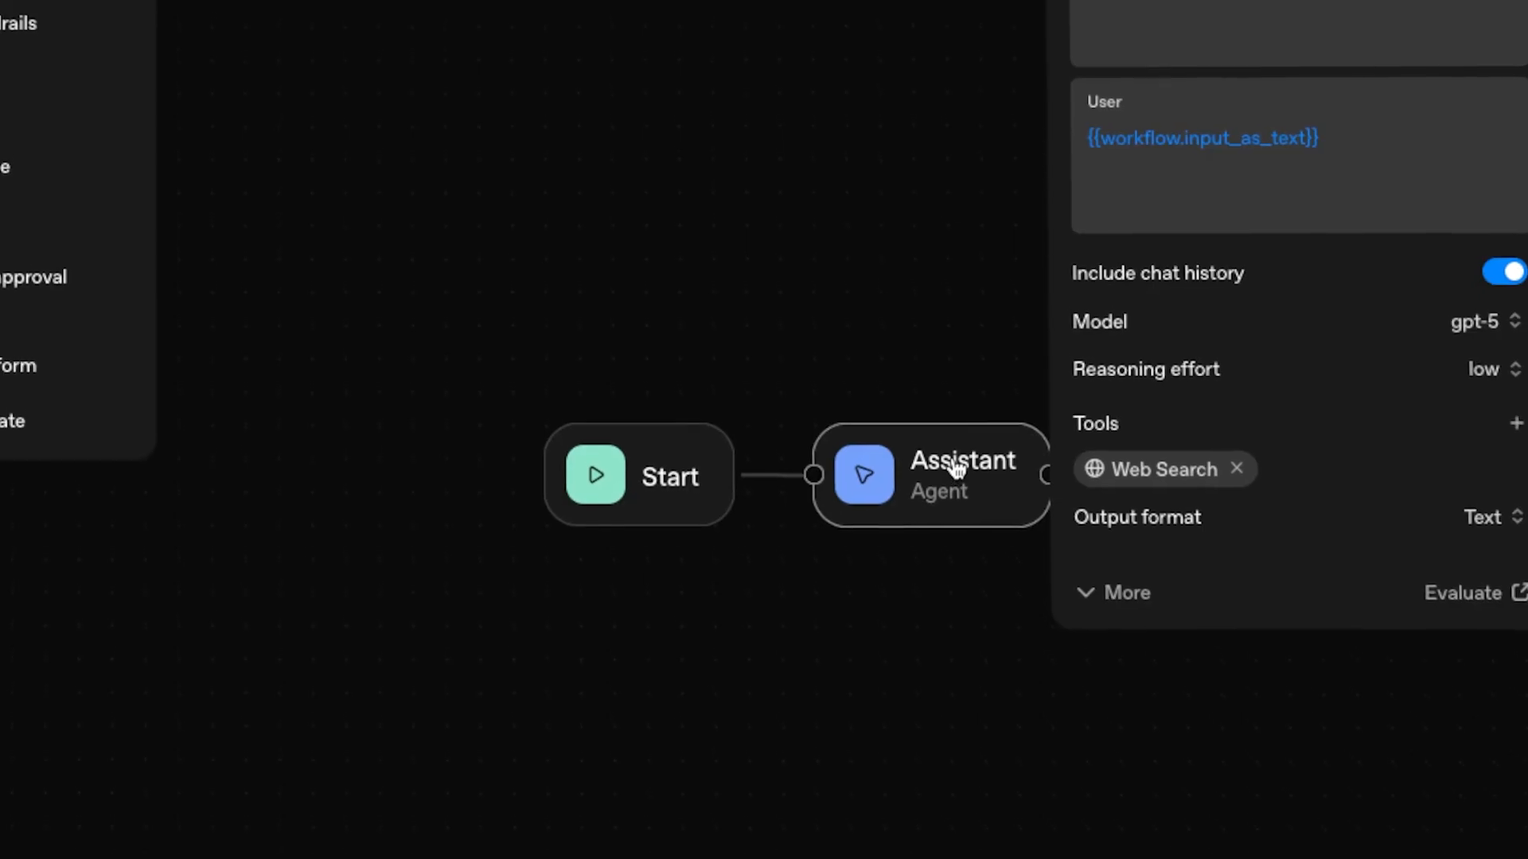
# - Sign in to the OpenAI Platform account
pyautogui.click(1481, 515)
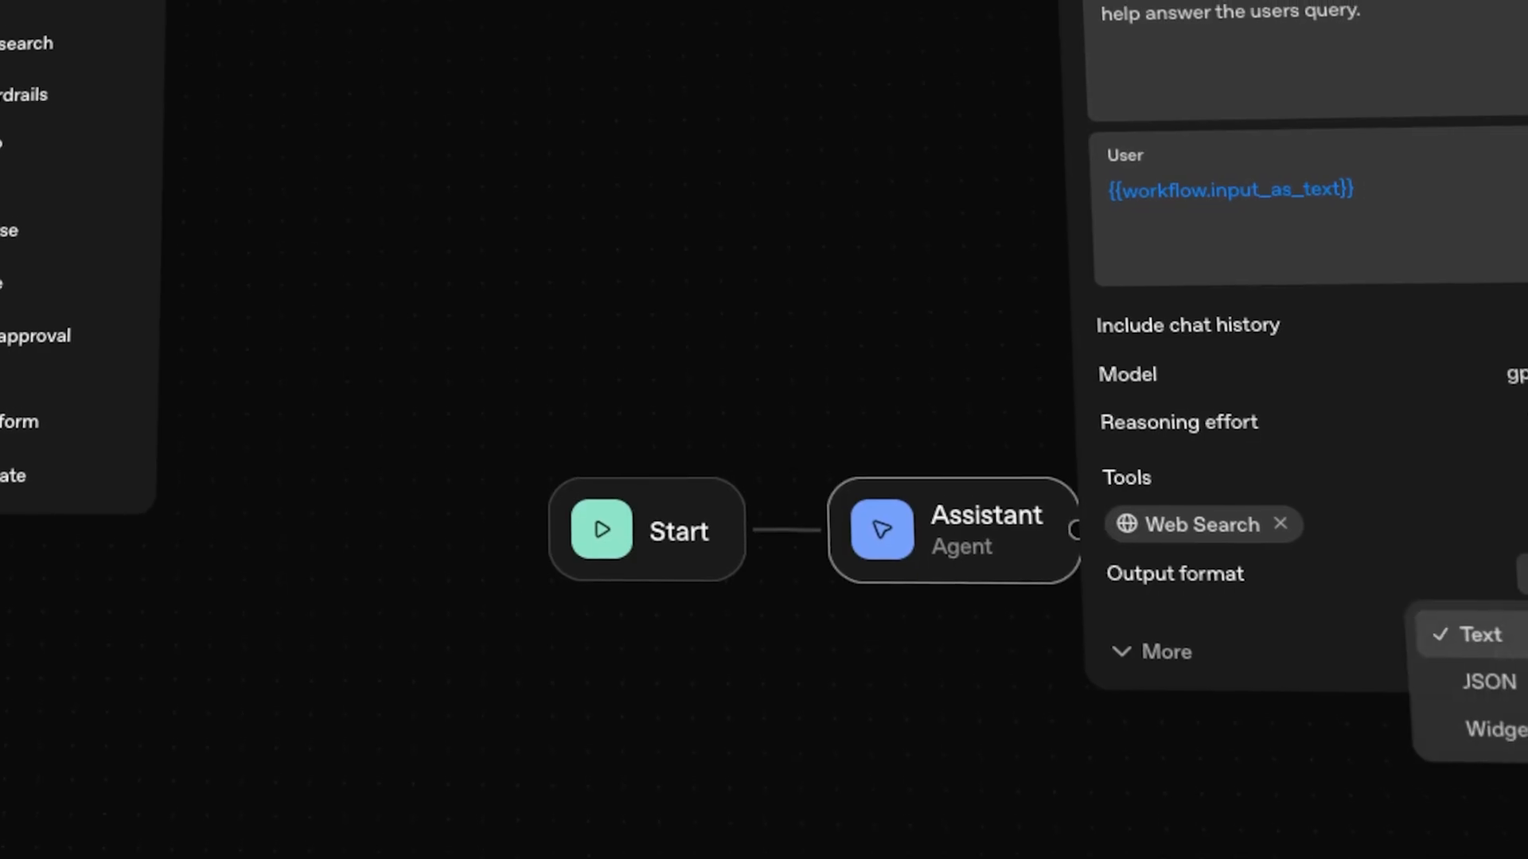
pyautogui.click(1494, 729)
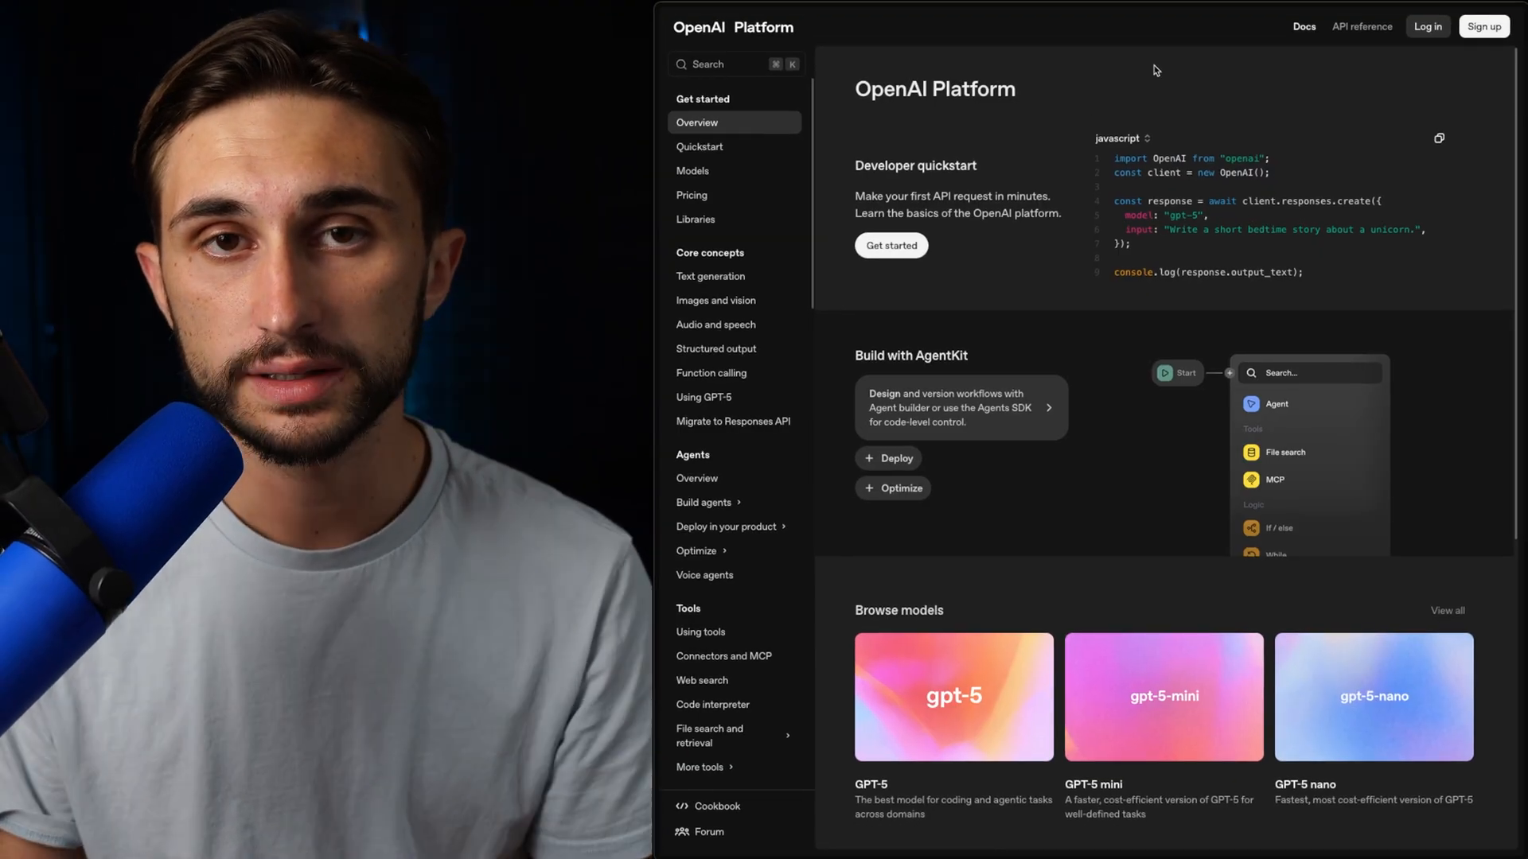
pyautogui.moveTo(1426, 27)
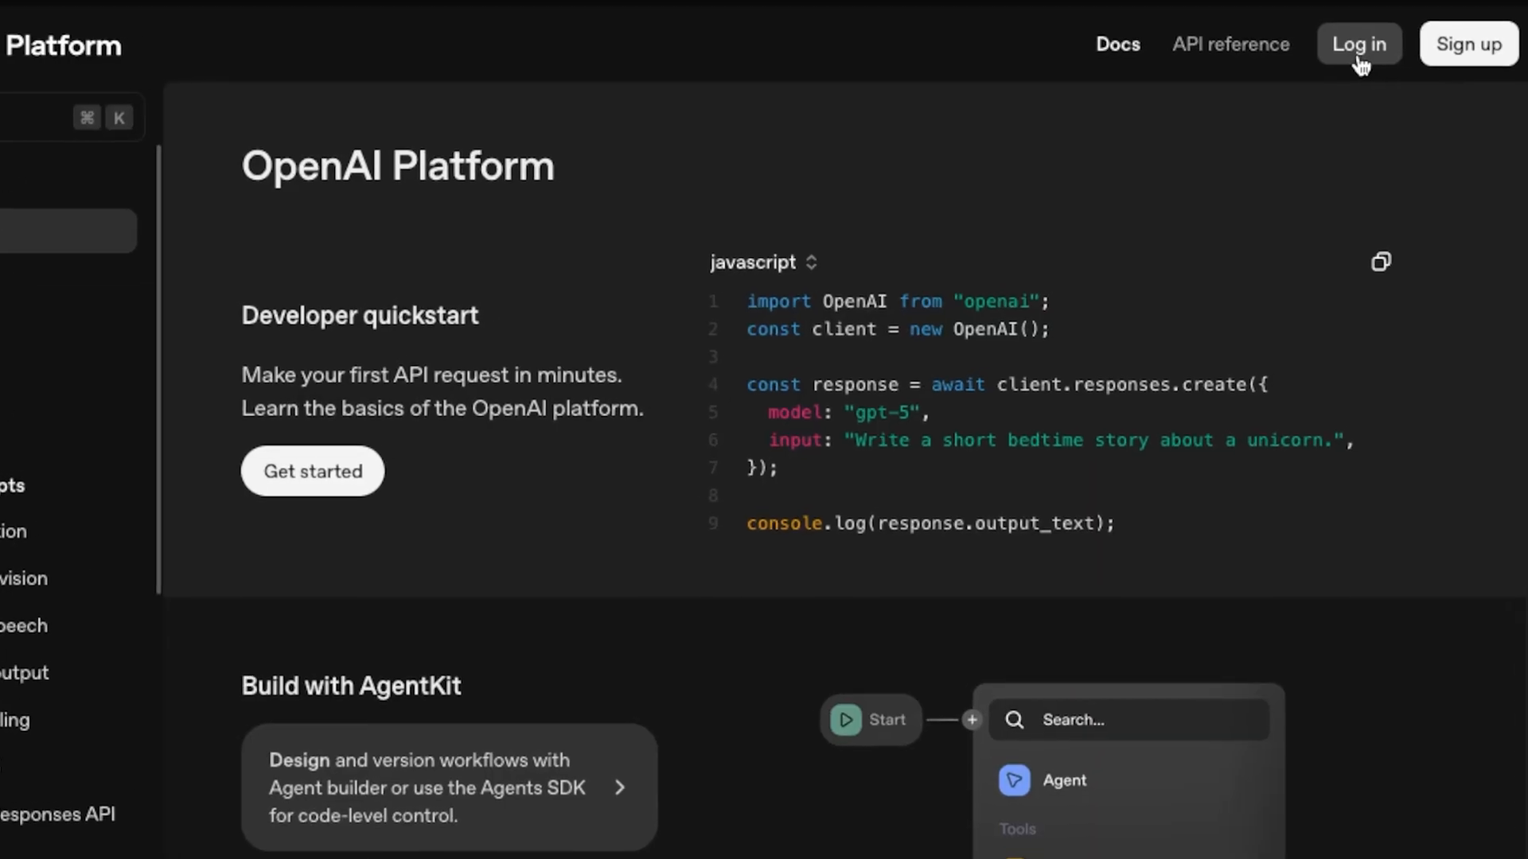
pyautogui.click(1358, 45)
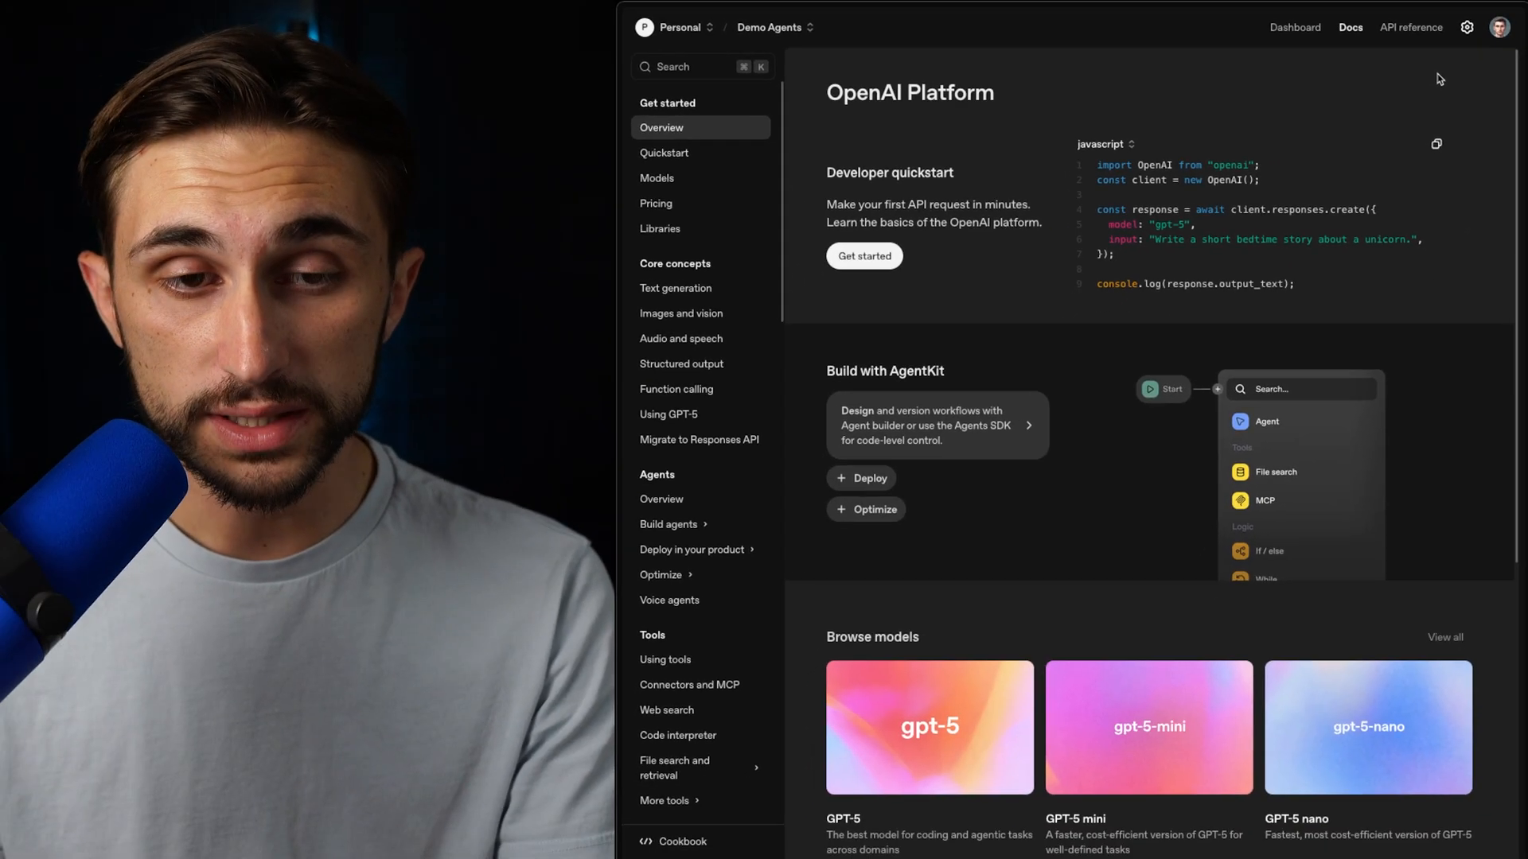
# - Reach Agent Builder via the Build agents > Agent Builder docs guide
pyautogui.click(672, 524)
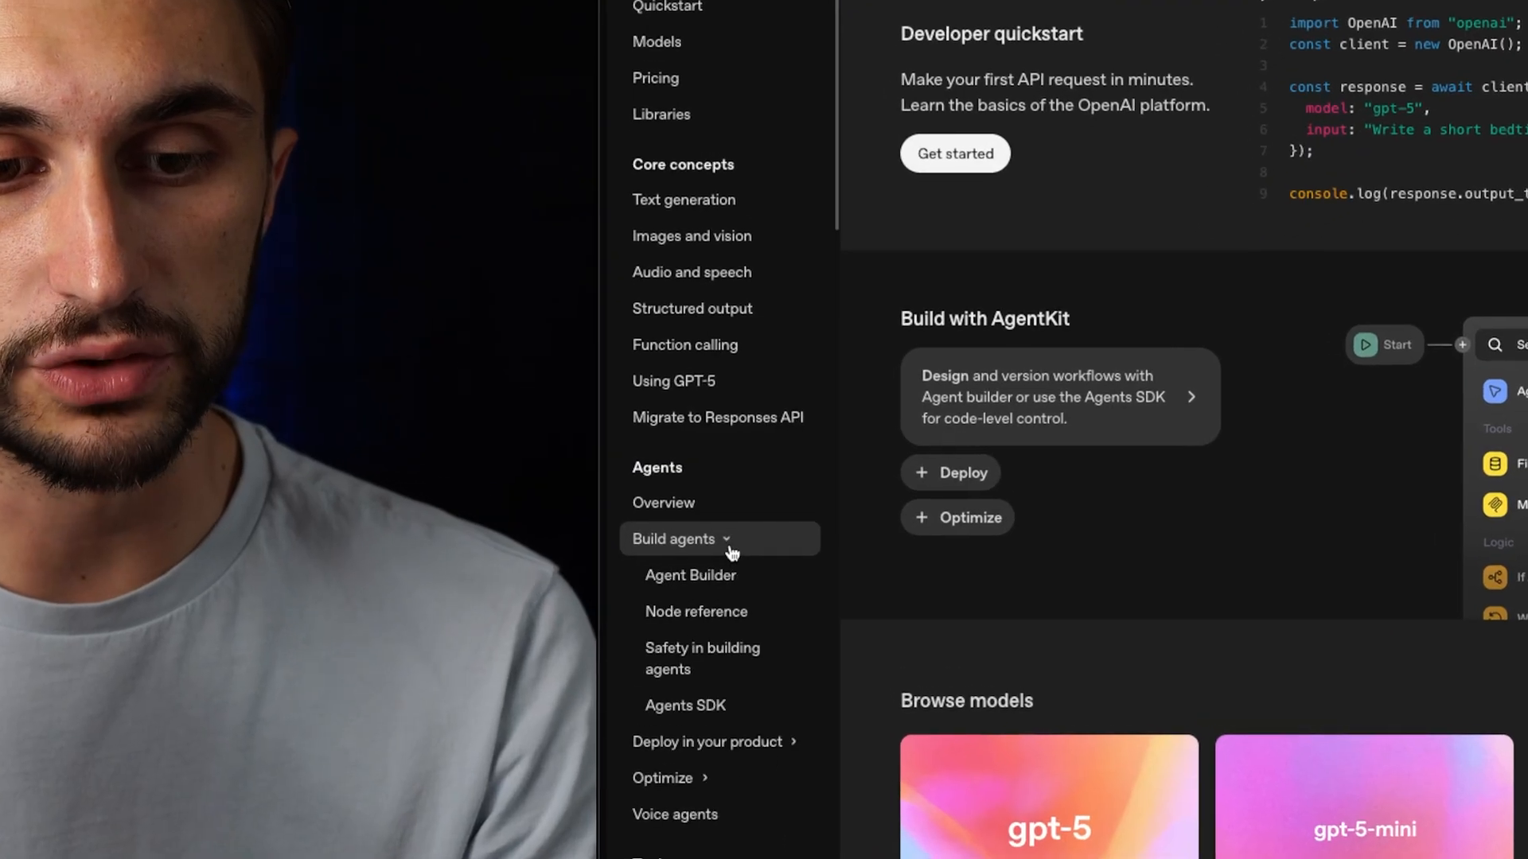
pyautogui.click(689, 575)
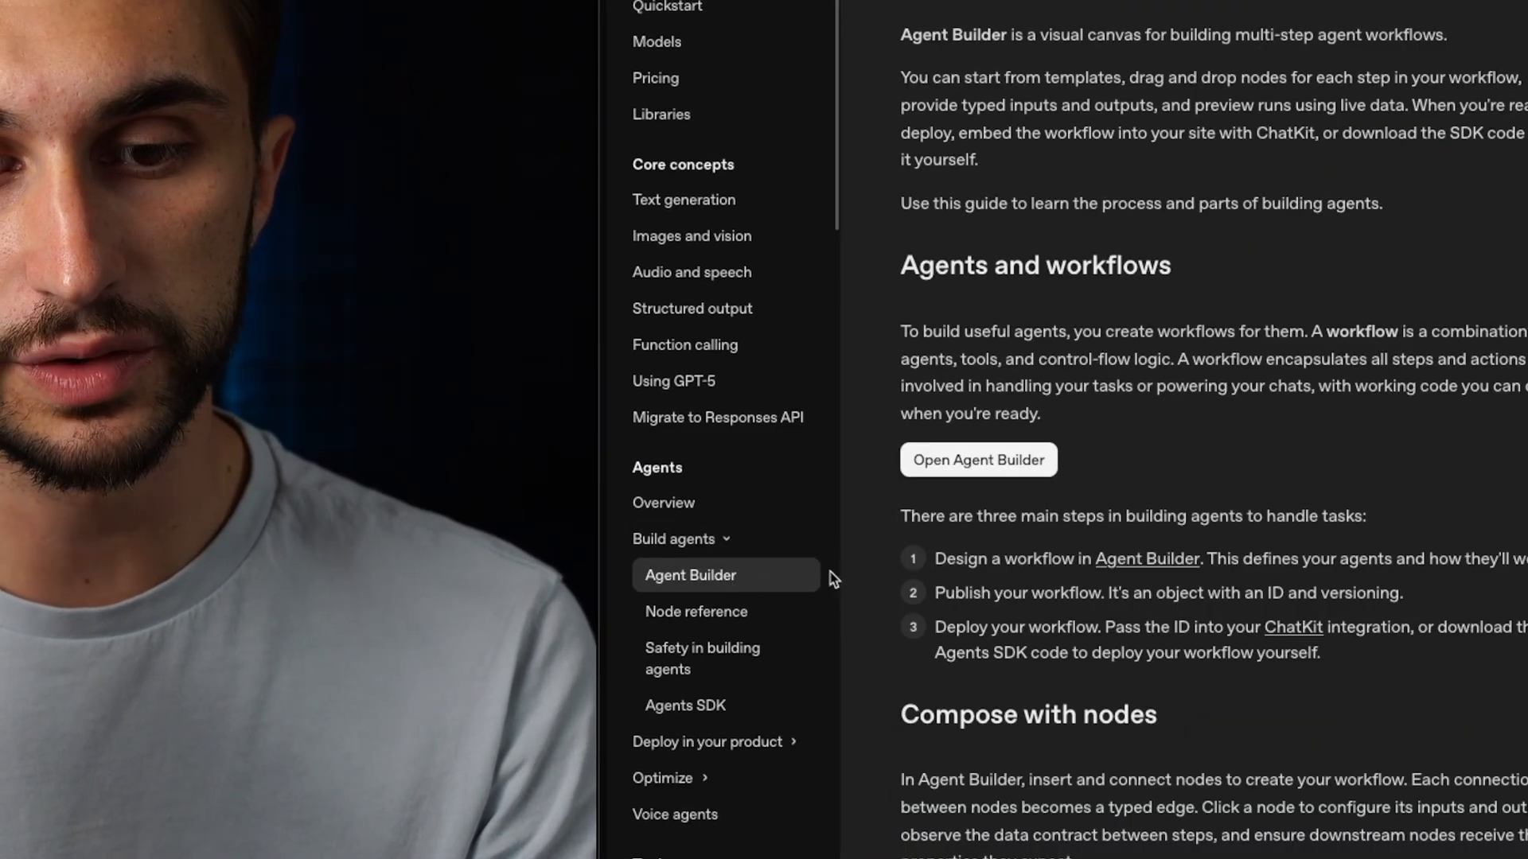
pyautogui.moveTo(1003, 466)
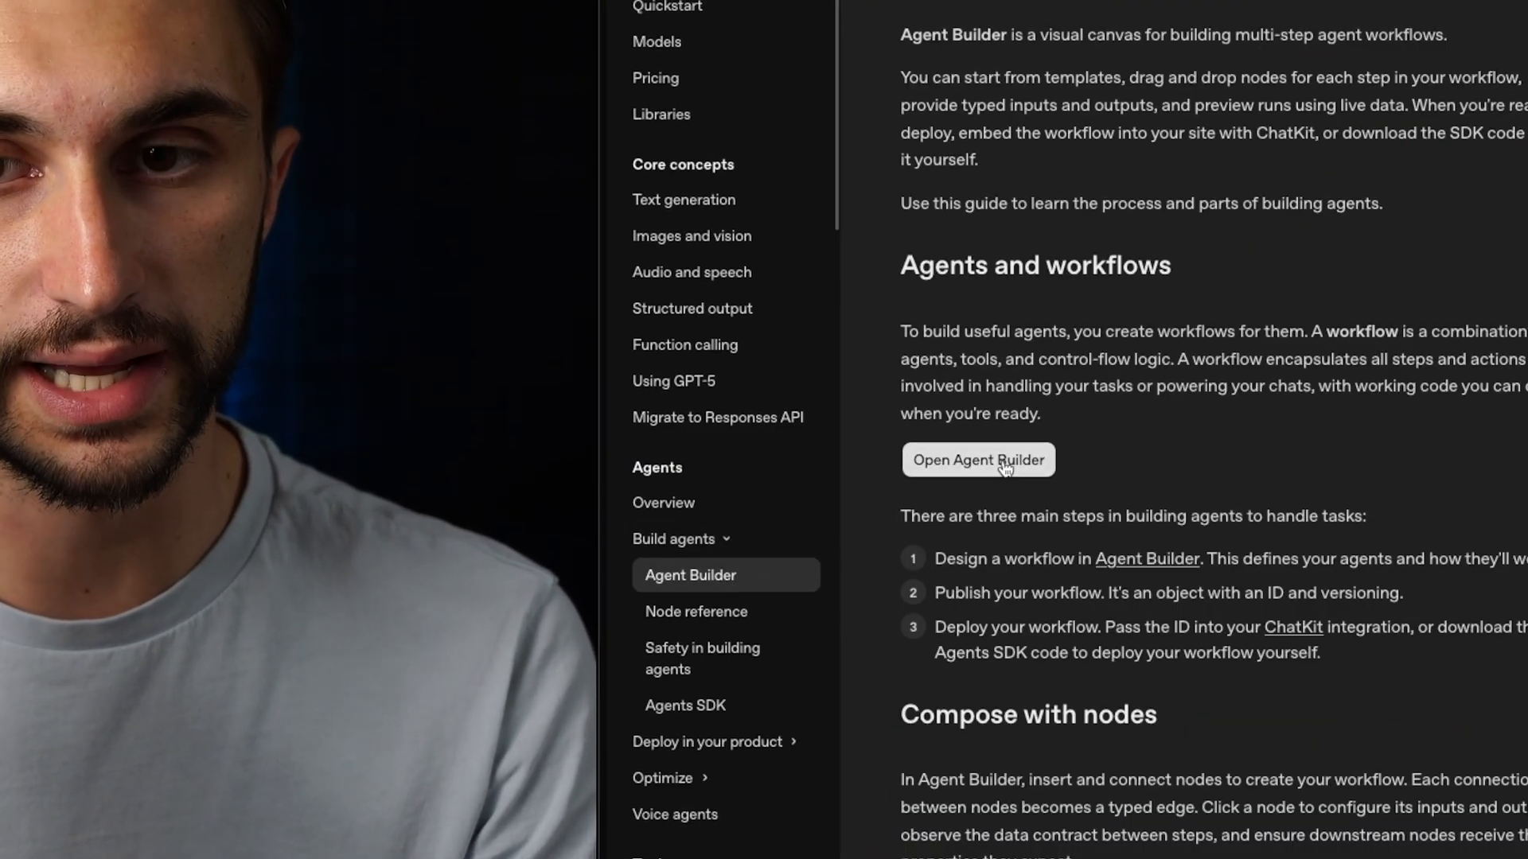
pyautogui.click(977, 458)
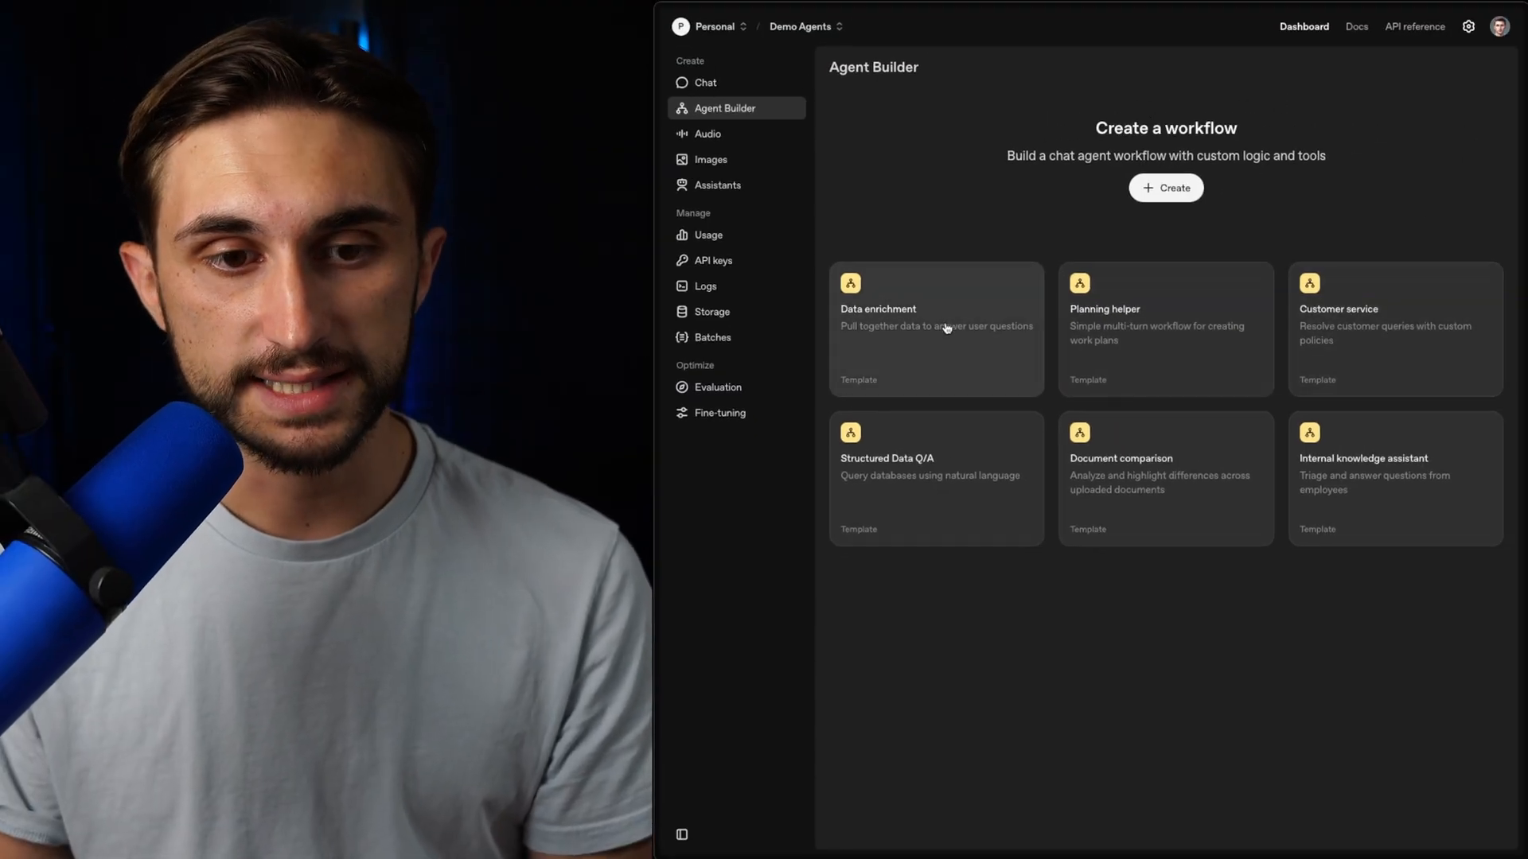
pyautogui.moveTo(993, 474)
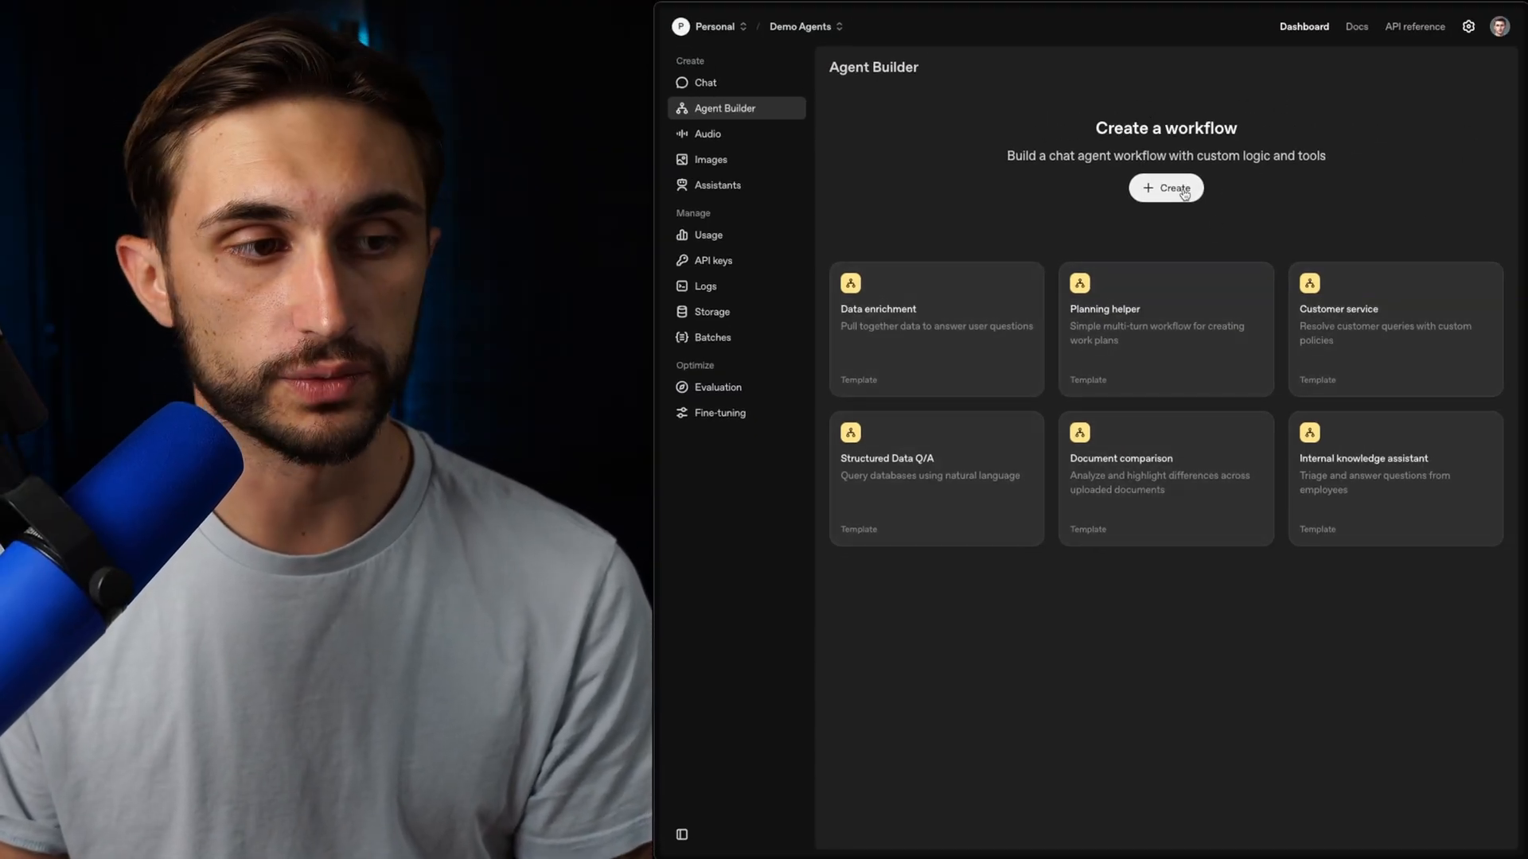
# - Create a blank draft workflow and inspect the Start and My agent node settings
pyautogui.click(1165, 188)
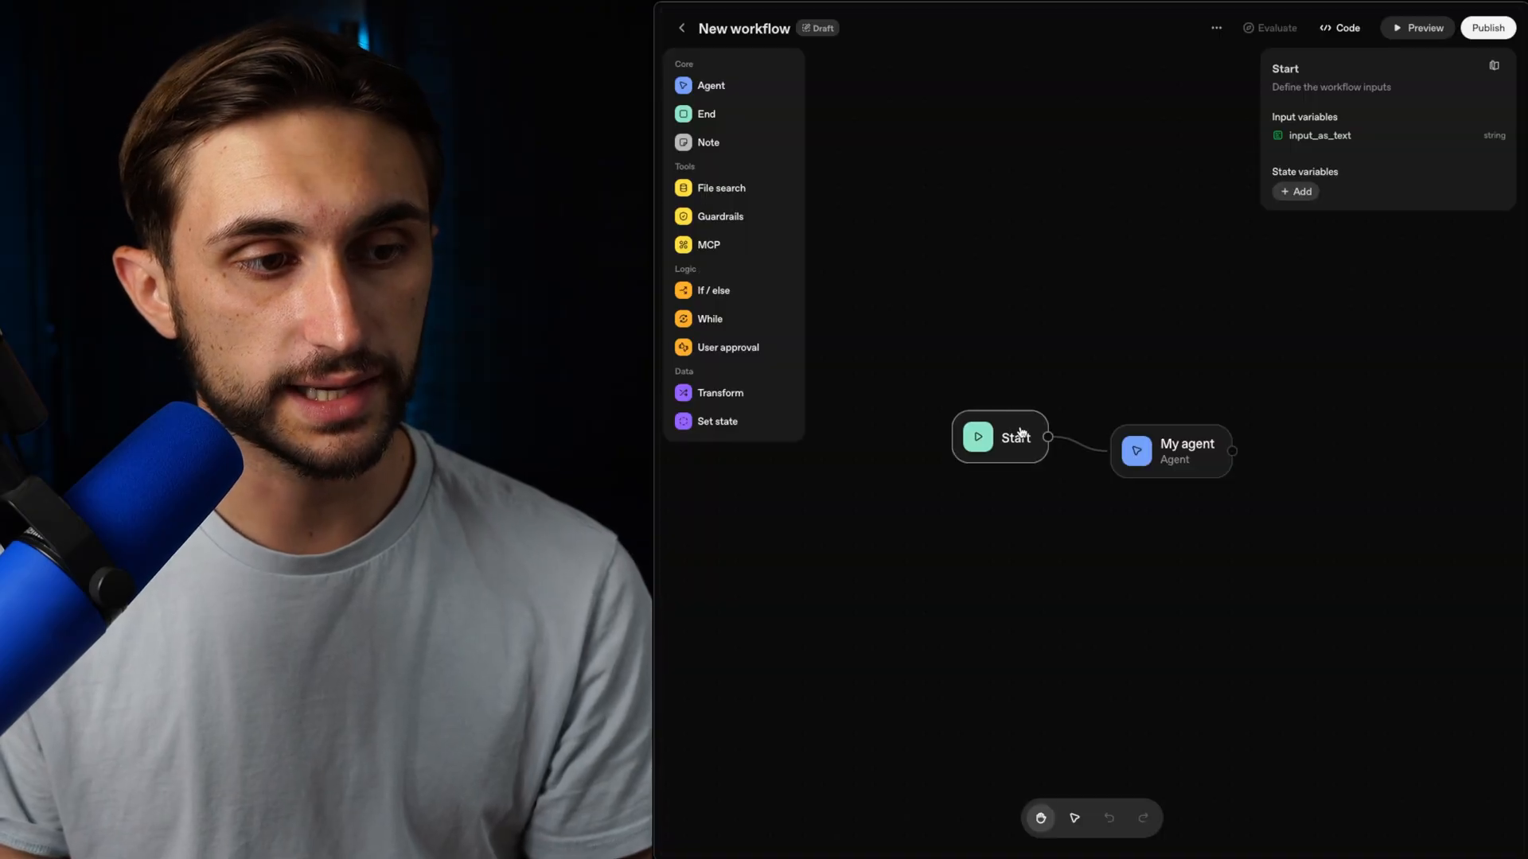
pyautogui.click(1170, 450)
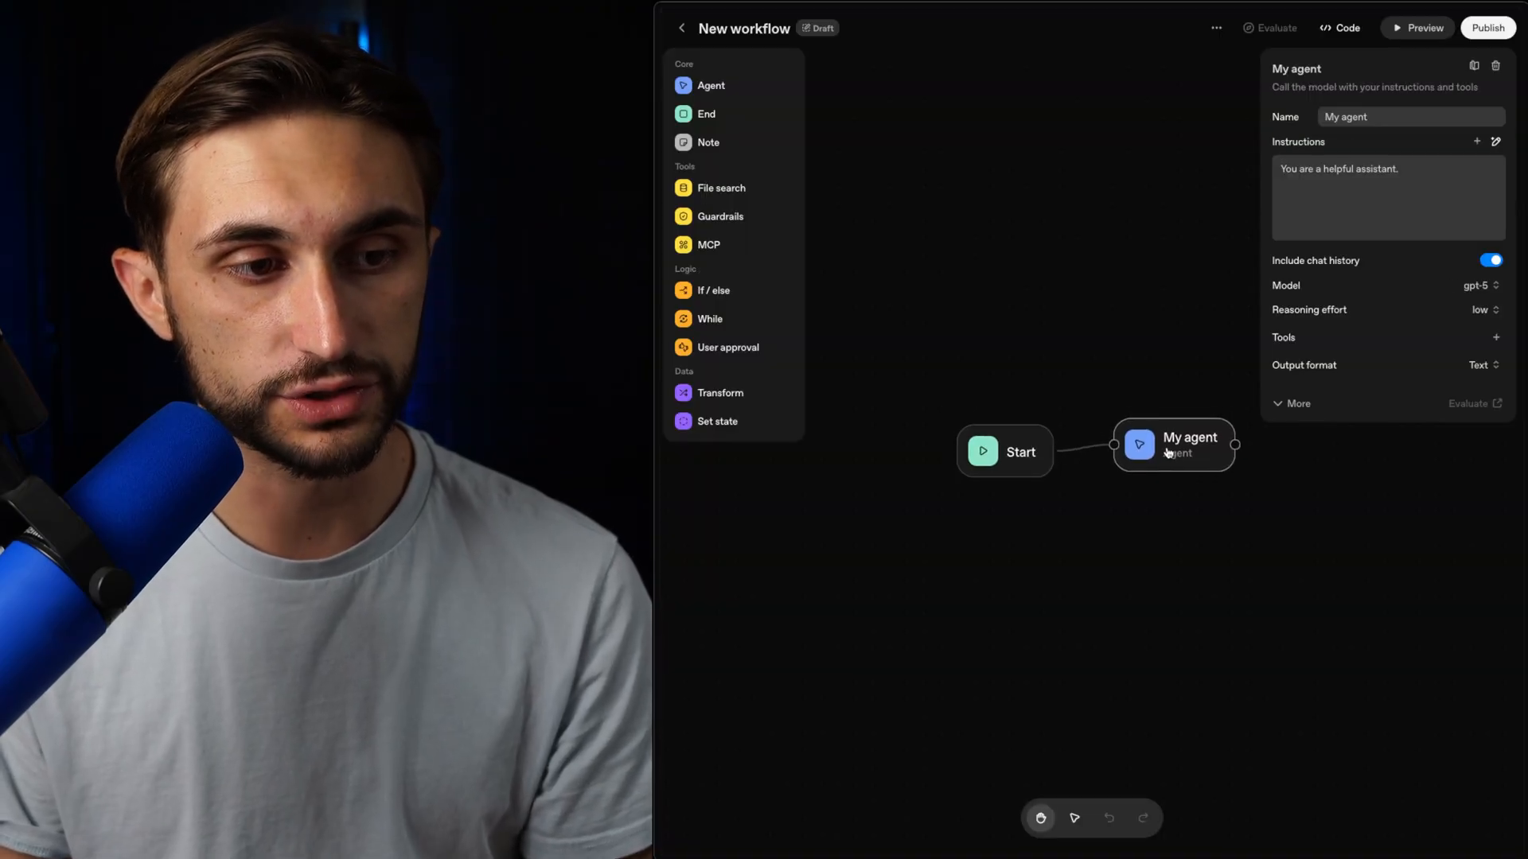
pyautogui.click(1005, 450)
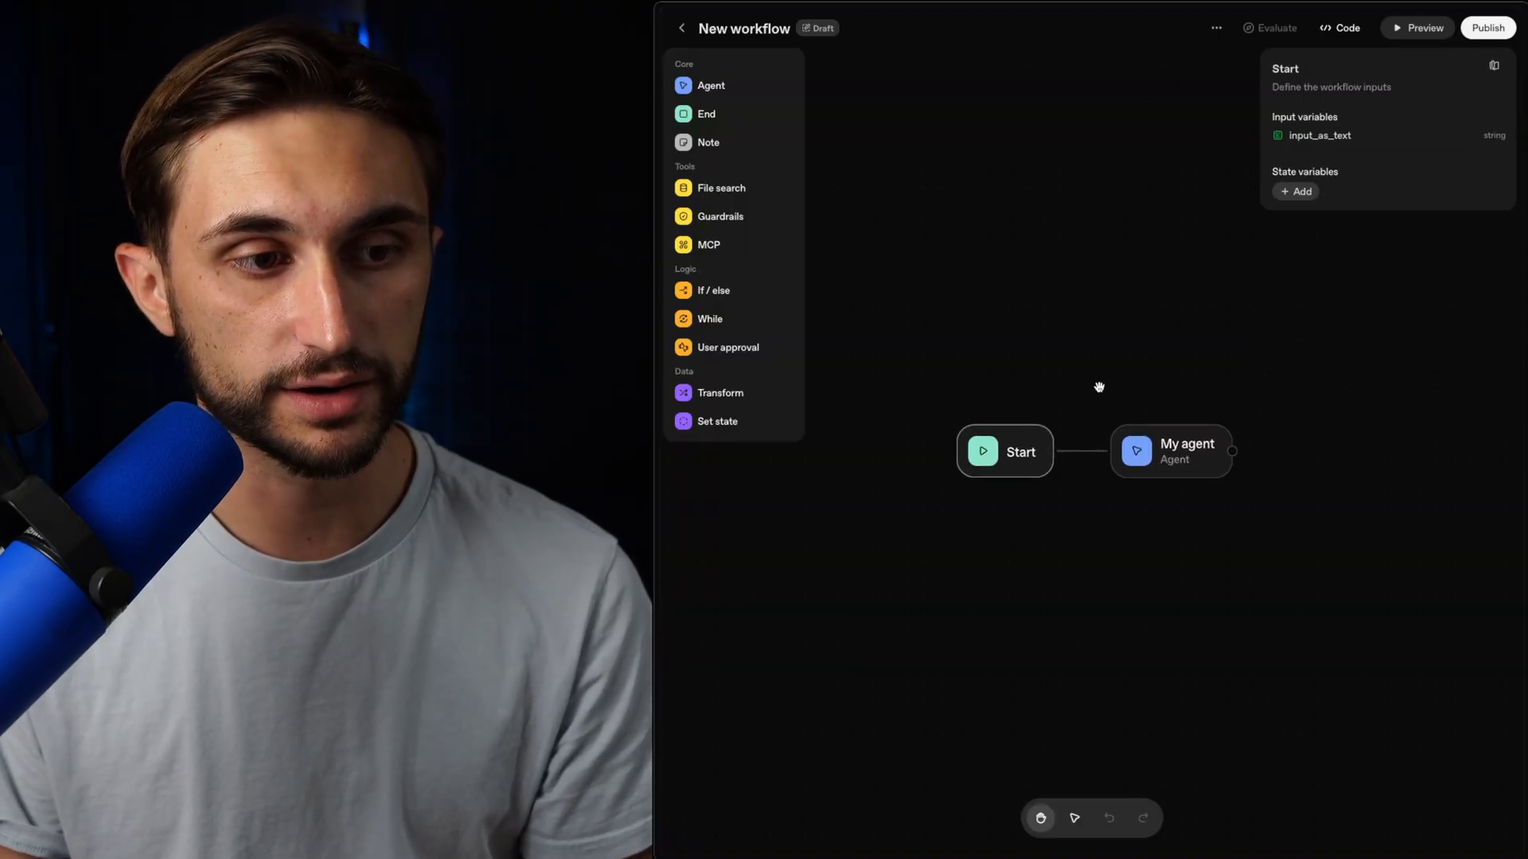
pyautogui.click(1101, 380)
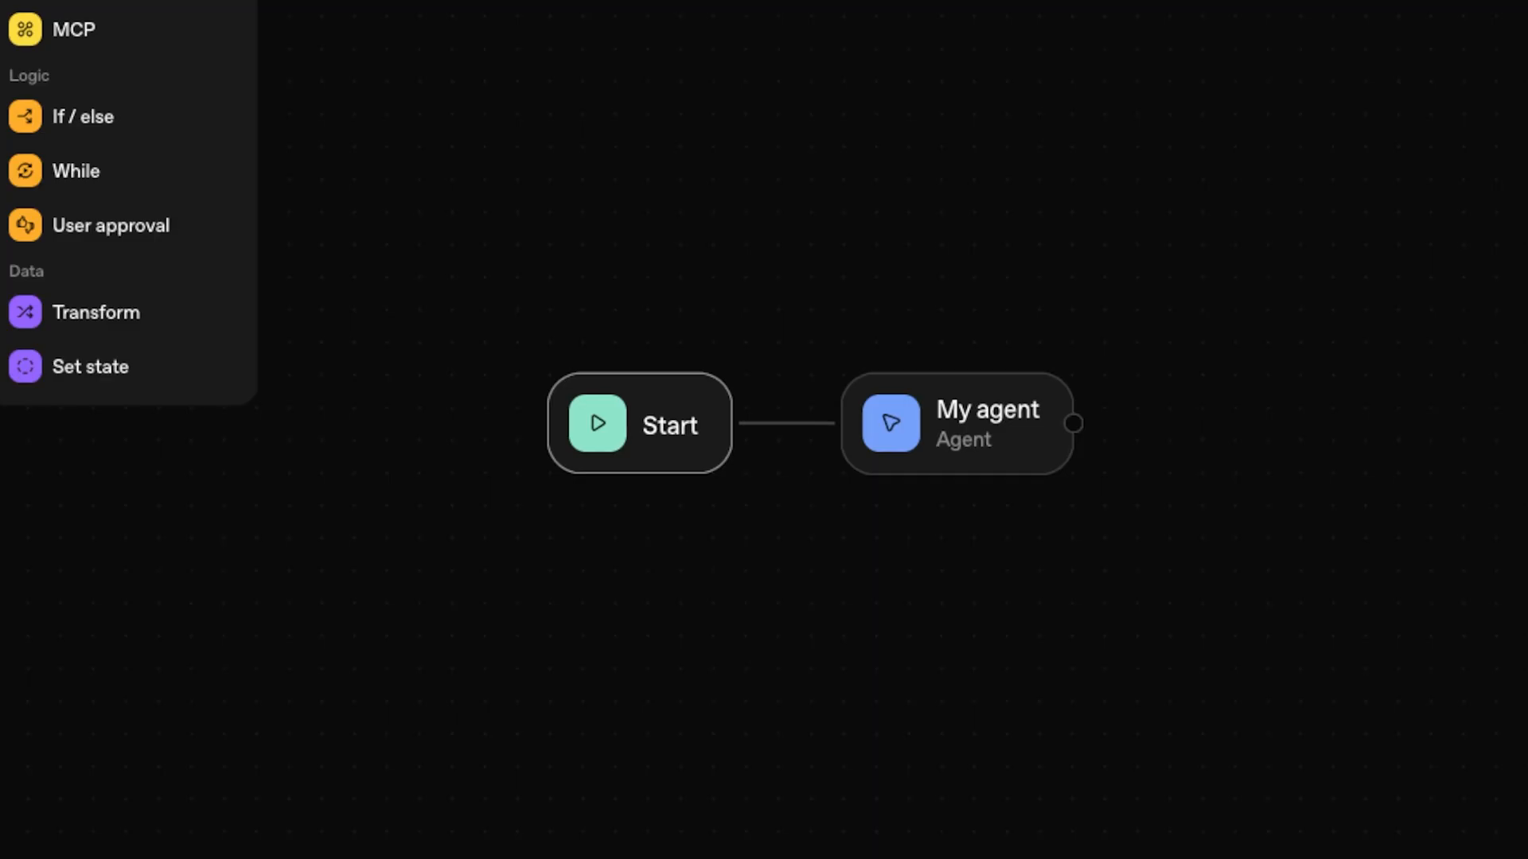
pyautogui.click(957, 423)
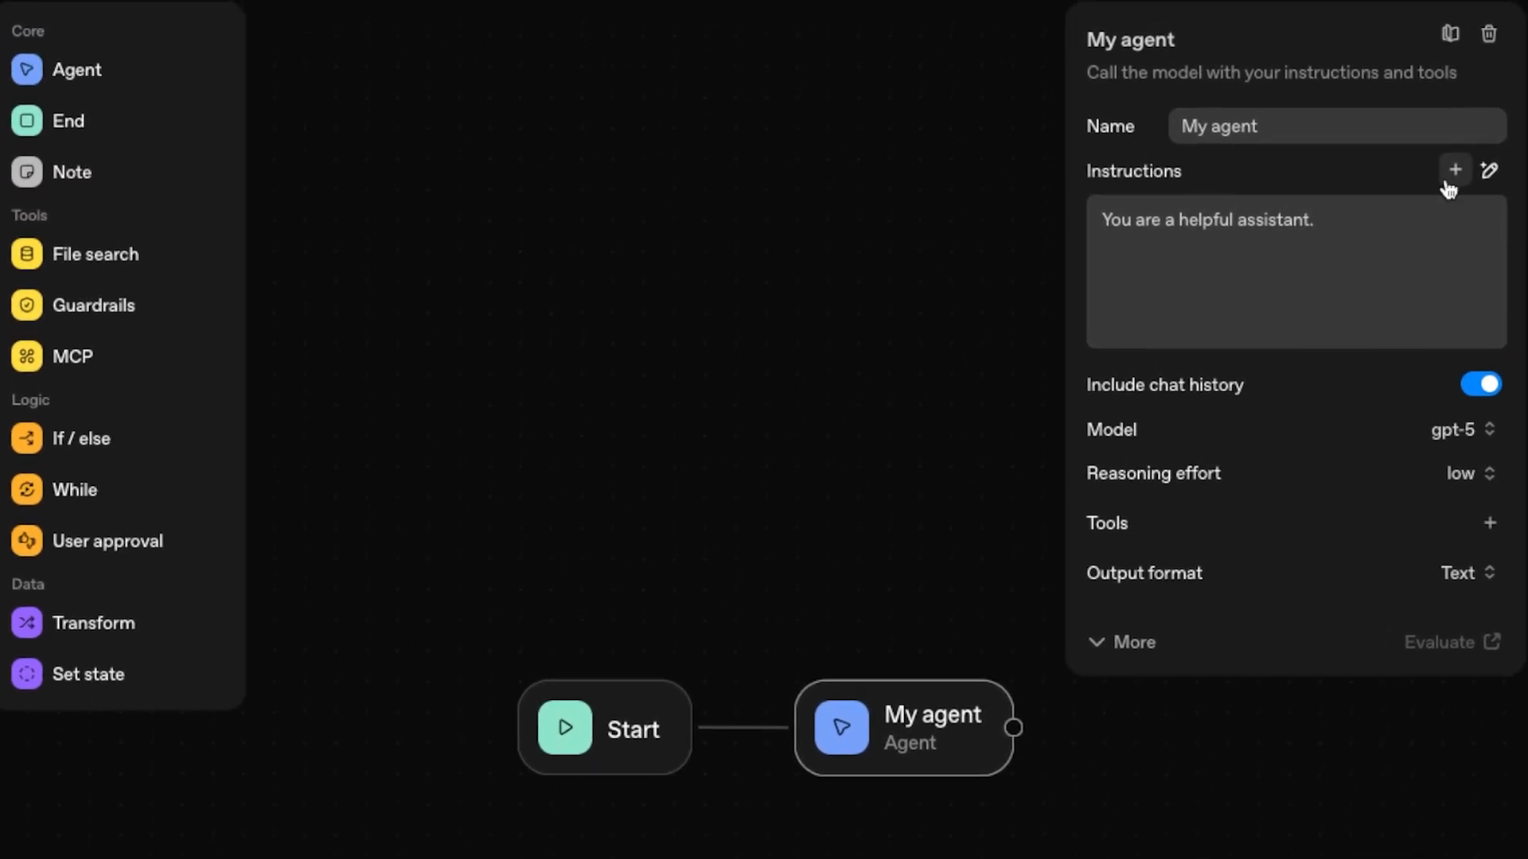
pyautogui.moveTo(1453, 170)
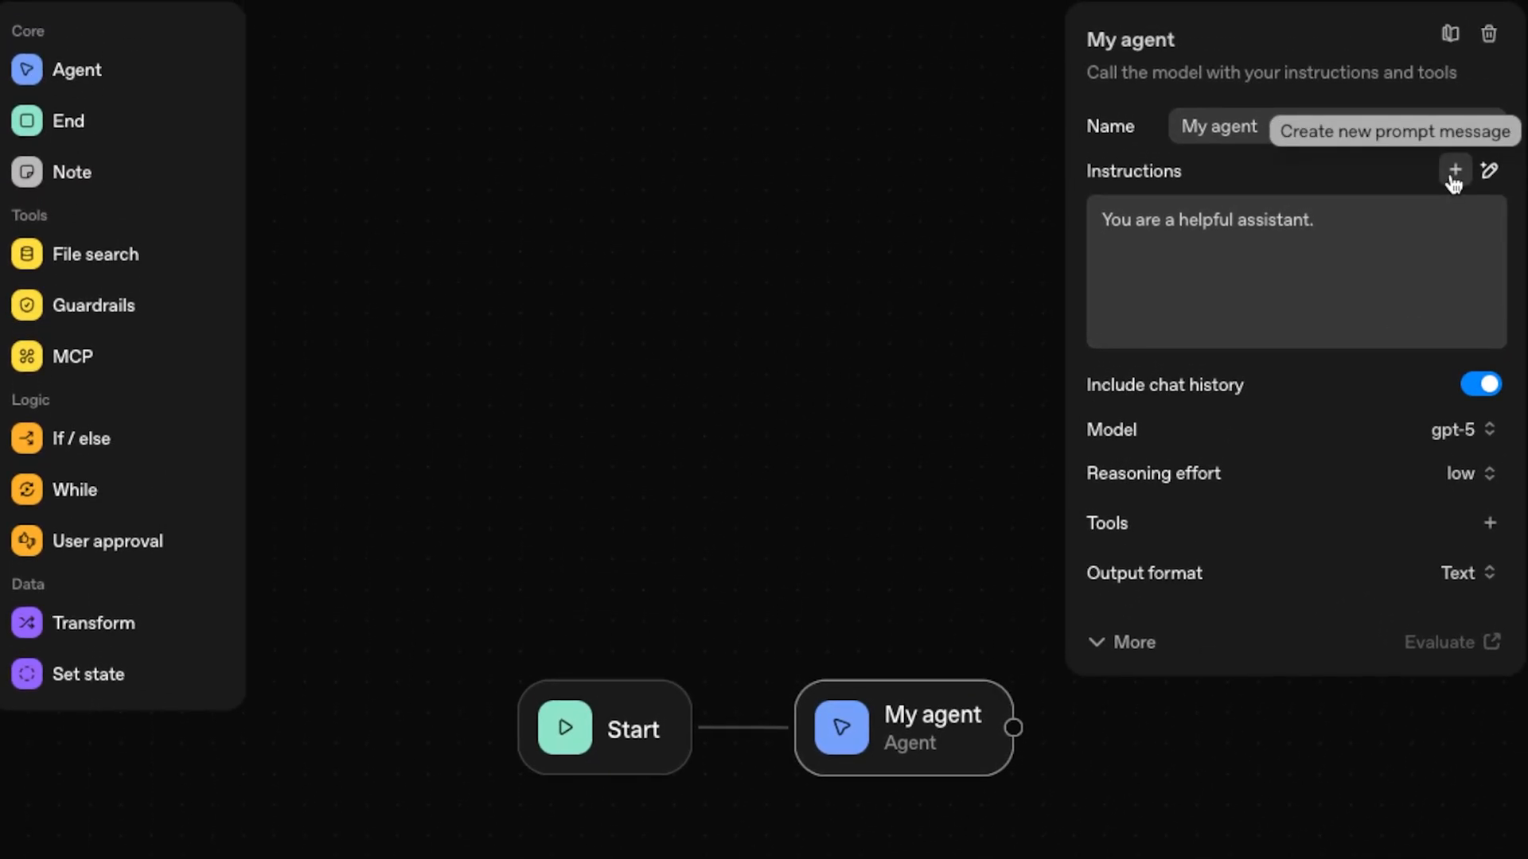
# - Add a user message with <user> tags wrapping the input_as_text workflow variable
pyautogui.click(1454, 171)
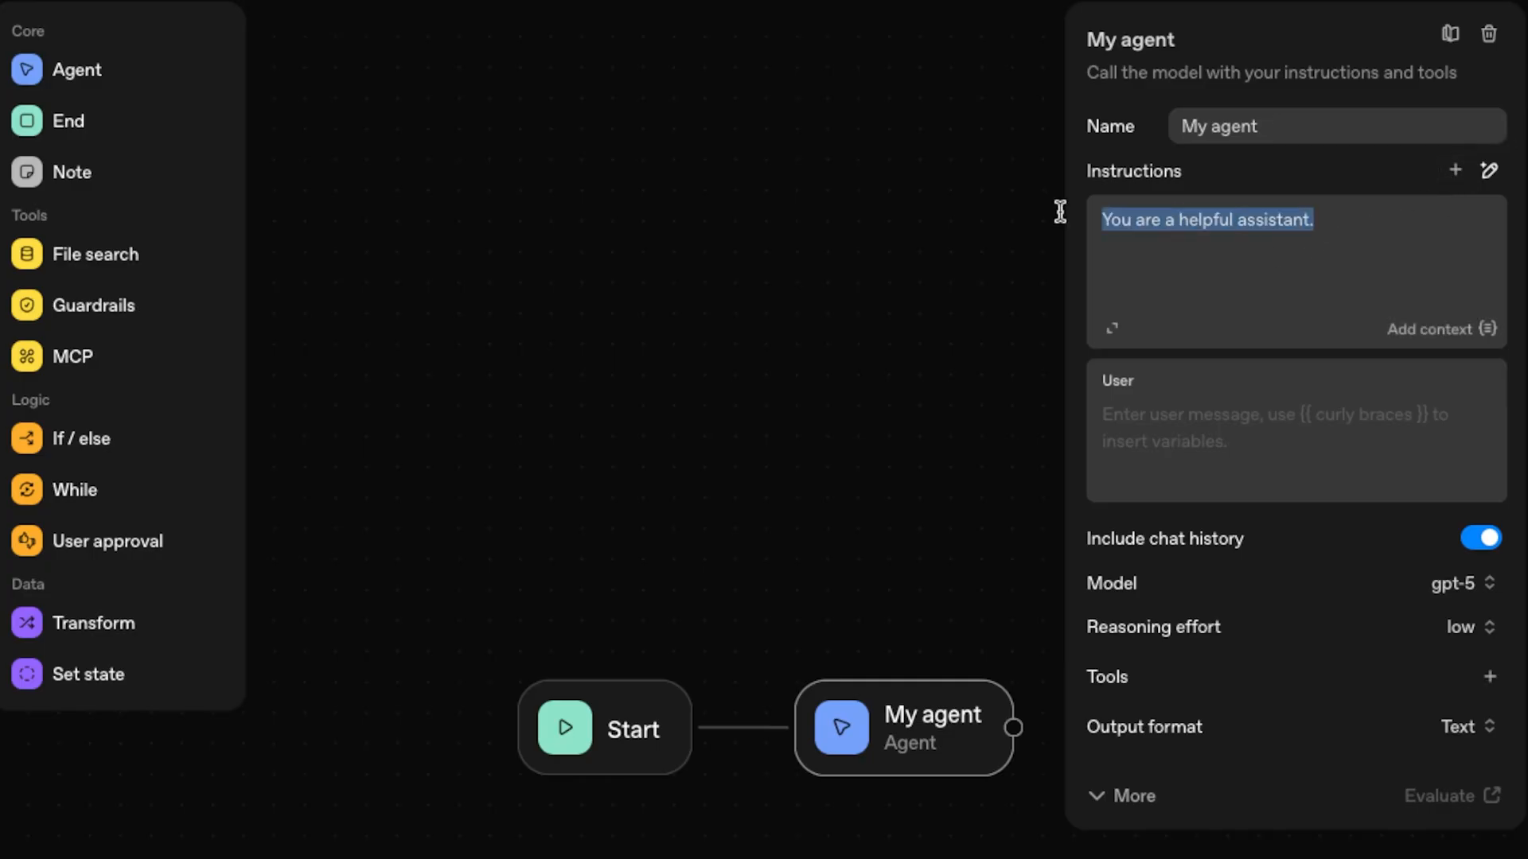
pyautogui.write('System')
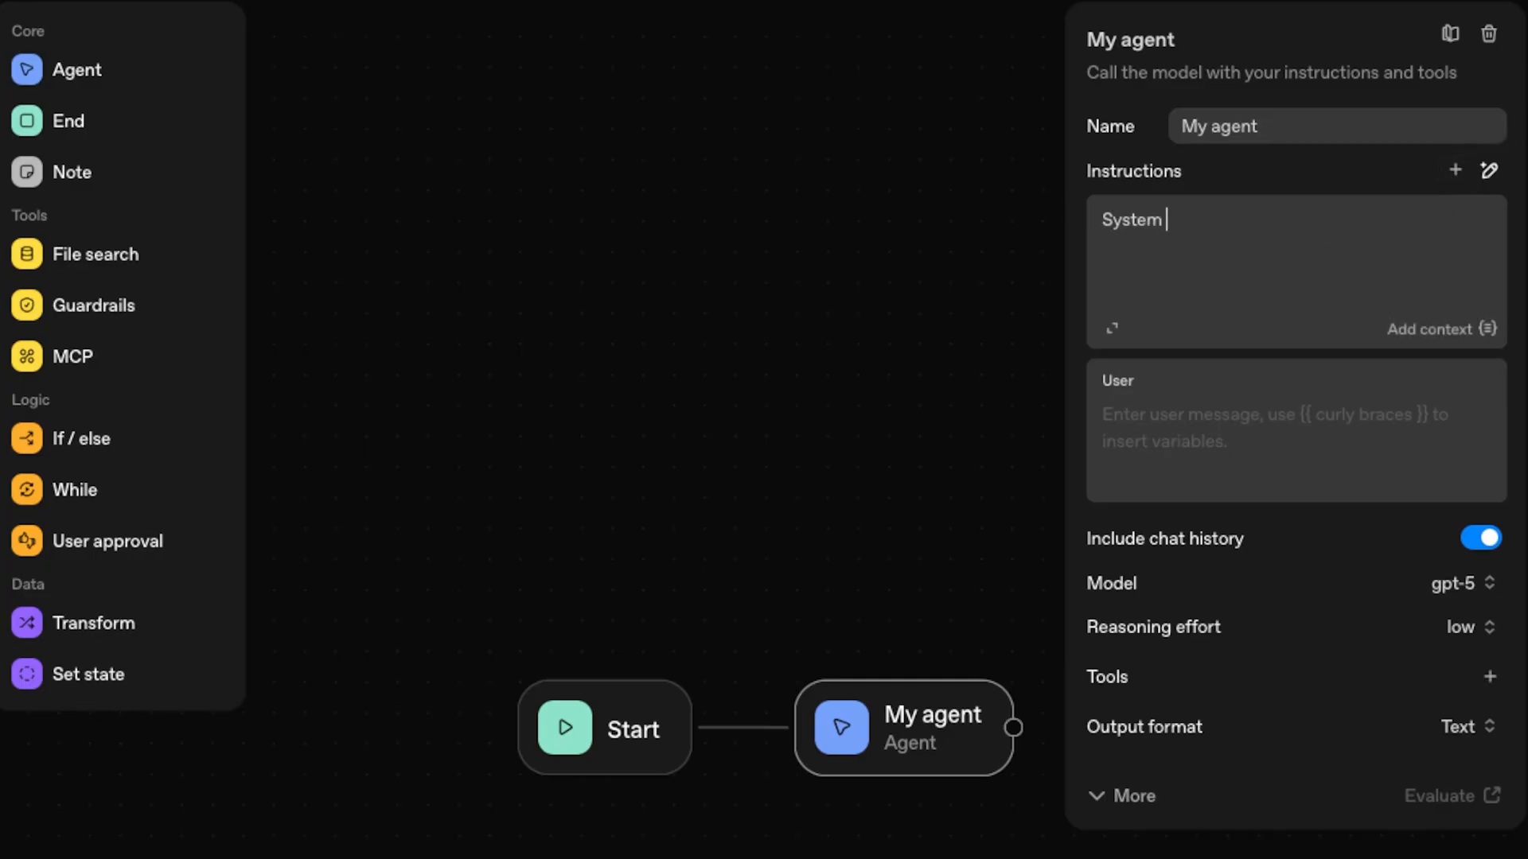
pyautogui.write('prompt')
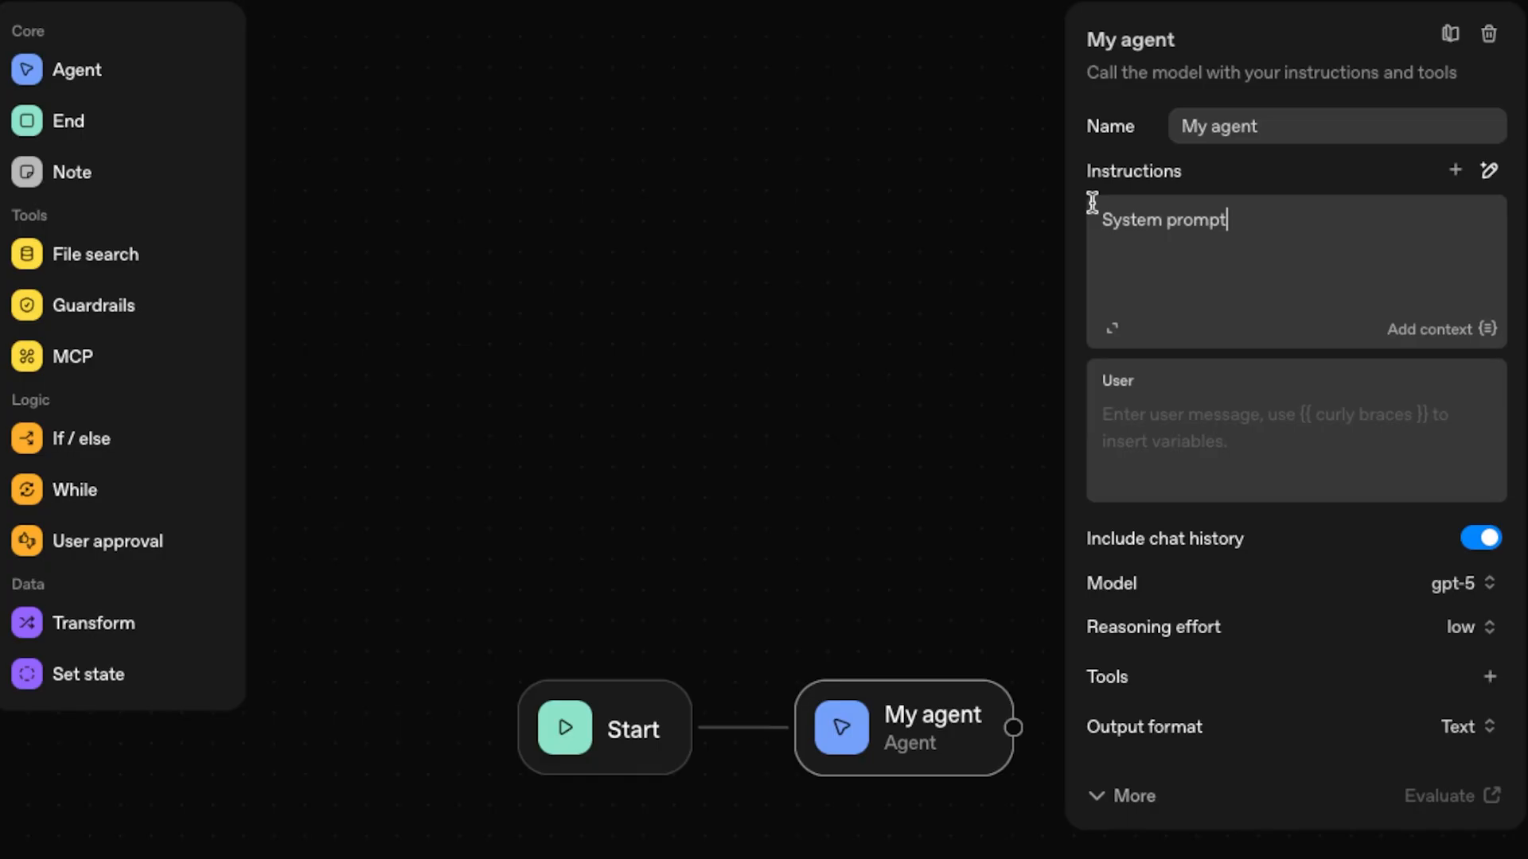
pyautogui.click(1267, 428)
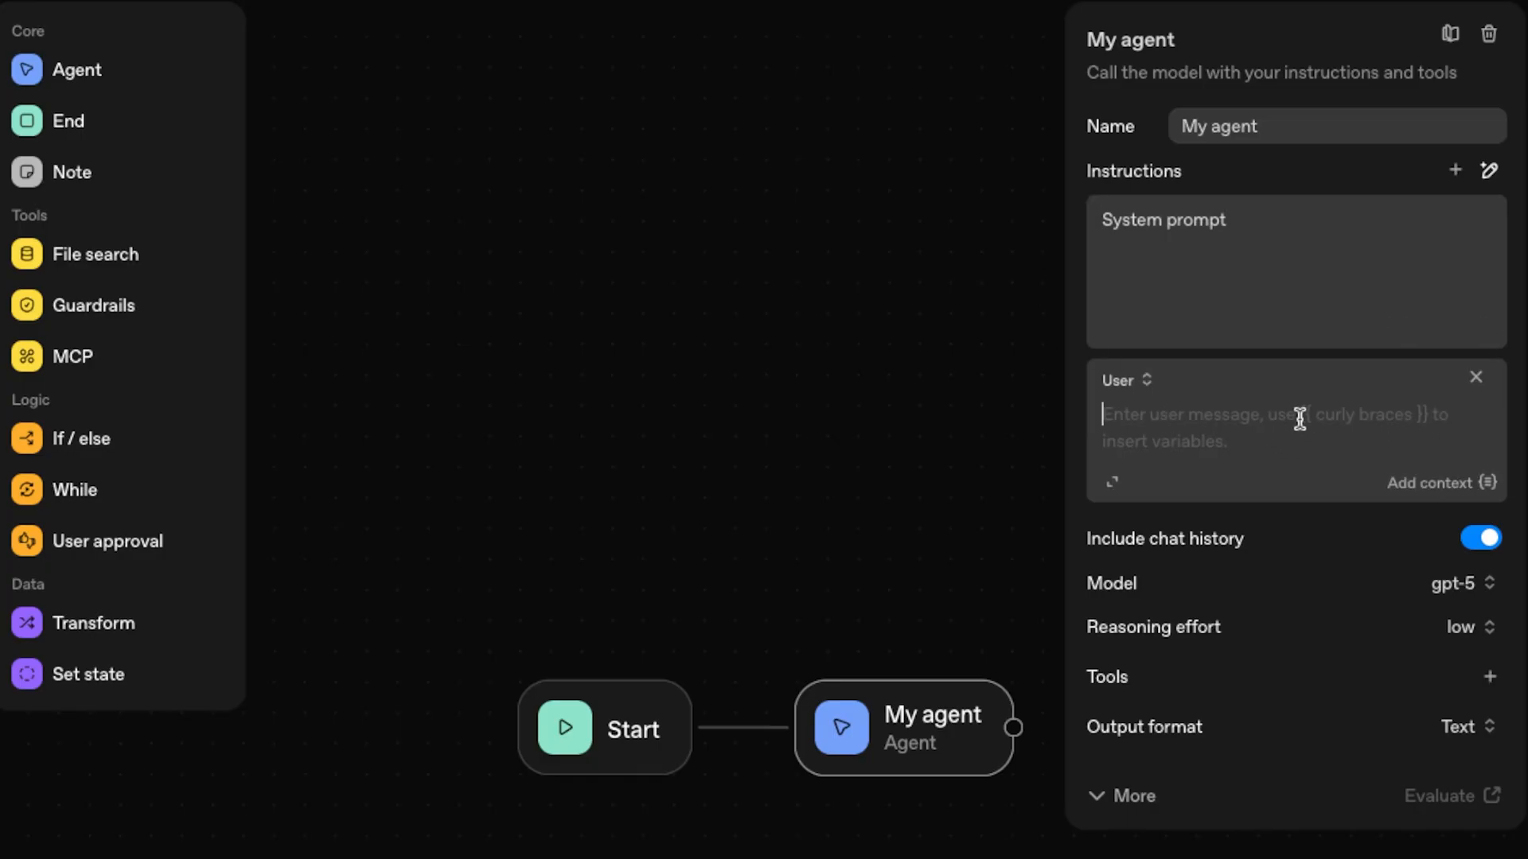
pyautogui.write('<user>')
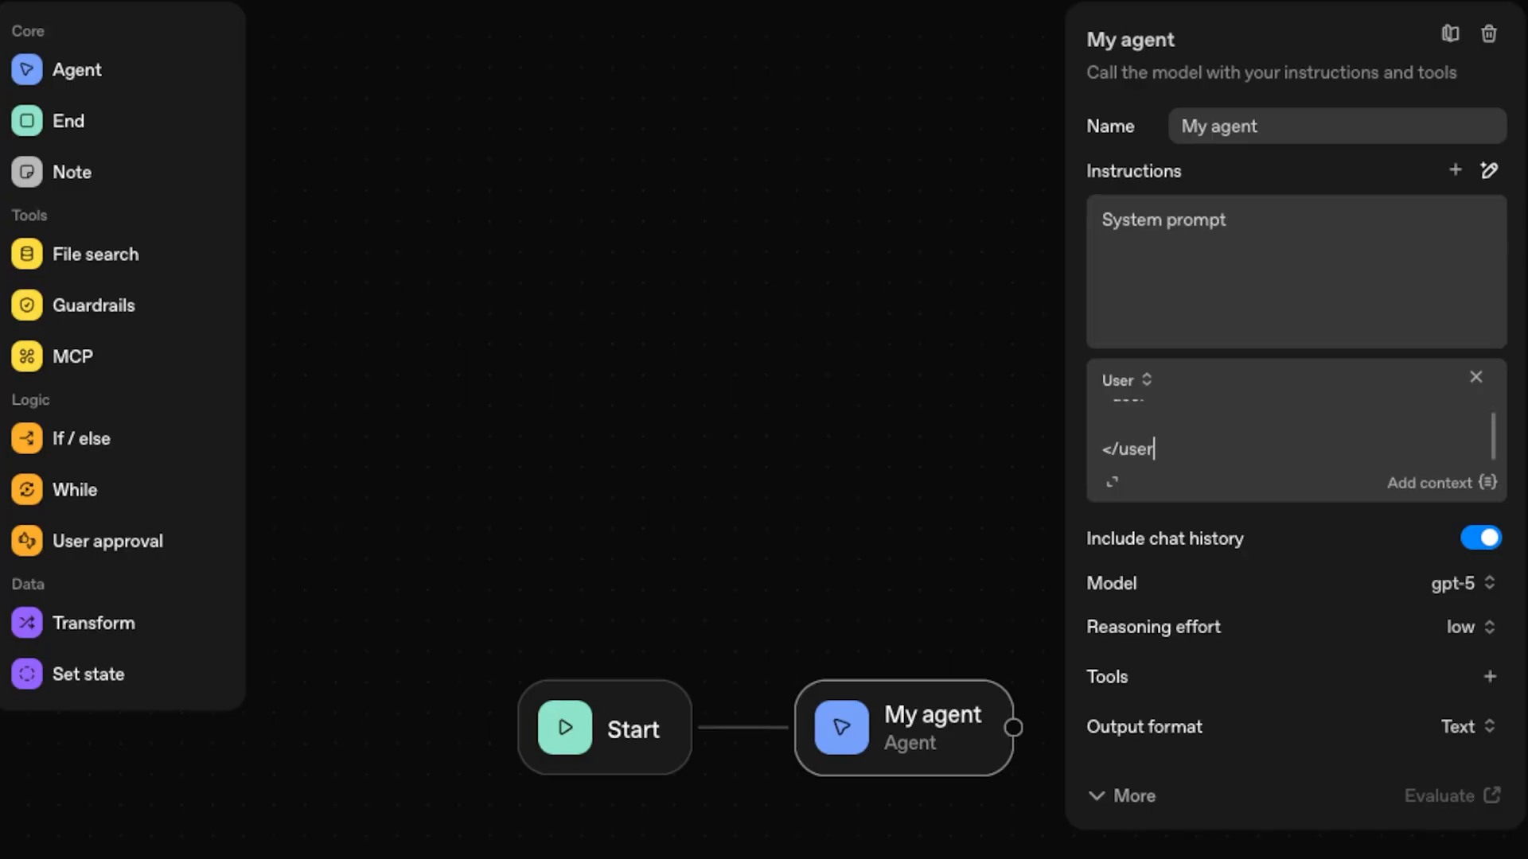
pyautogui.click(1442, 483)
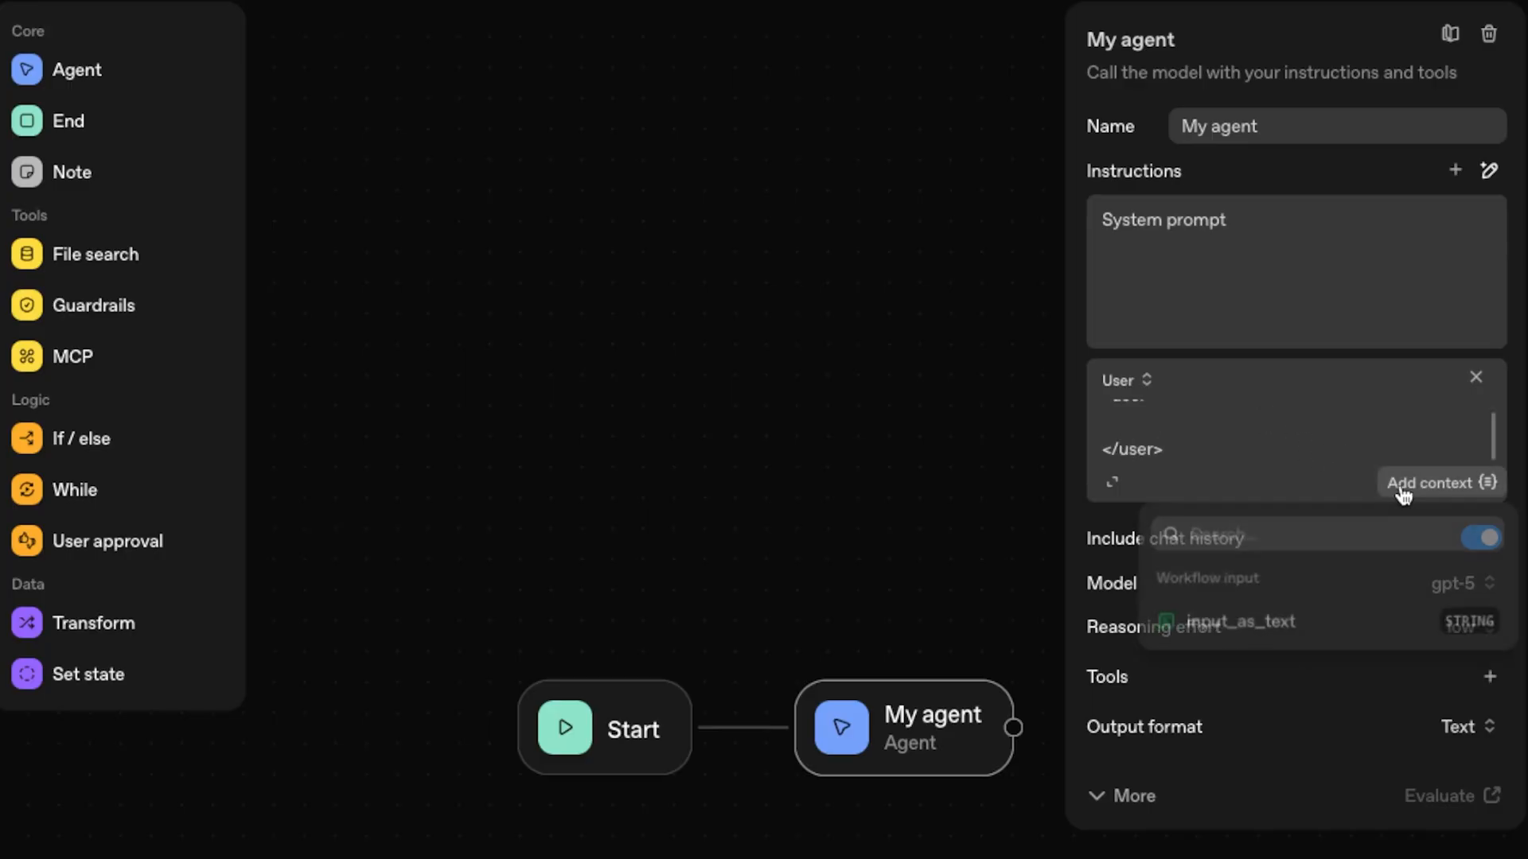
pyautogui.click(1240, 622)
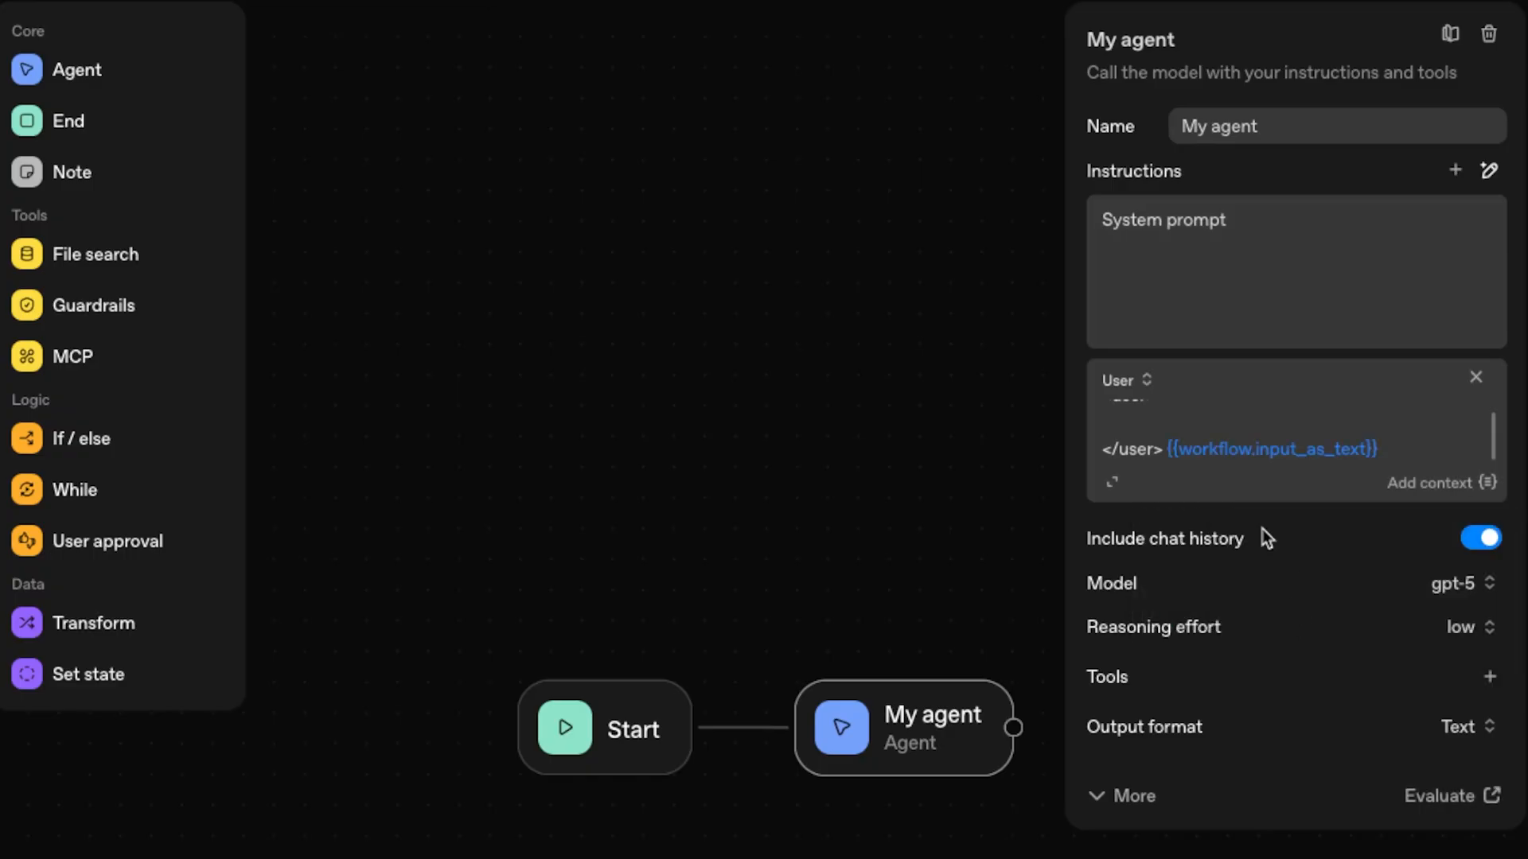
pyautogui.doubleClick(1272, 449)
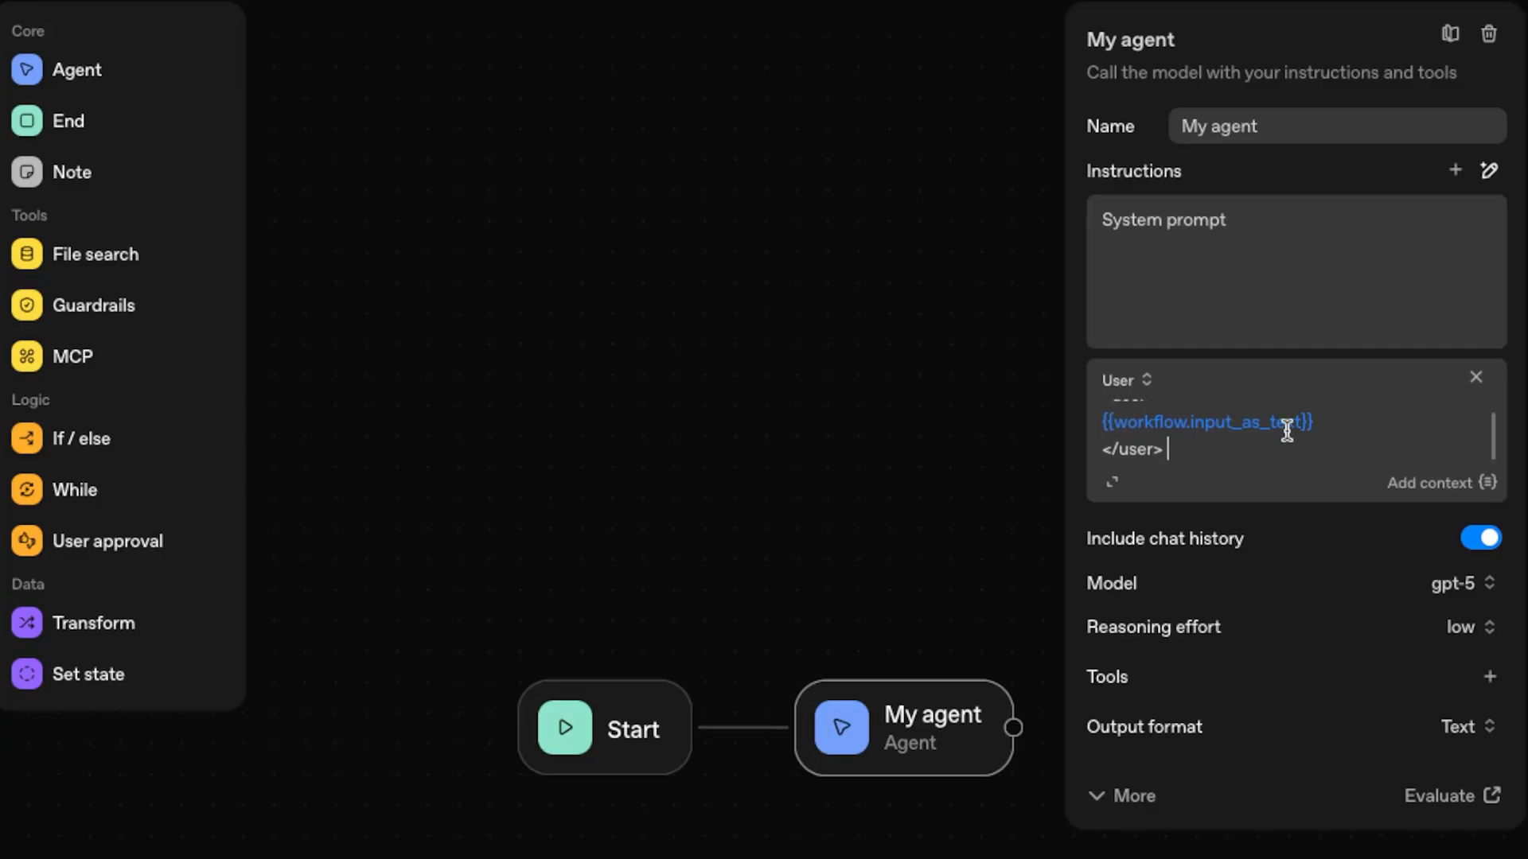
# - Set the system instructions to 'You are a helpful assistant'
pyautogui.doubleClick(1206, 422)
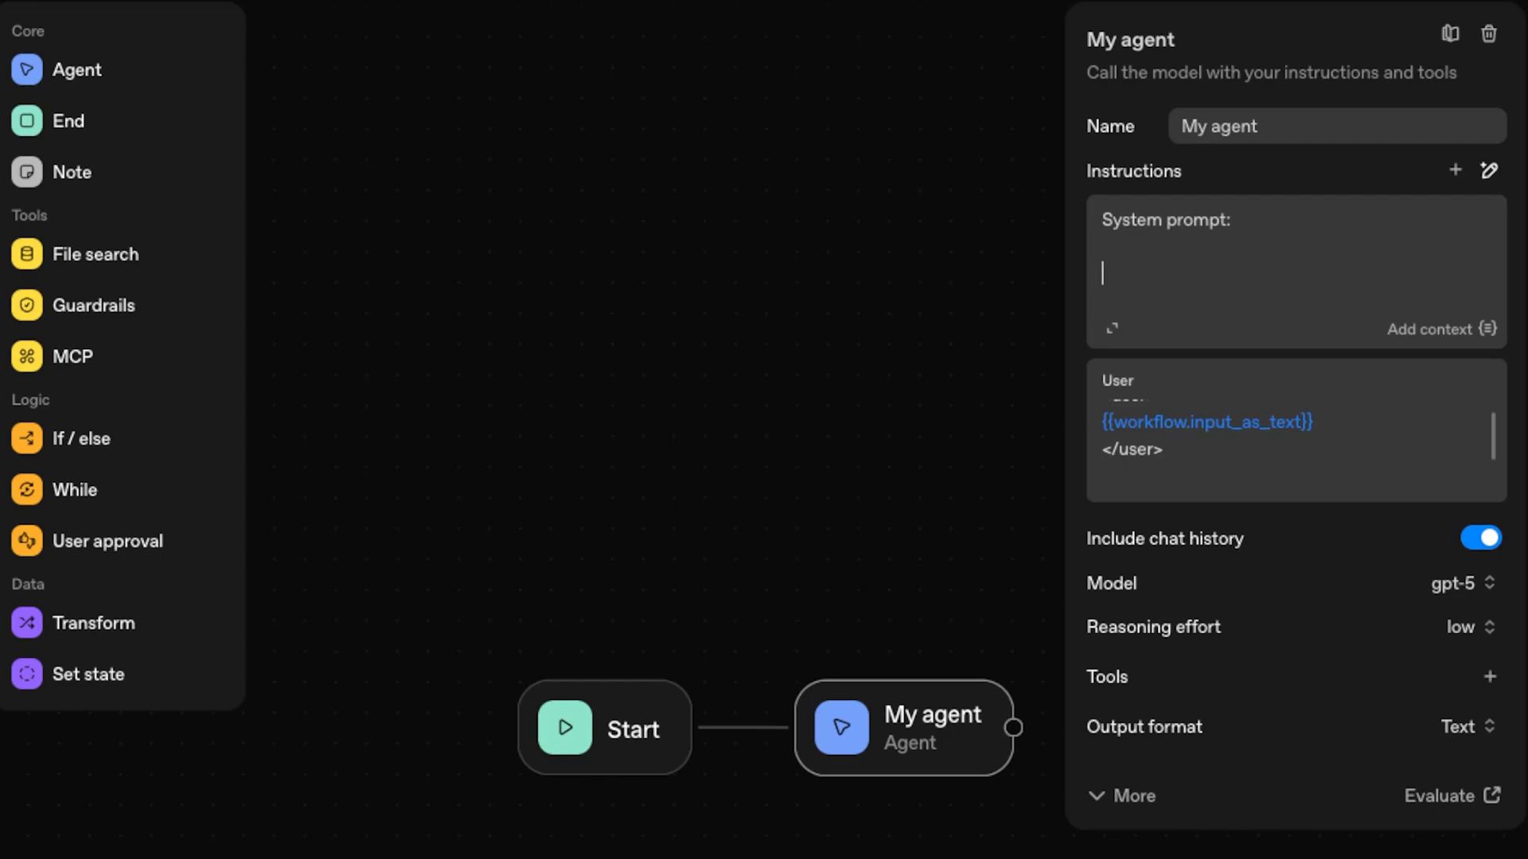
pyautogui.write('You are a helpful')
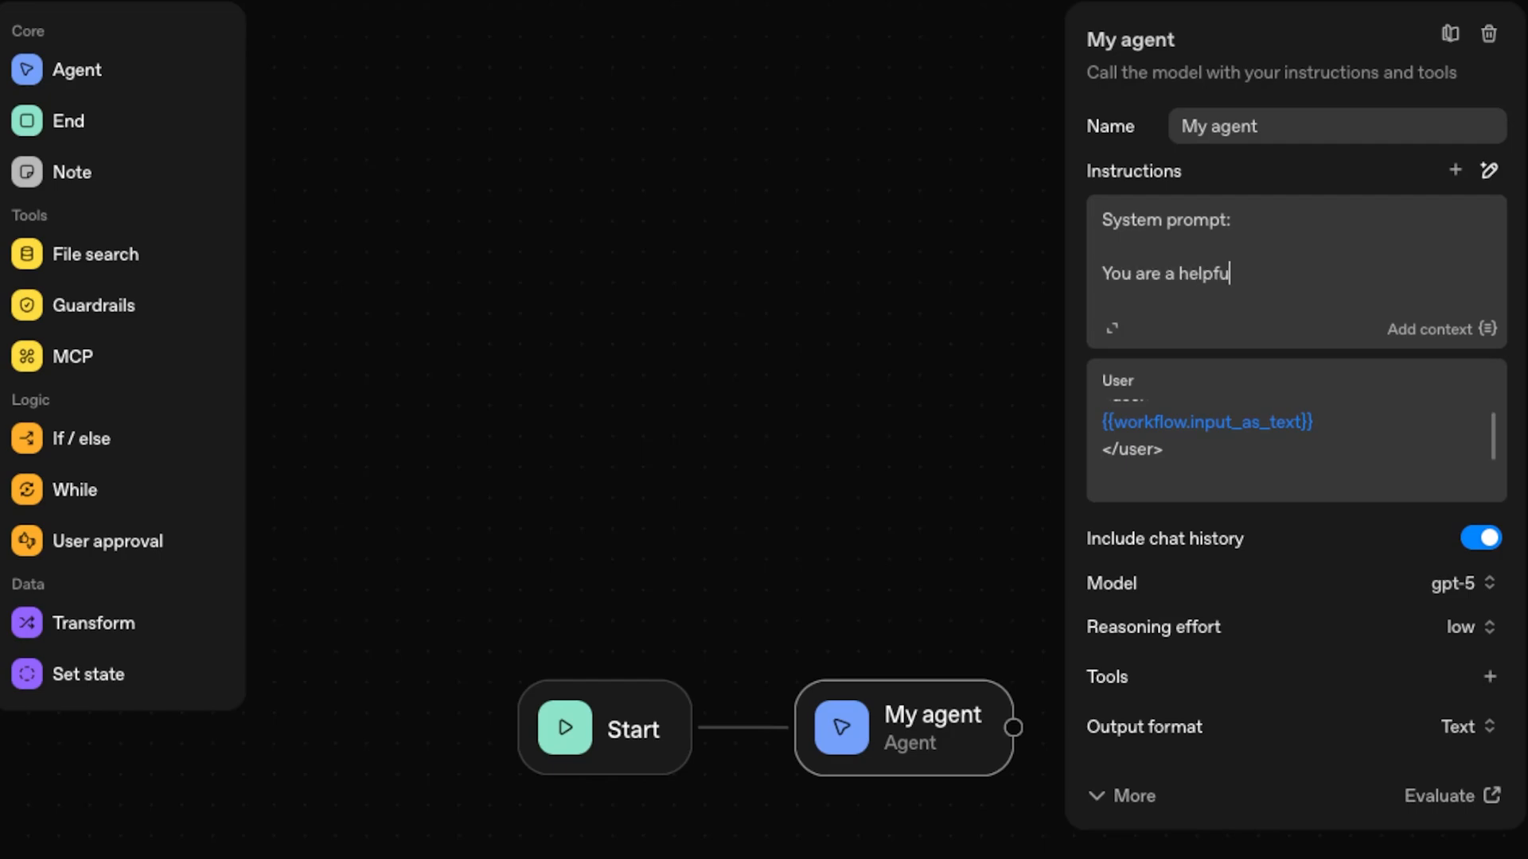
pyautogui.write('assistant')
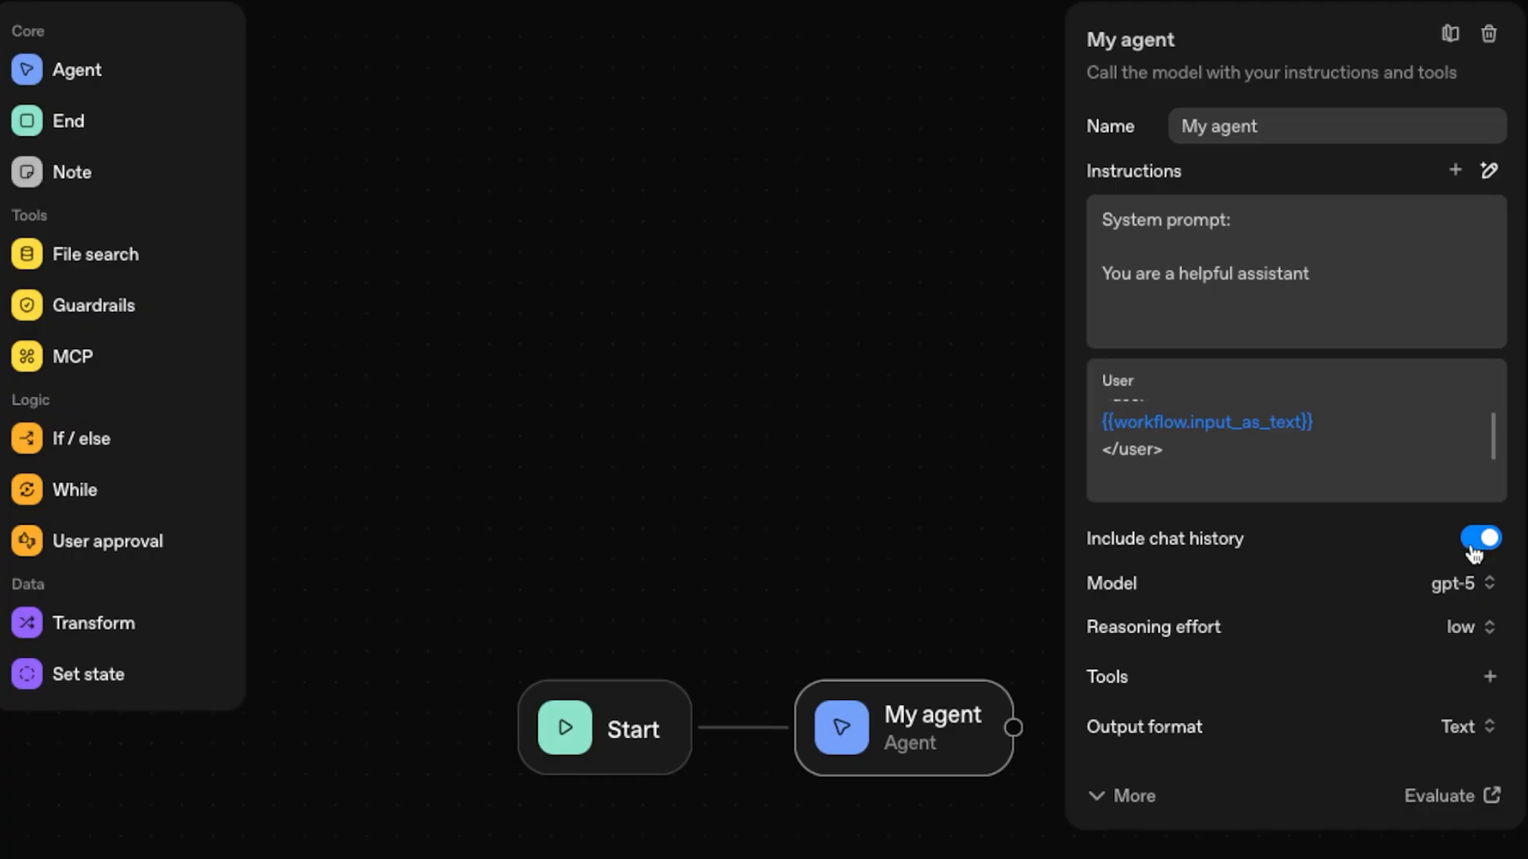
pyautogui.moveTo(1464, 582)
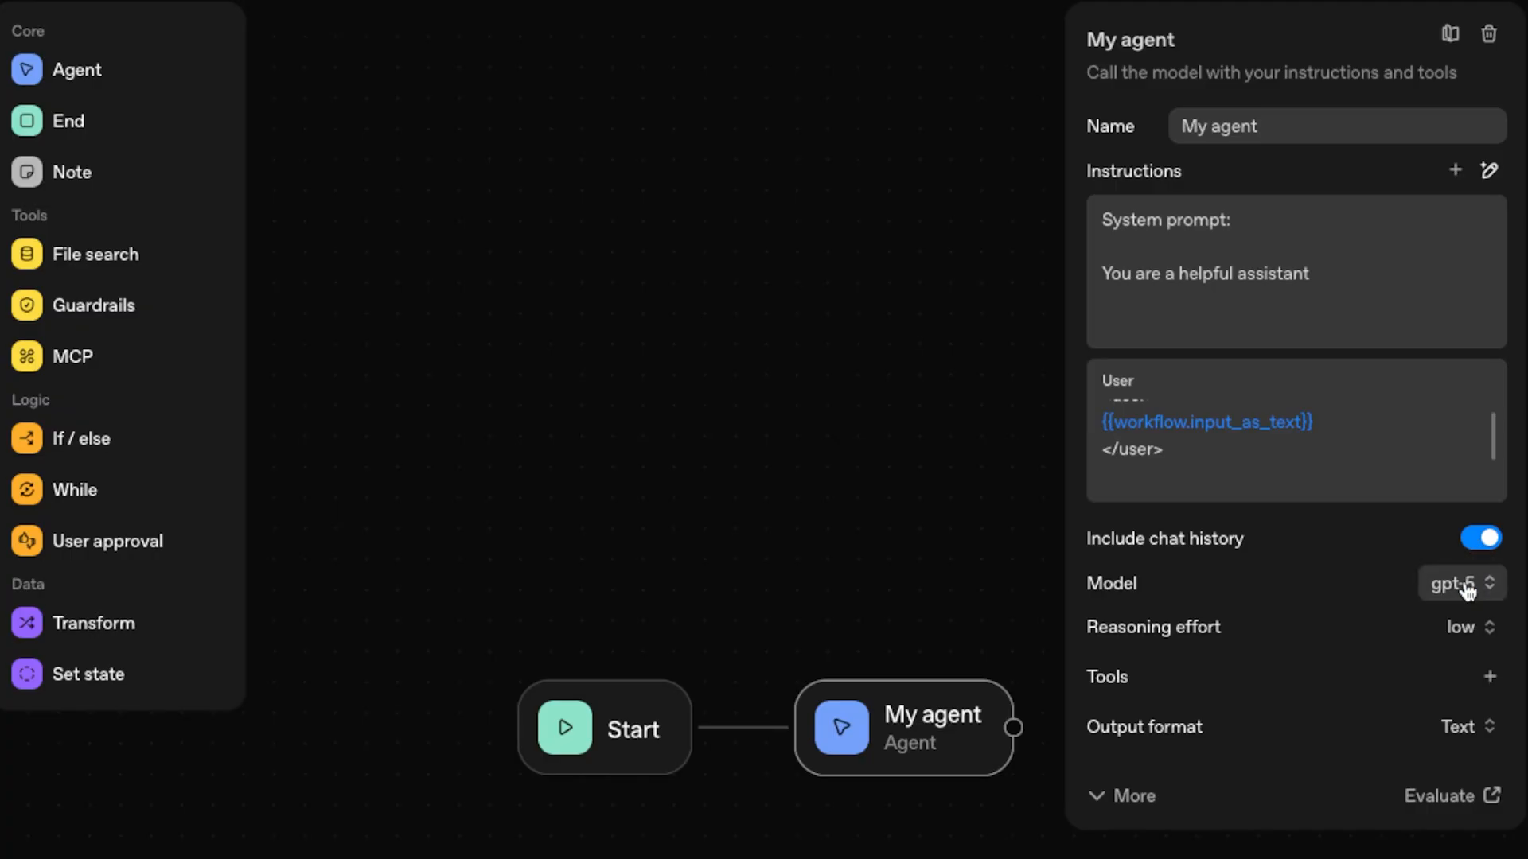
# - Attach Web search as a tool for the agent
pyautogui.click(1471, 627)
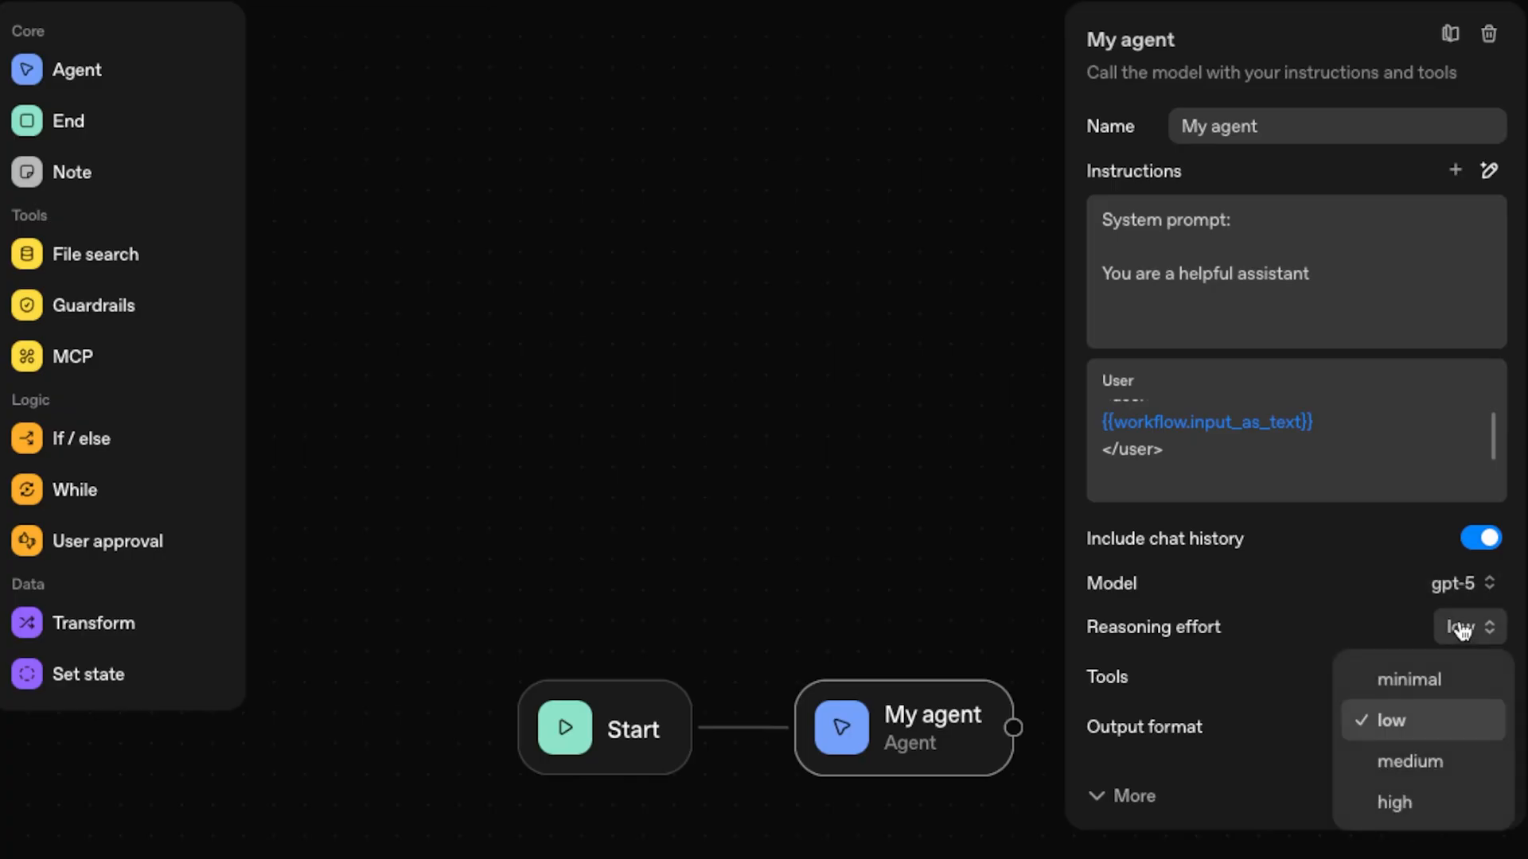
pyautogui.click(1481, 441)
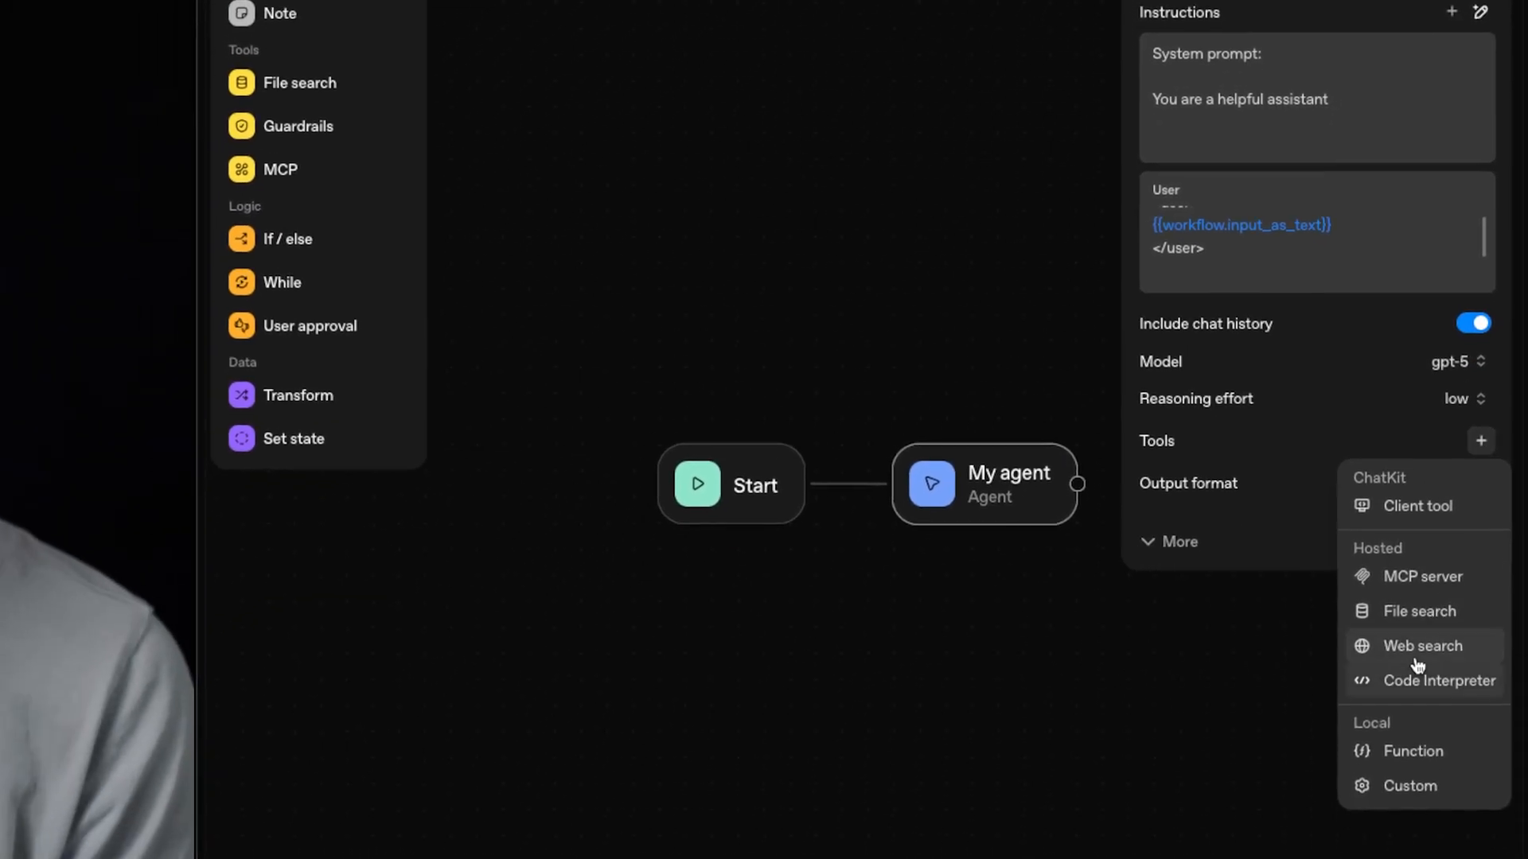
pyautogui.click(1421, 646)
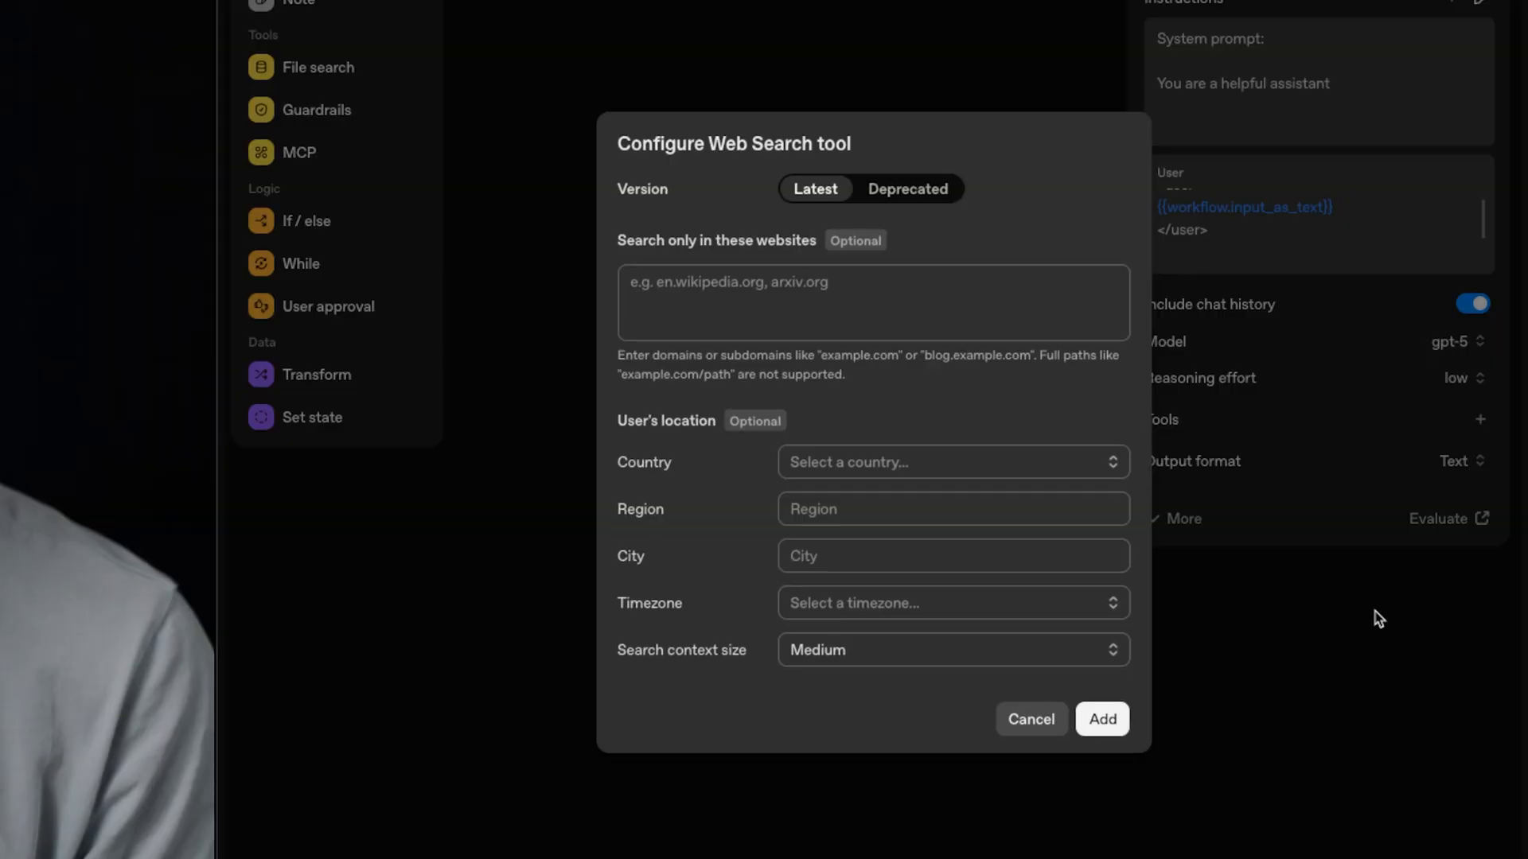
pyautogui.moveTo(849, 371)
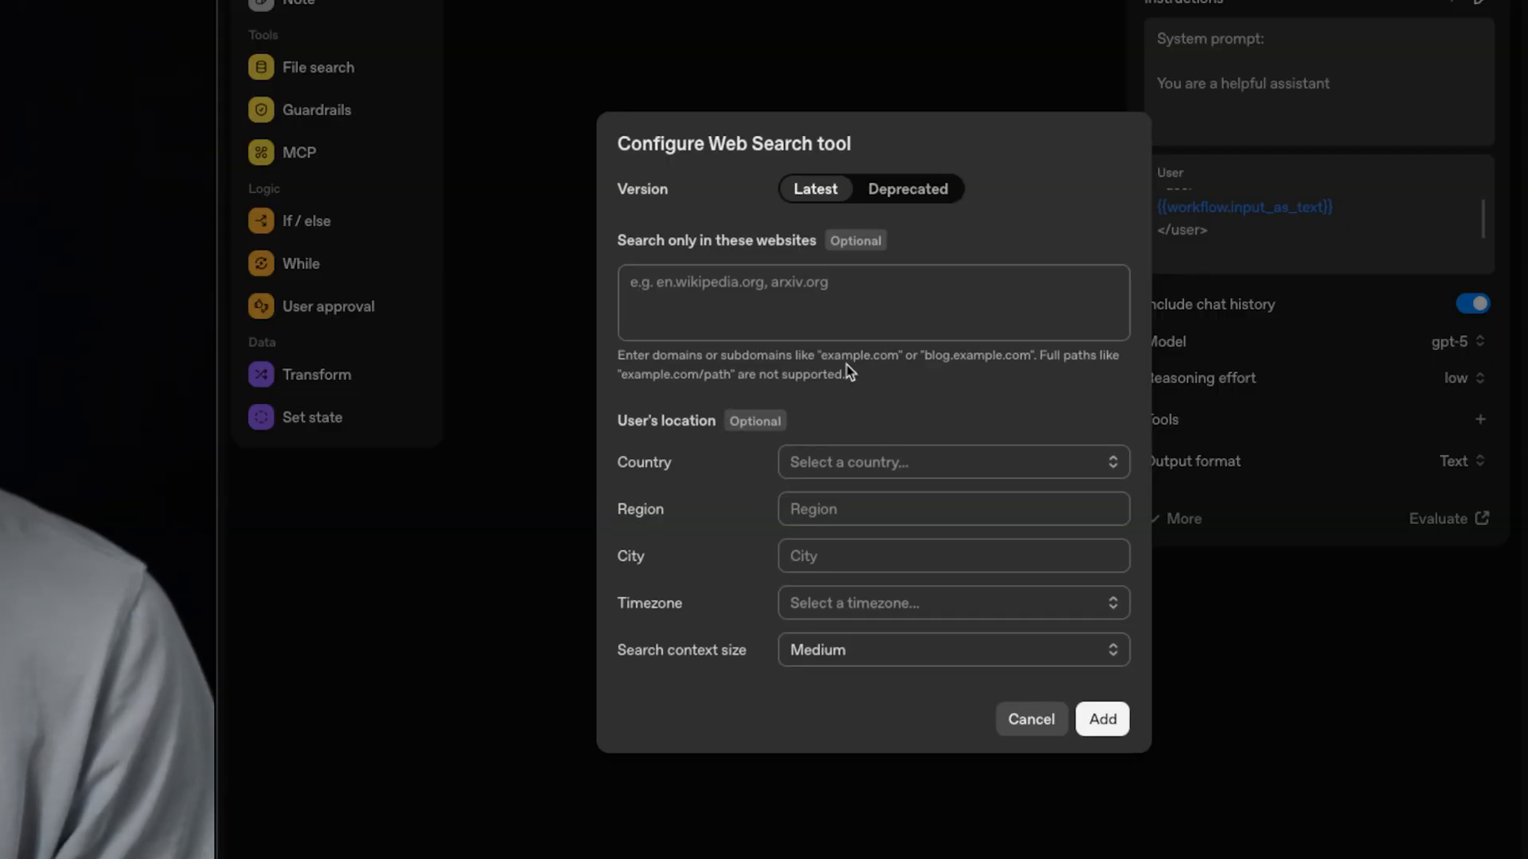
pyautogui.moveTo(898, 293)
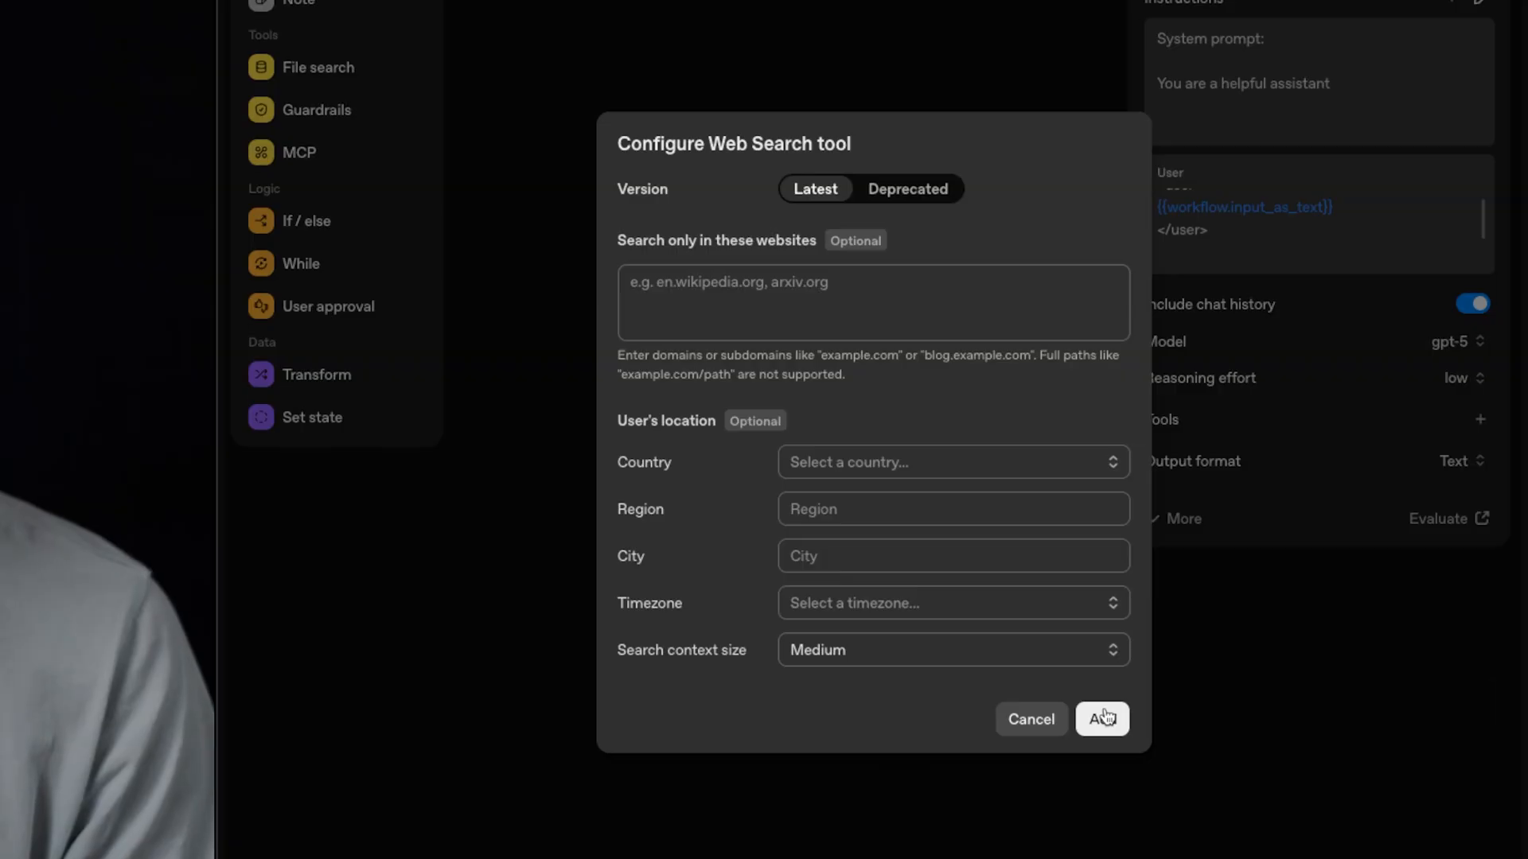
pyautogui.click(1102, 719)
pyautogui.write(', search the internet for updated')
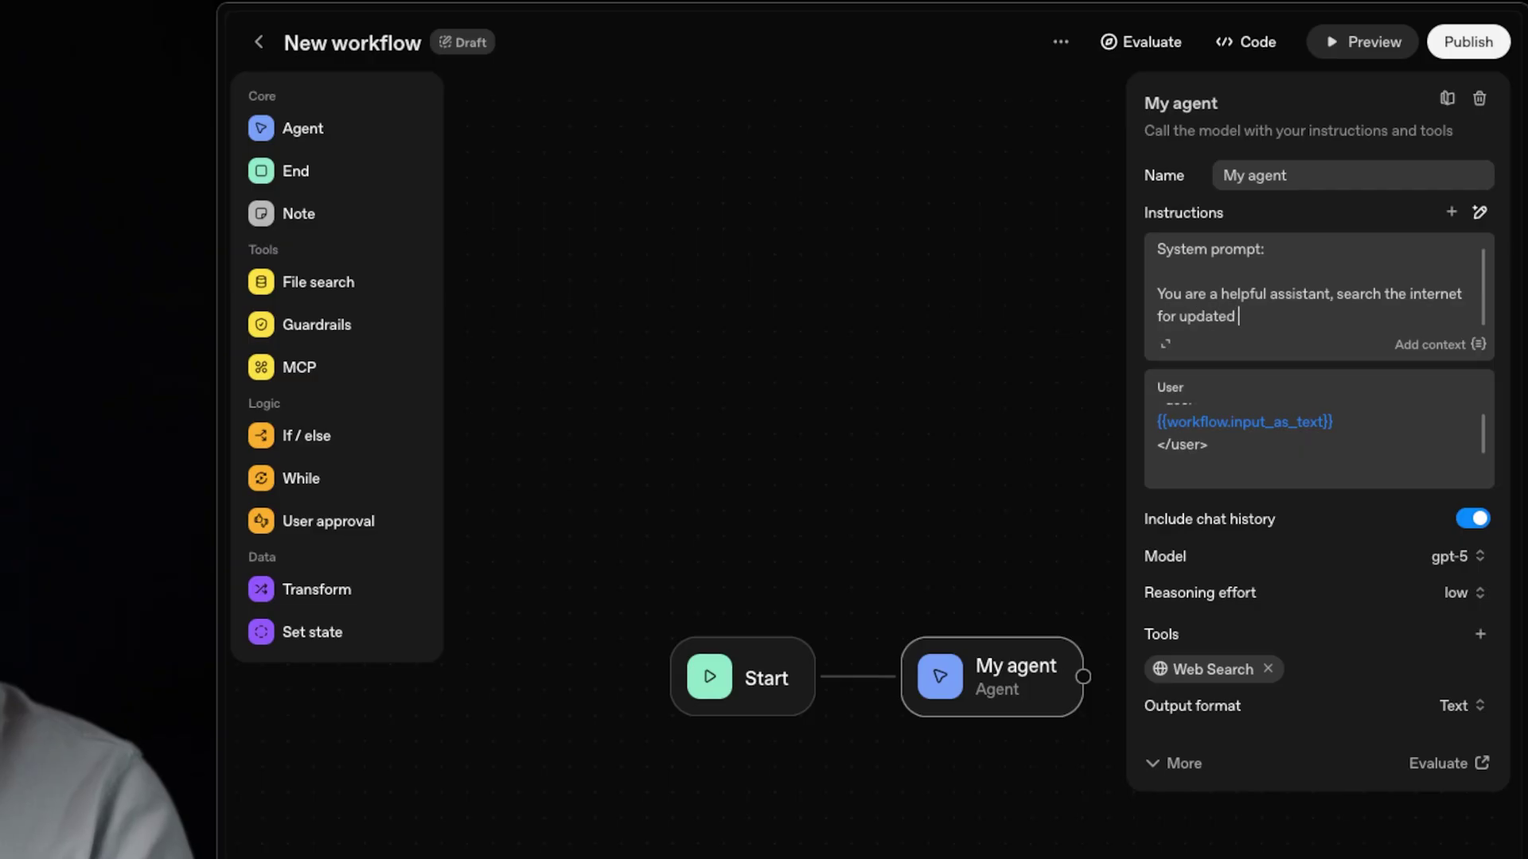
# - Rename the agent to 'Assistant'
pyautogui.write('Assi')
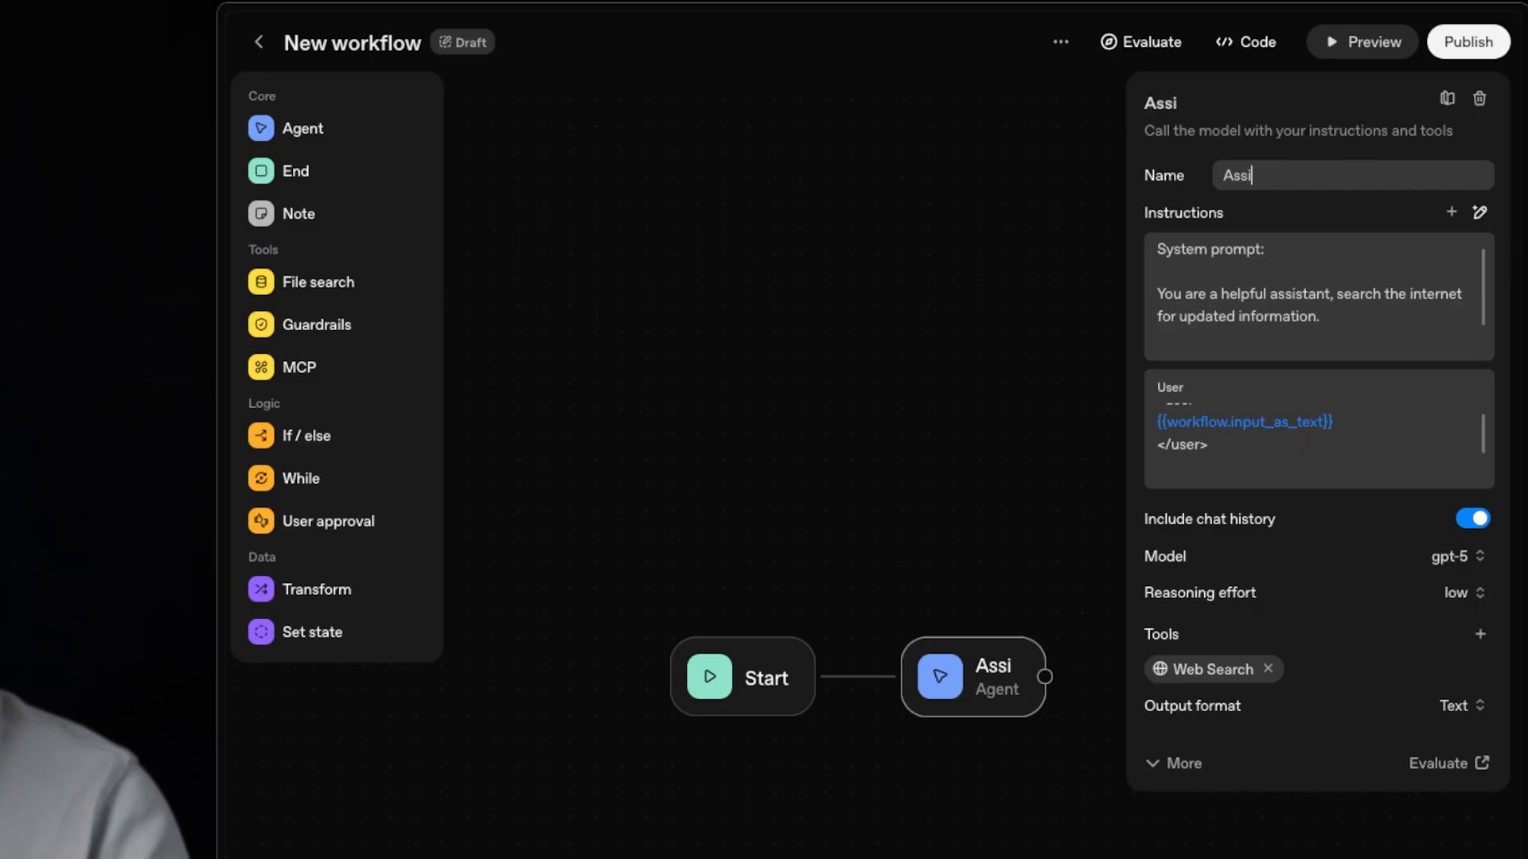
pyautogui.write('stant')
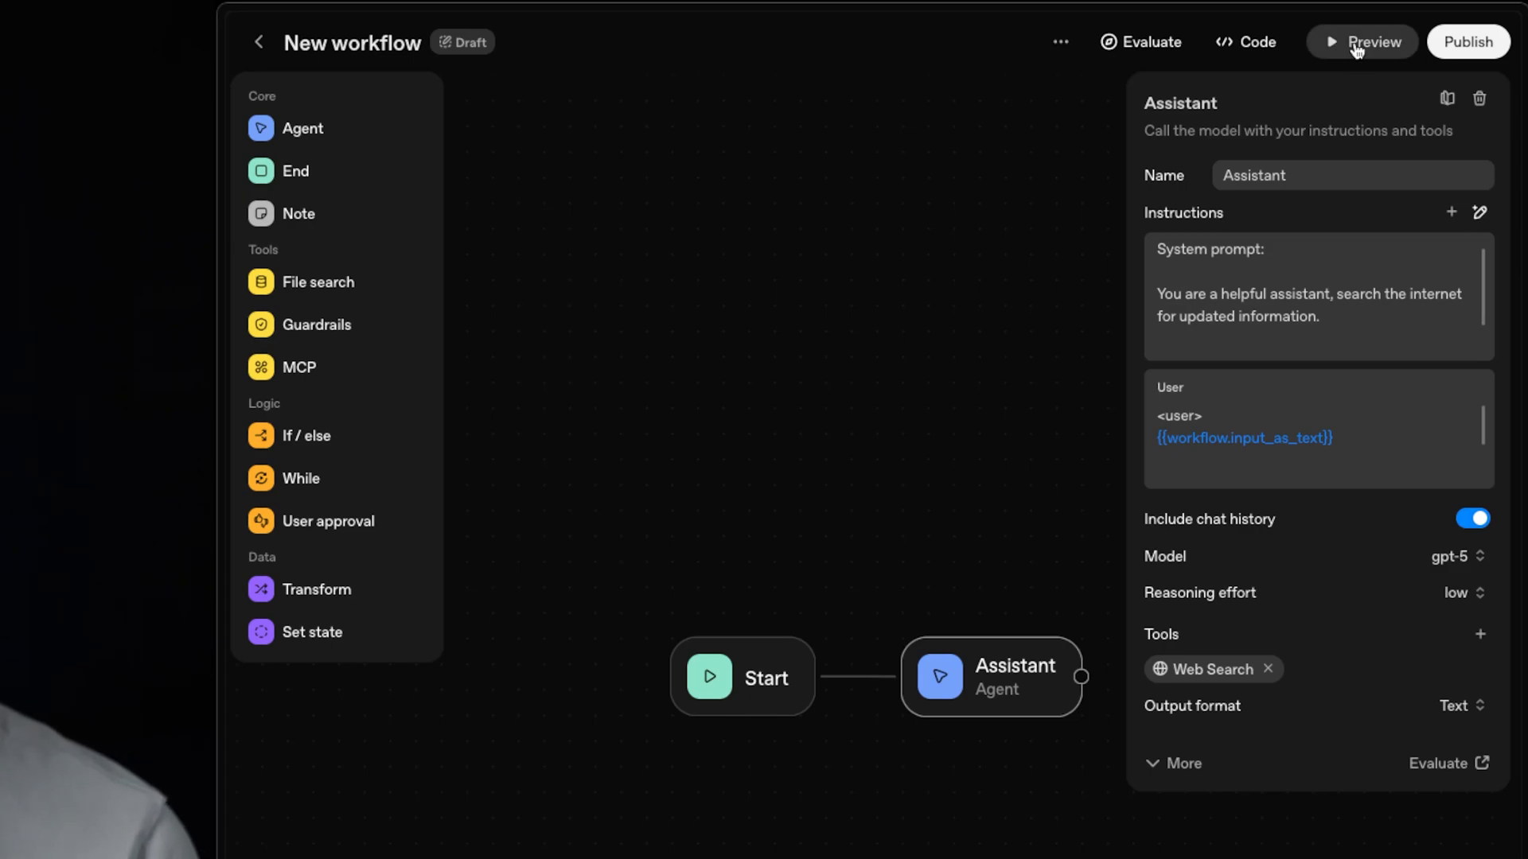
# - In the workflow preview, ask 'Give me the nfl scores from yesterdays'
pyautogui.click(1362, 41)
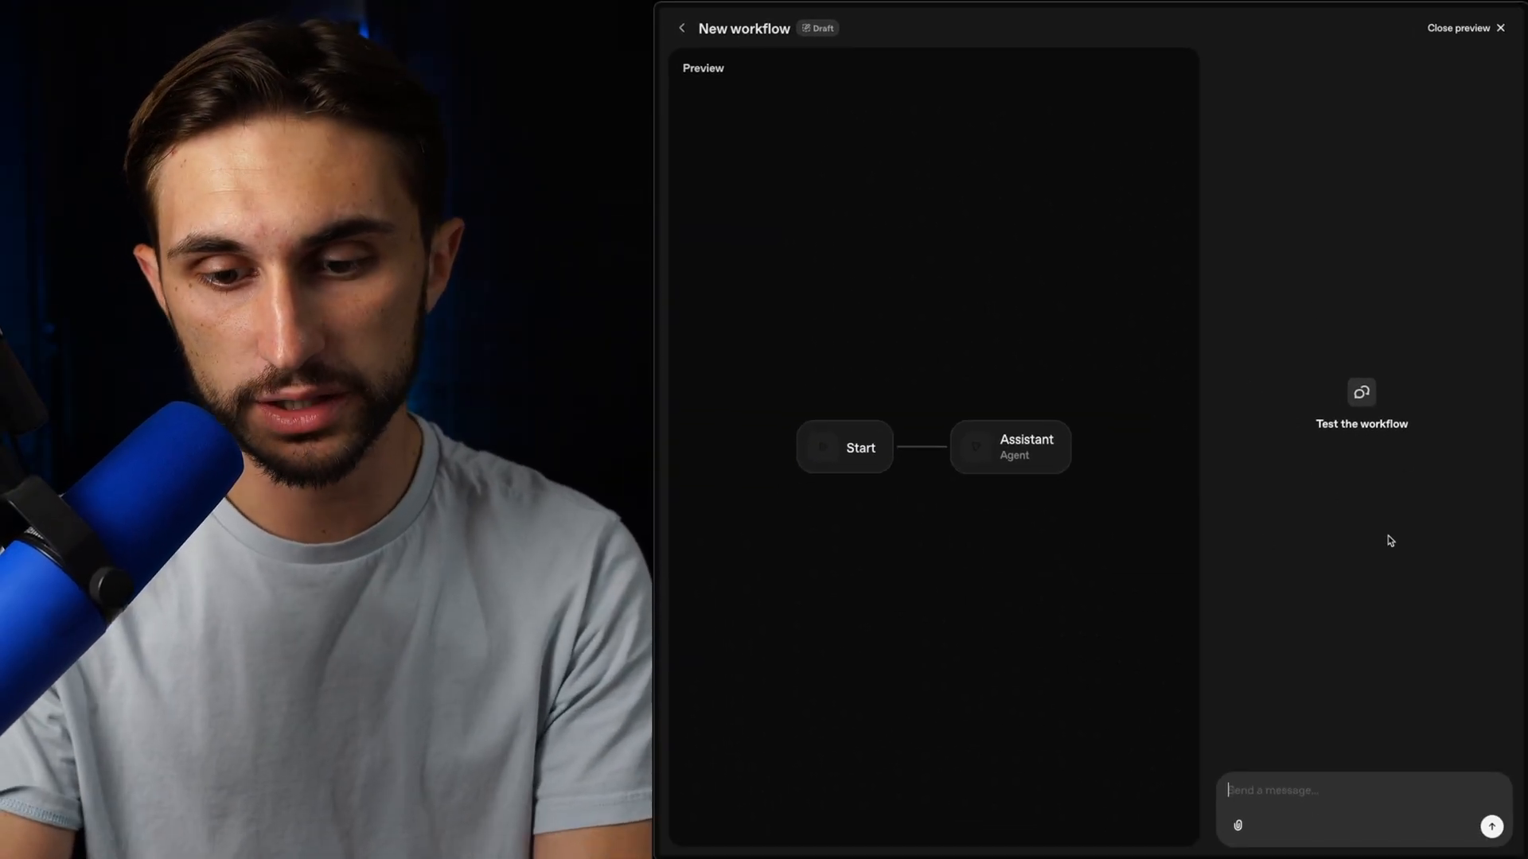
pyautogui.write('Give me the')
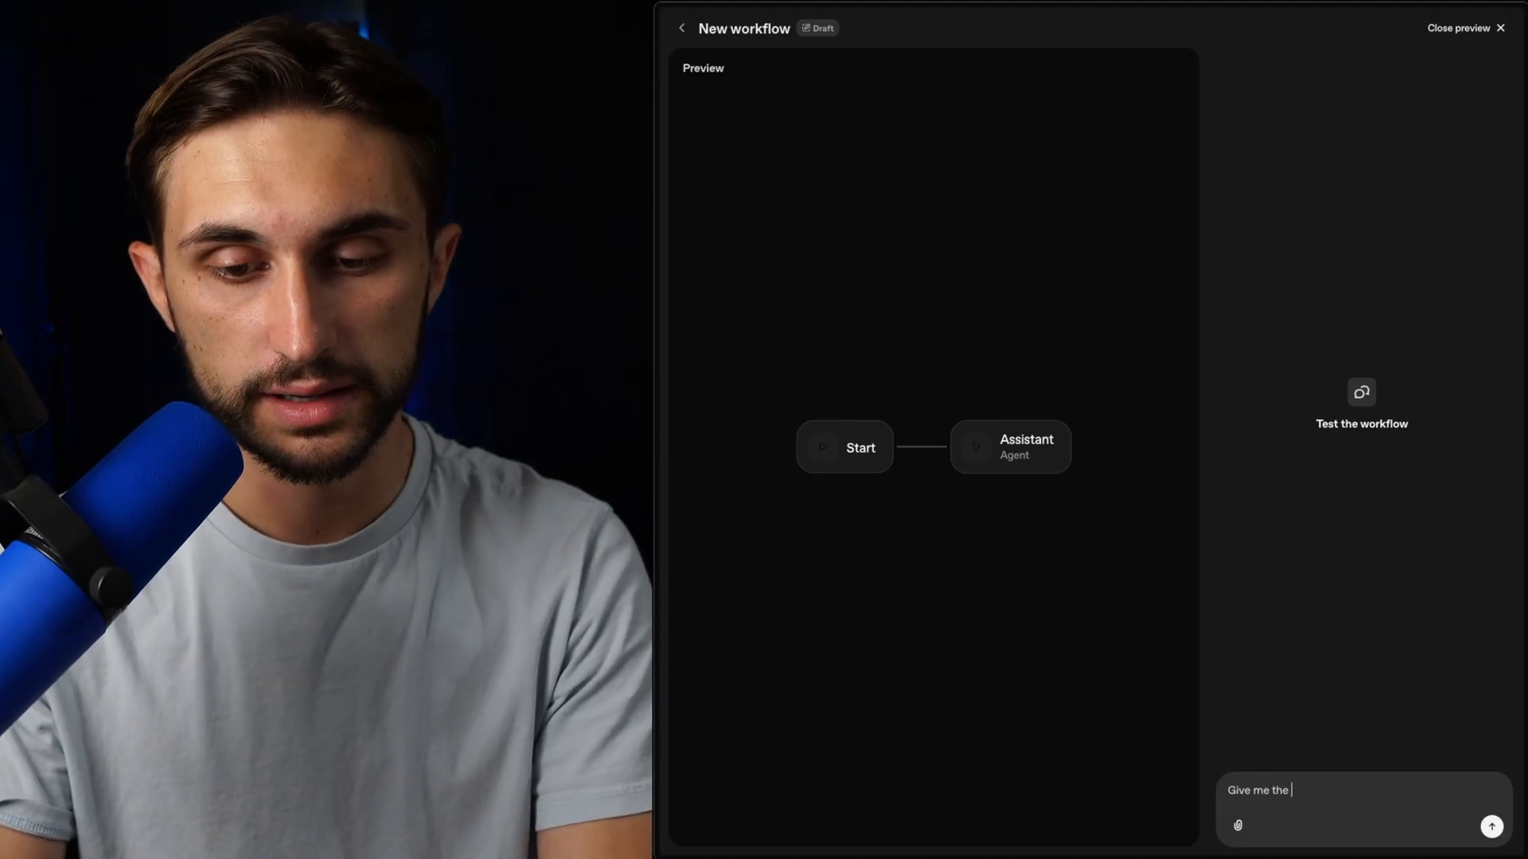
pyautogui.write('nfl scores from')
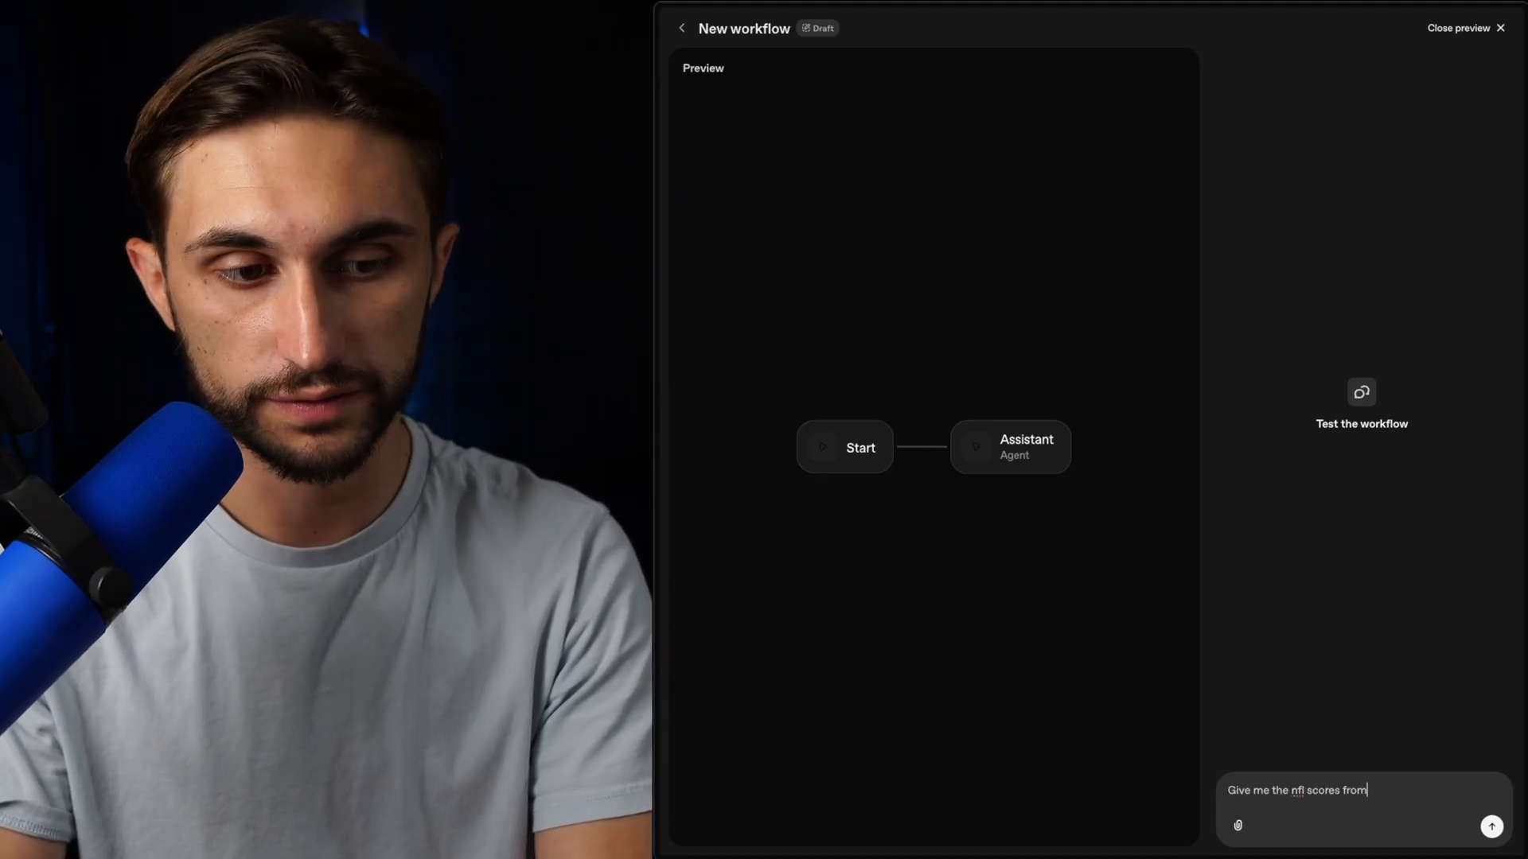
pyautogui.write('yesterdays')
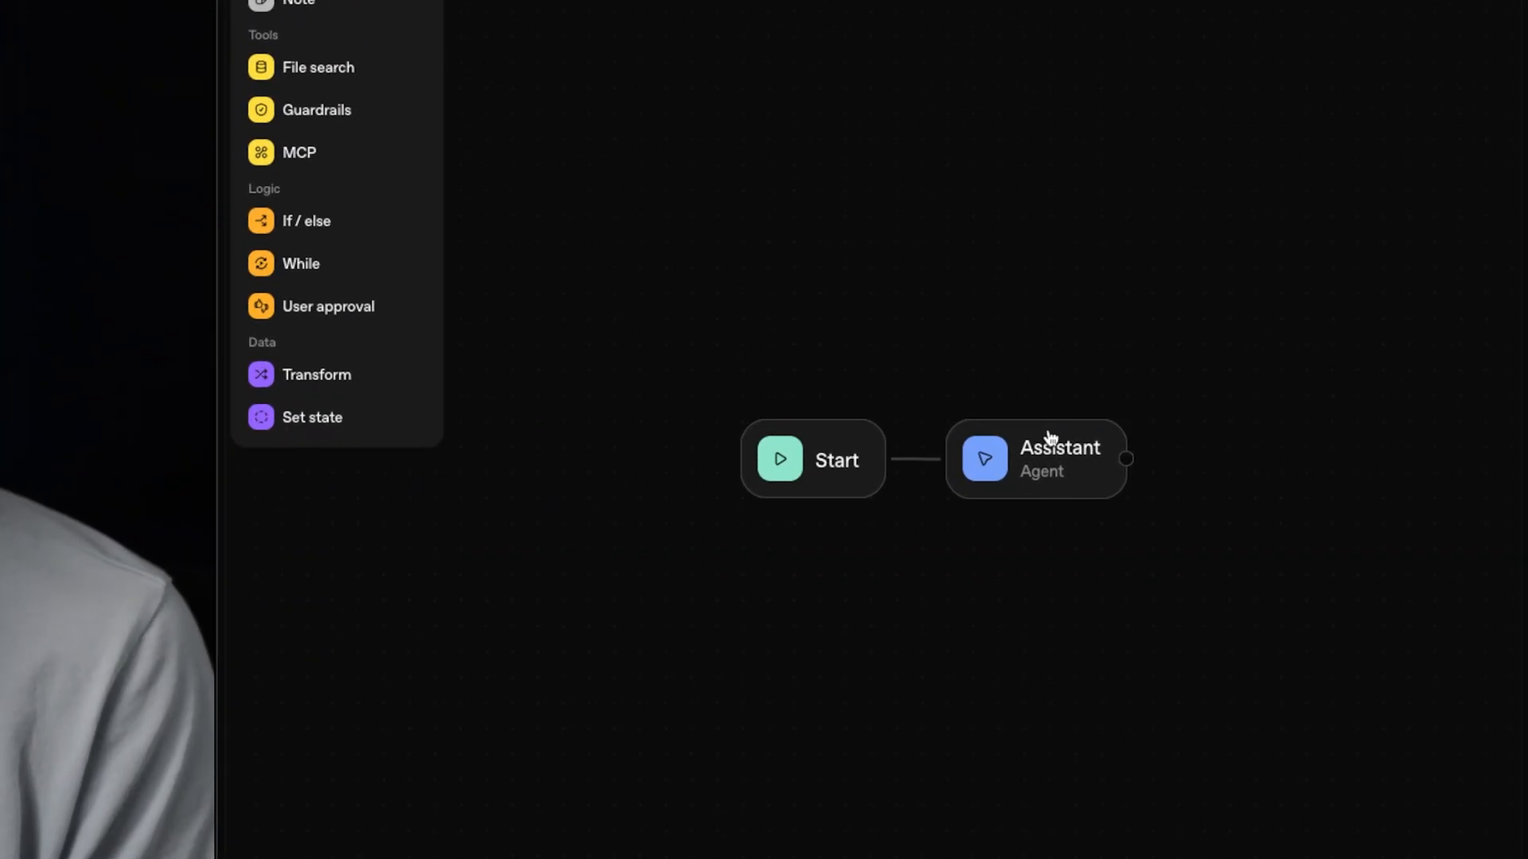
# - Set the Assistant's output format to Widget and start creating a new widget in Widget Studio
pyautogui.click(1036, 458)
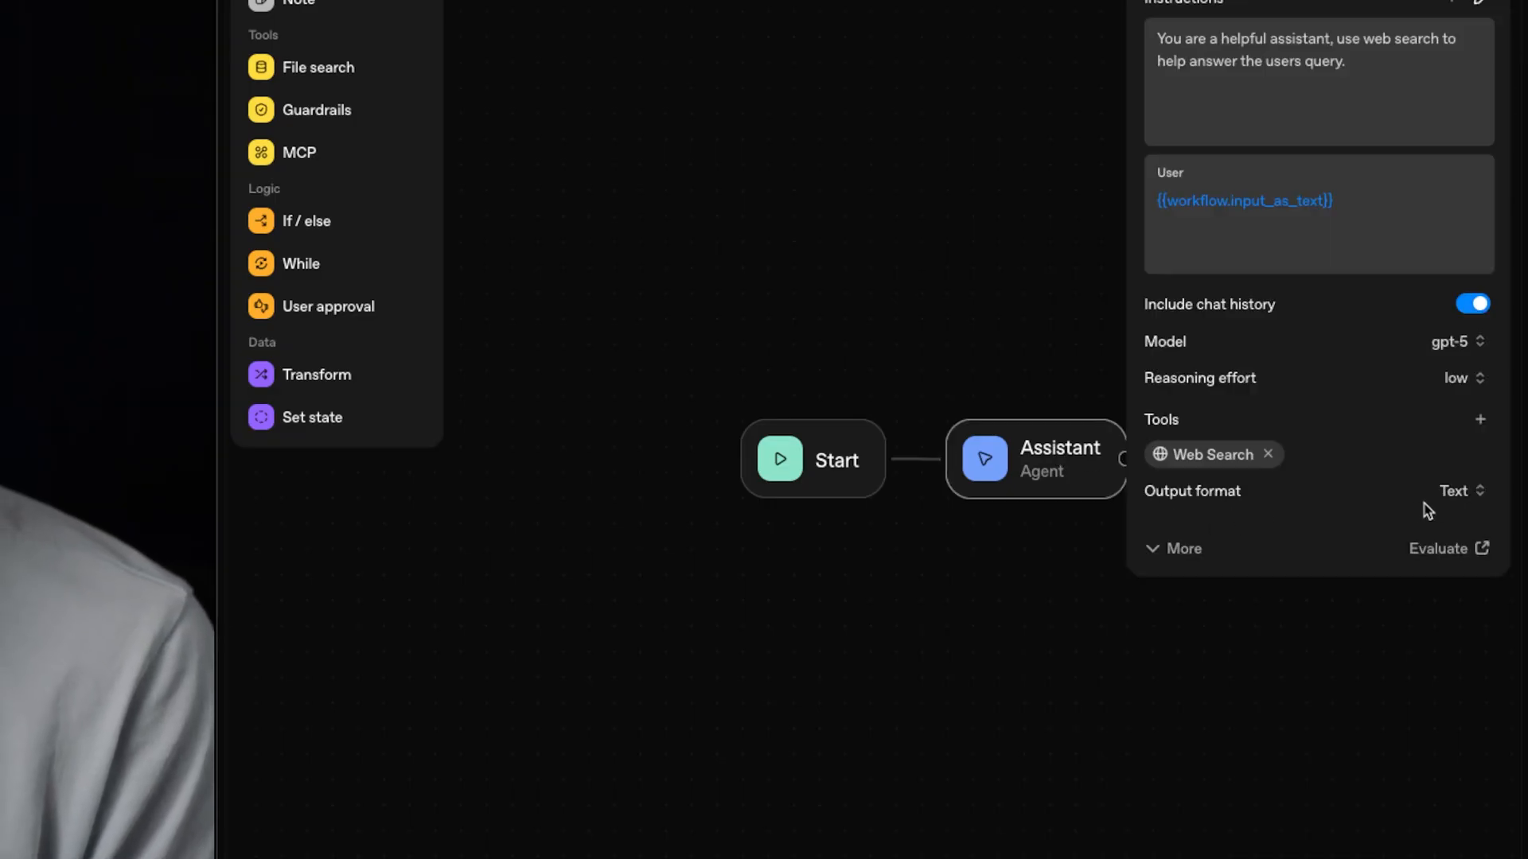
pyautogui.click(1458, 492)
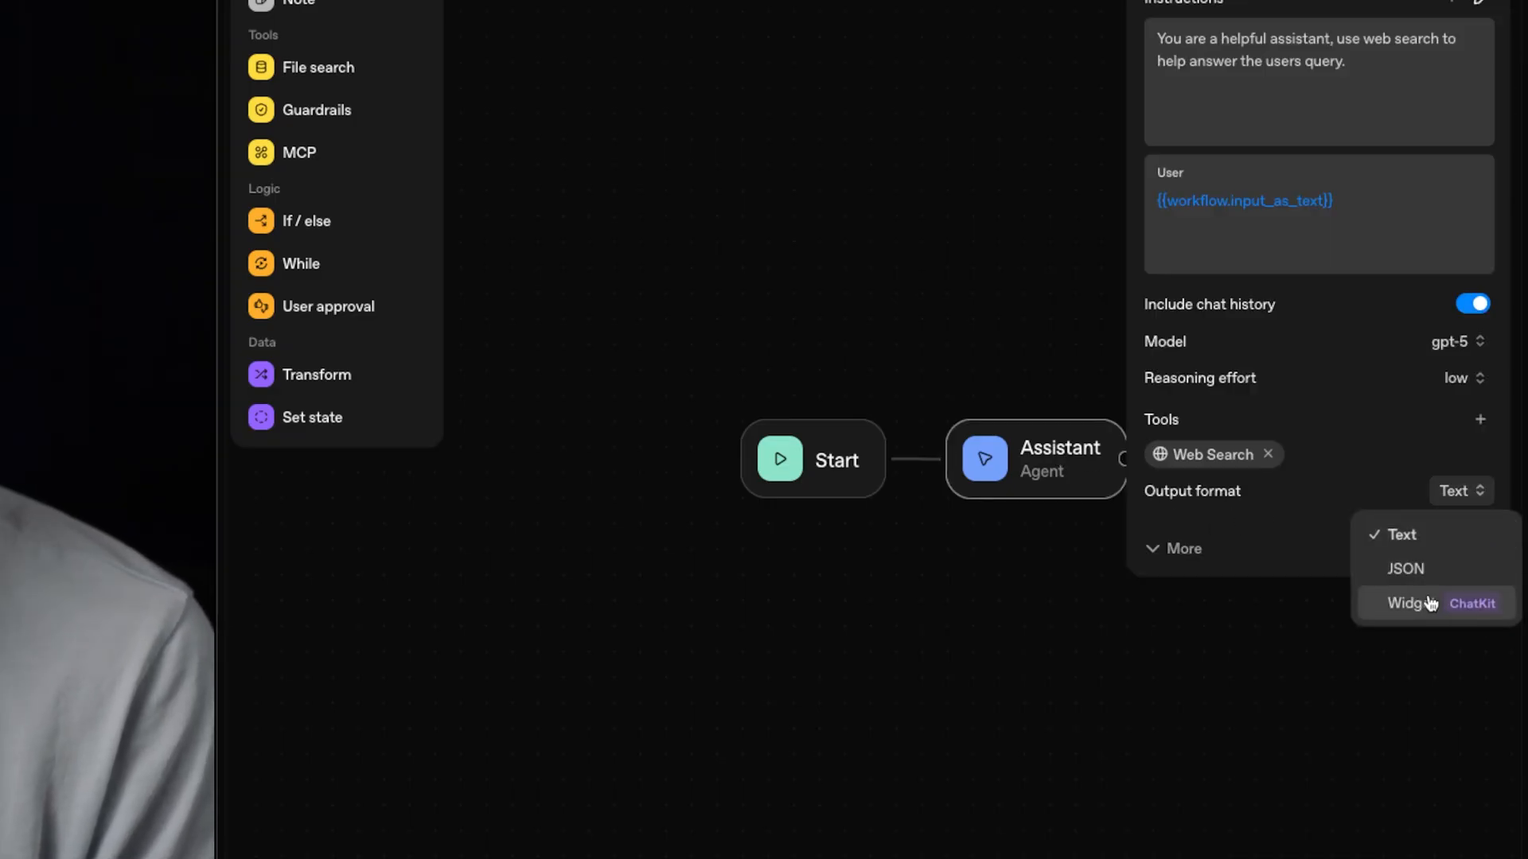
pyautogui.click(1406, 602)
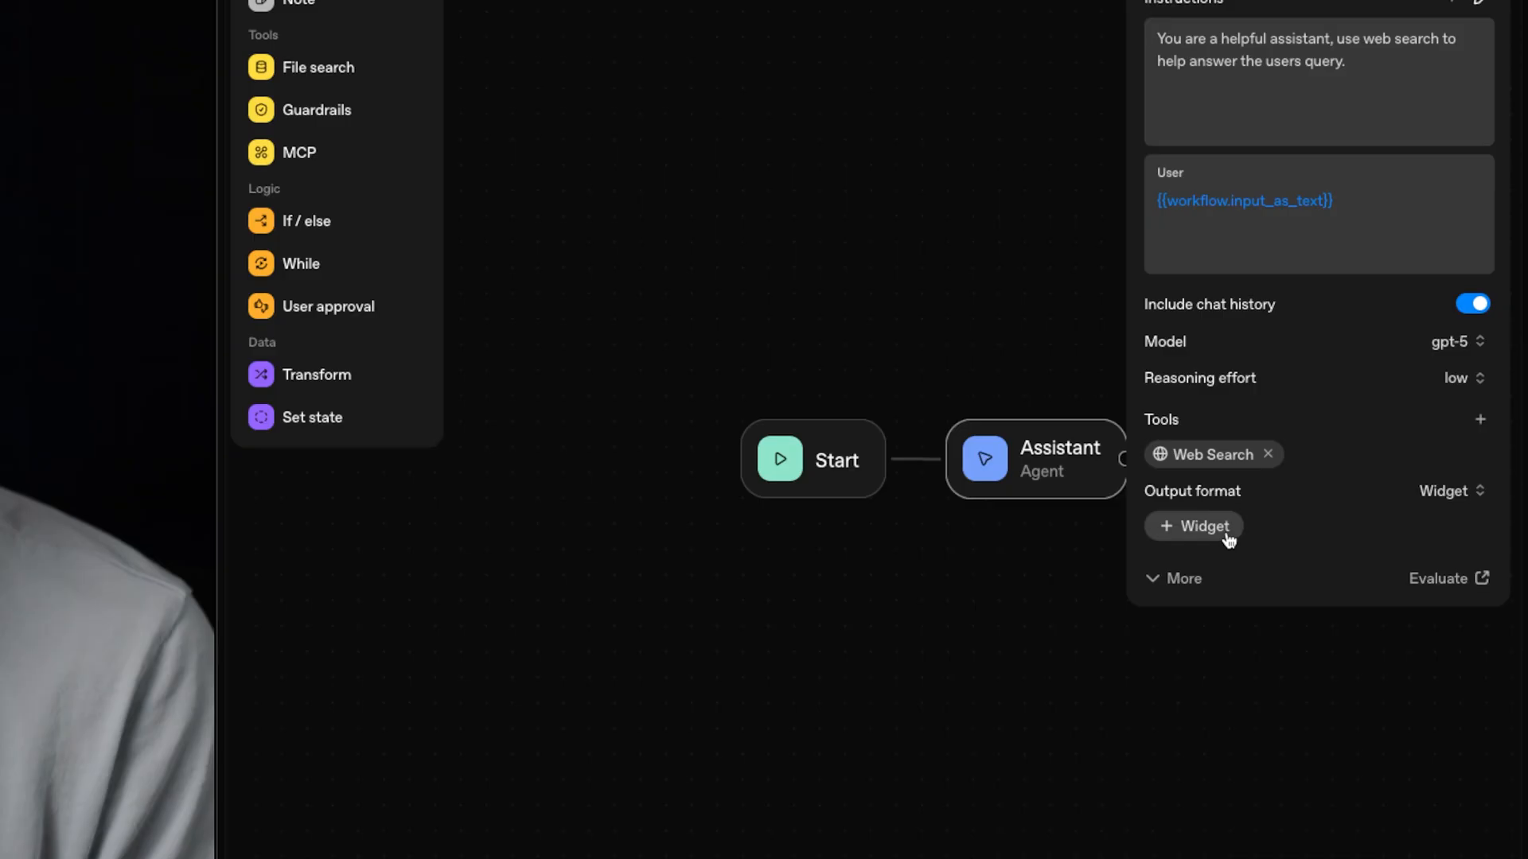
pyautogui.click(1192, 527)
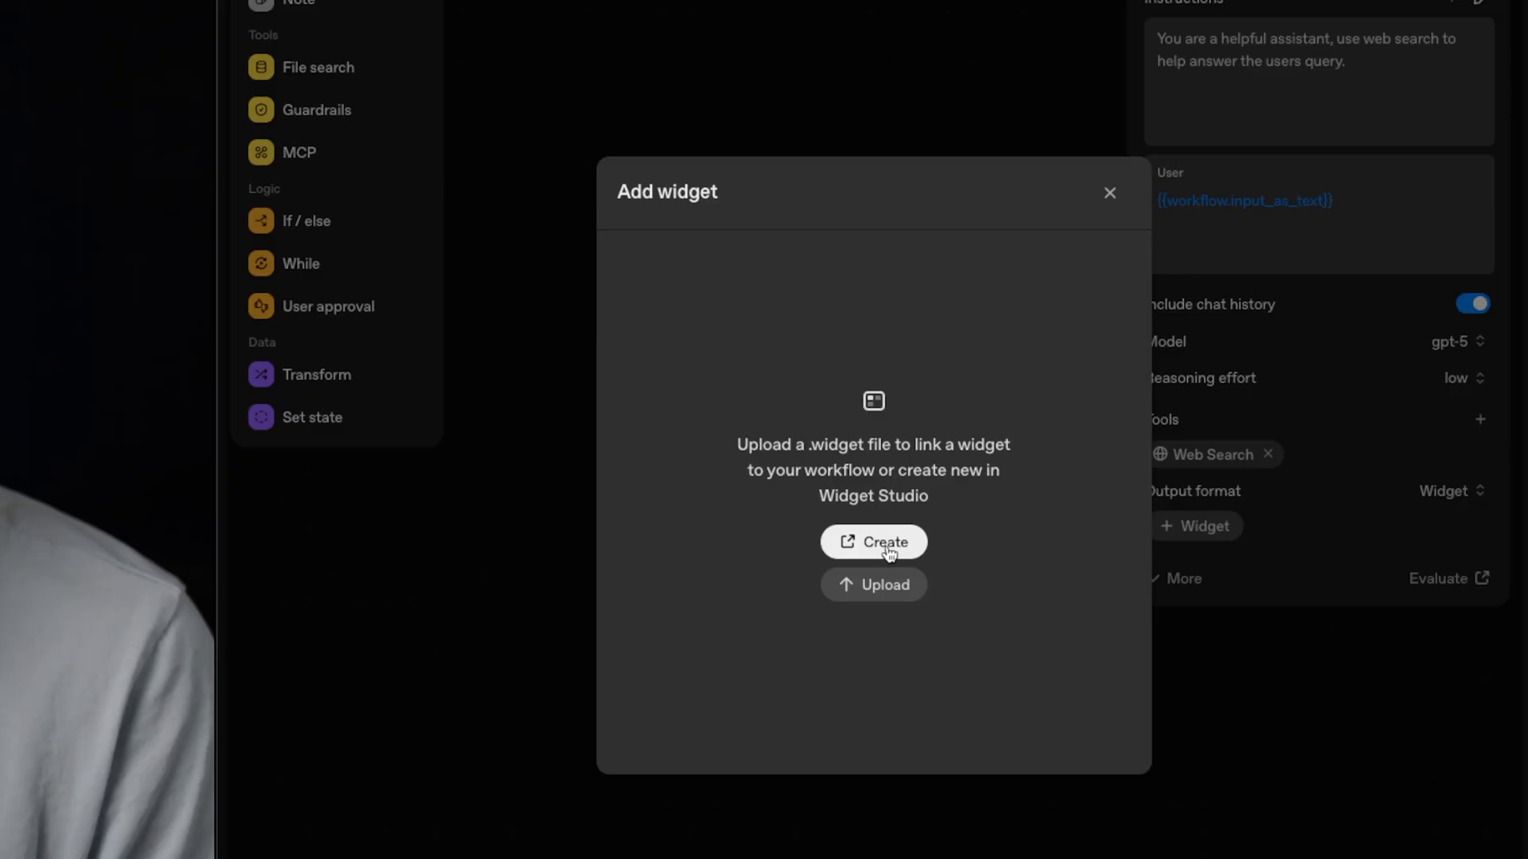
pyautogui.click(874, 541)
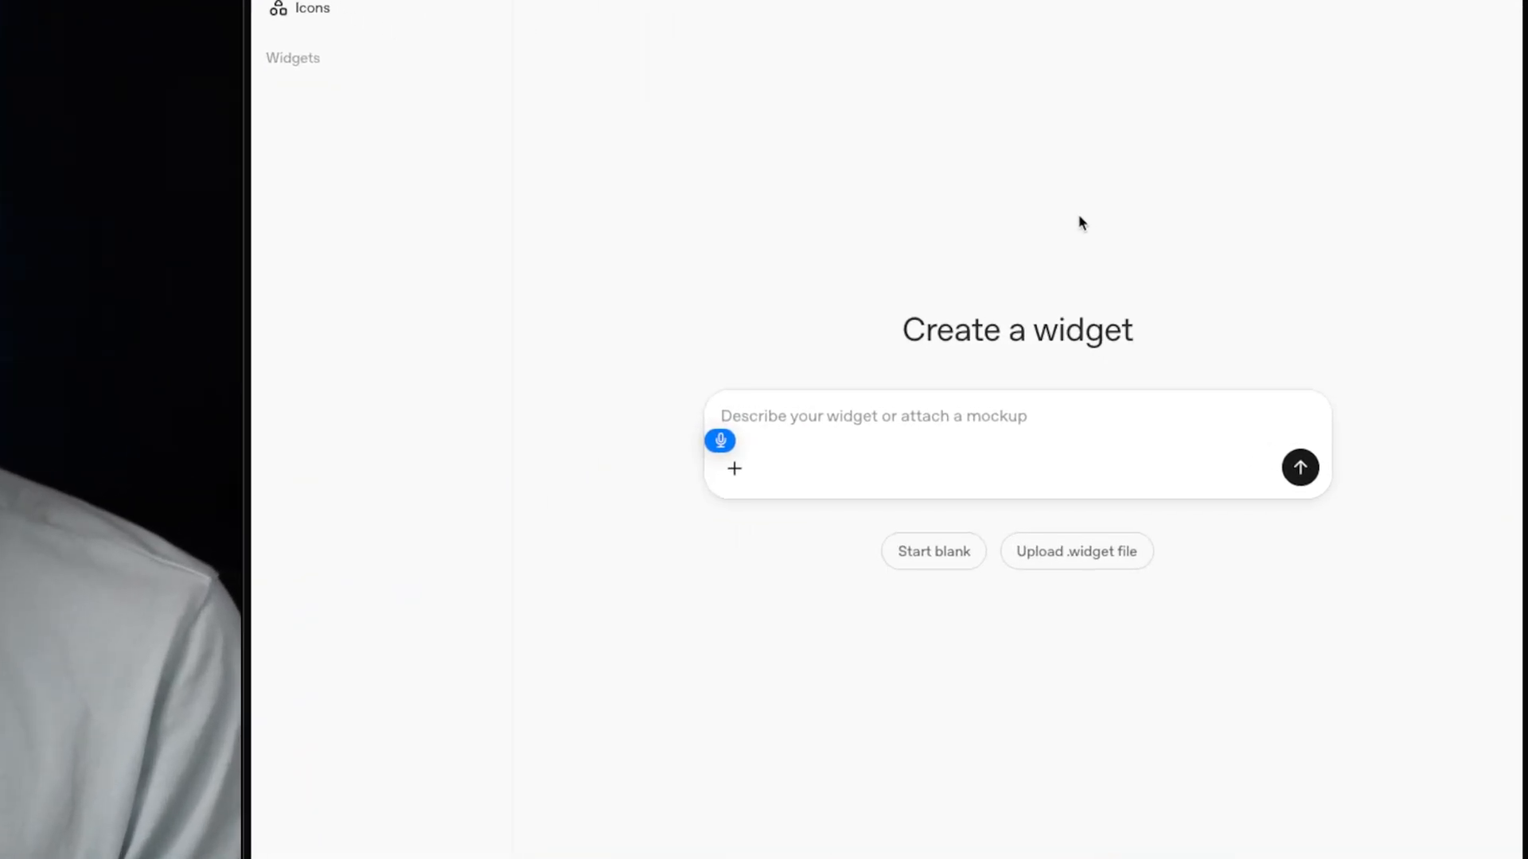
# - Submit a prompt for a table widget with team names, final score and live/past/future status columns
pyautogui.write('Create a table widget that has team names')
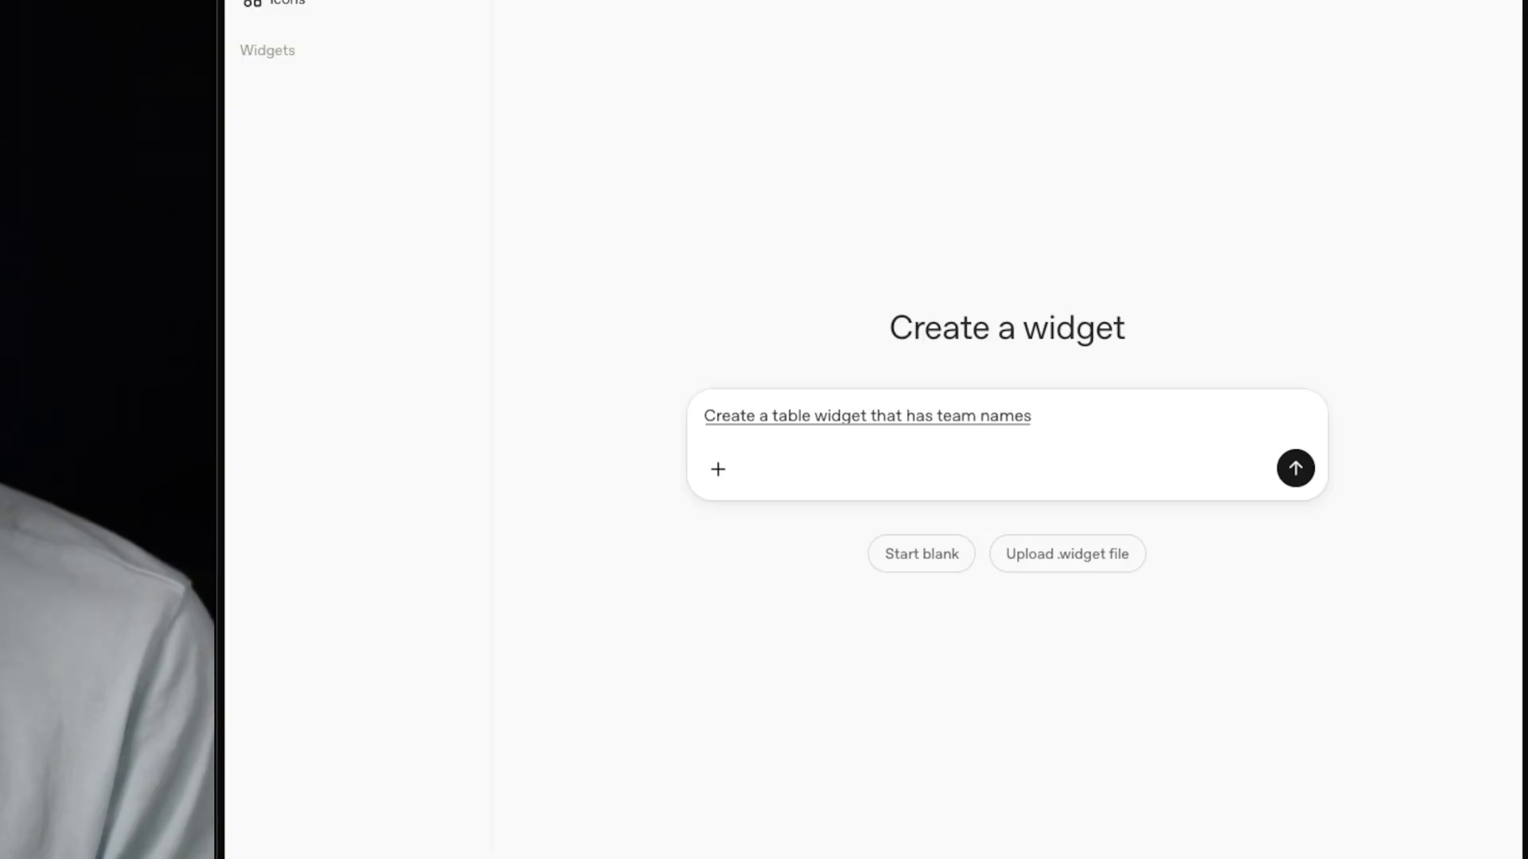
pyautogui.write('as one column final score')
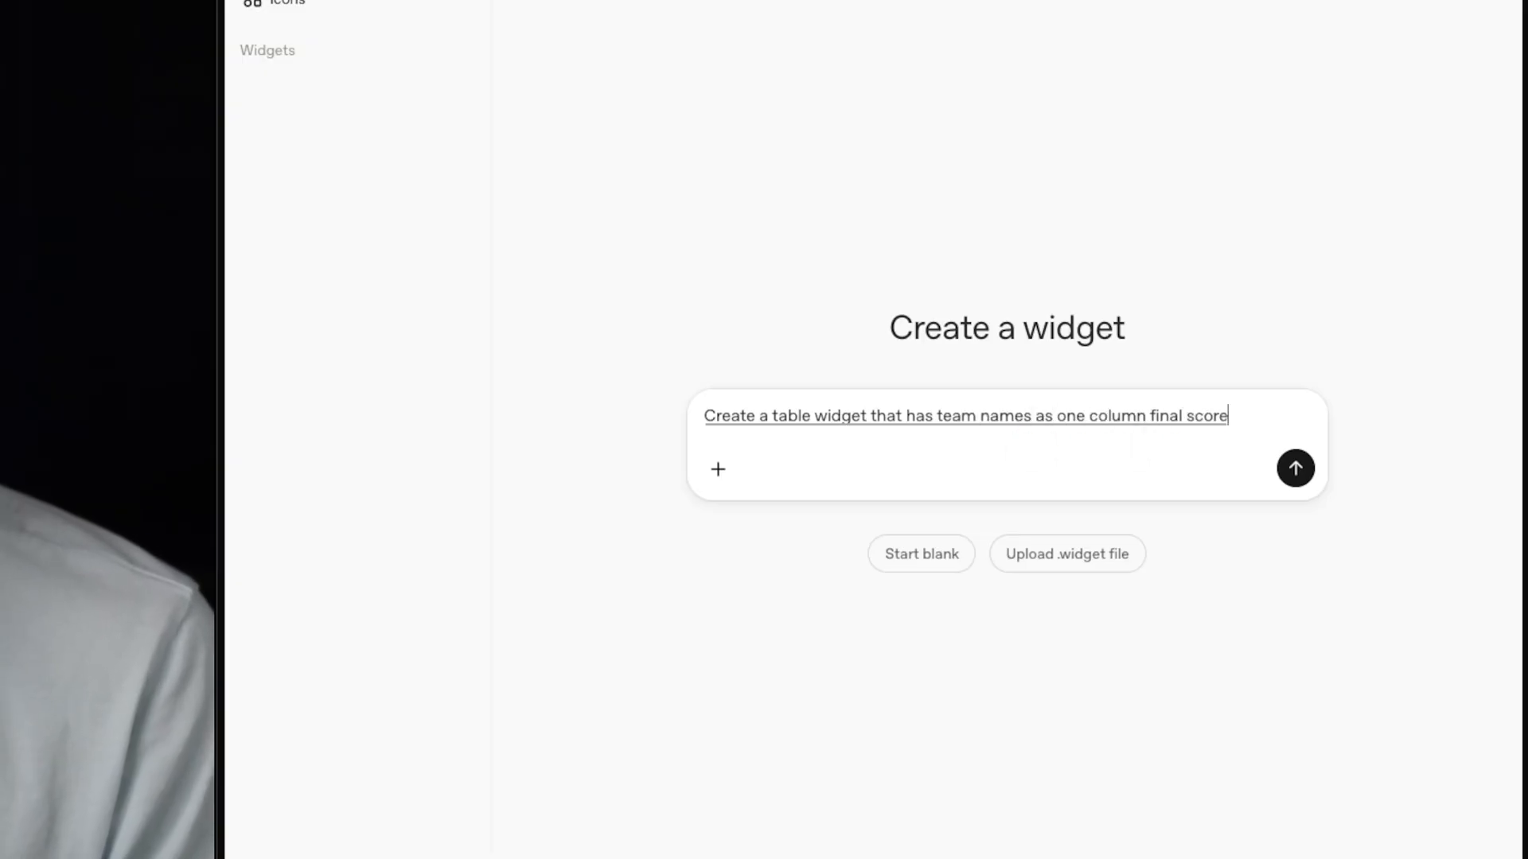
pyautogui.write('as the other column and status as another column')
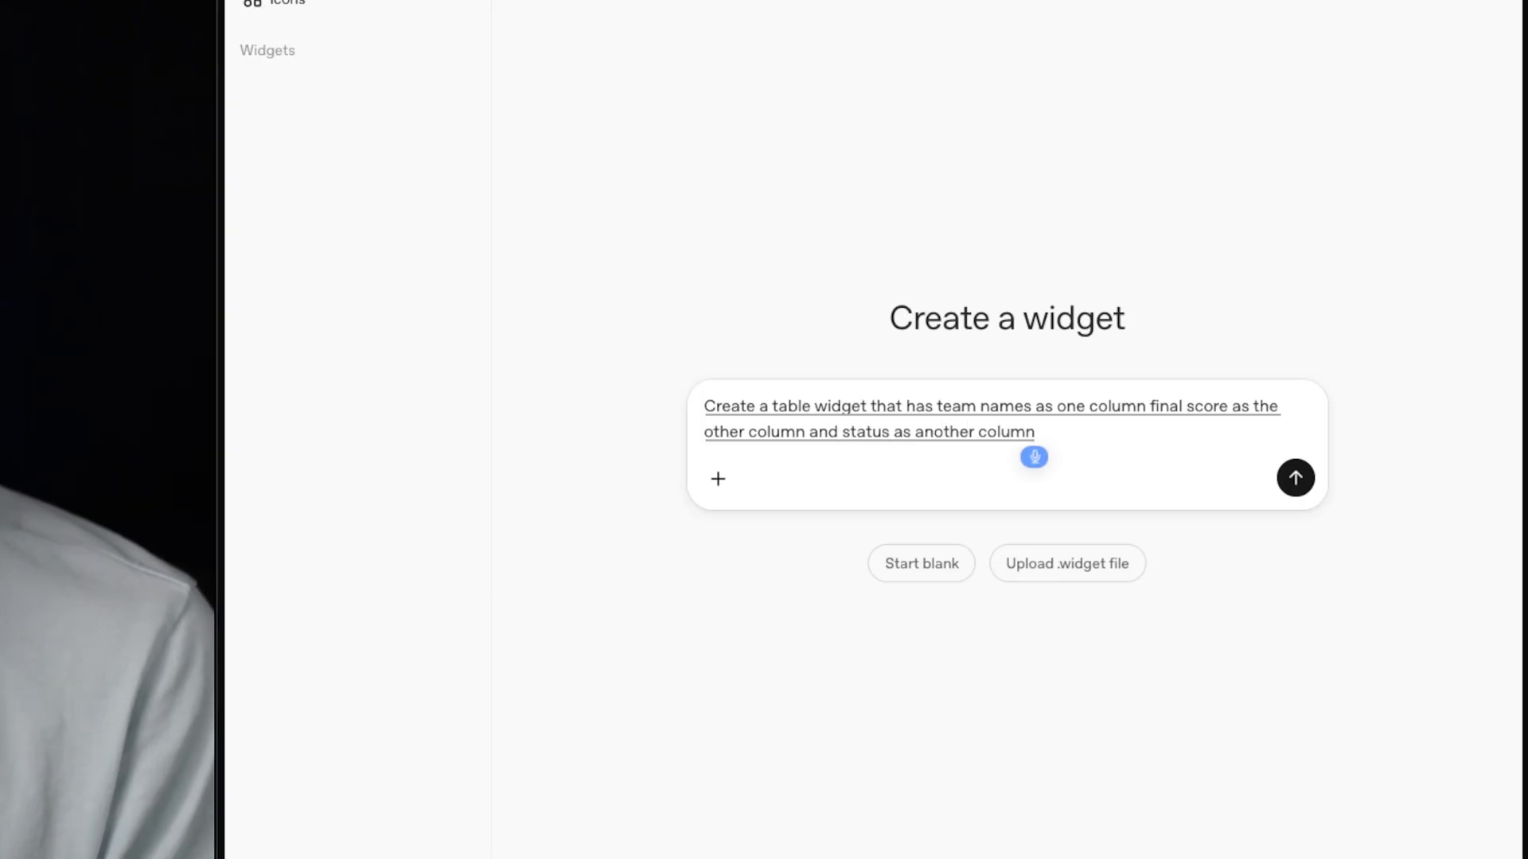
pyautogui.write('status can')
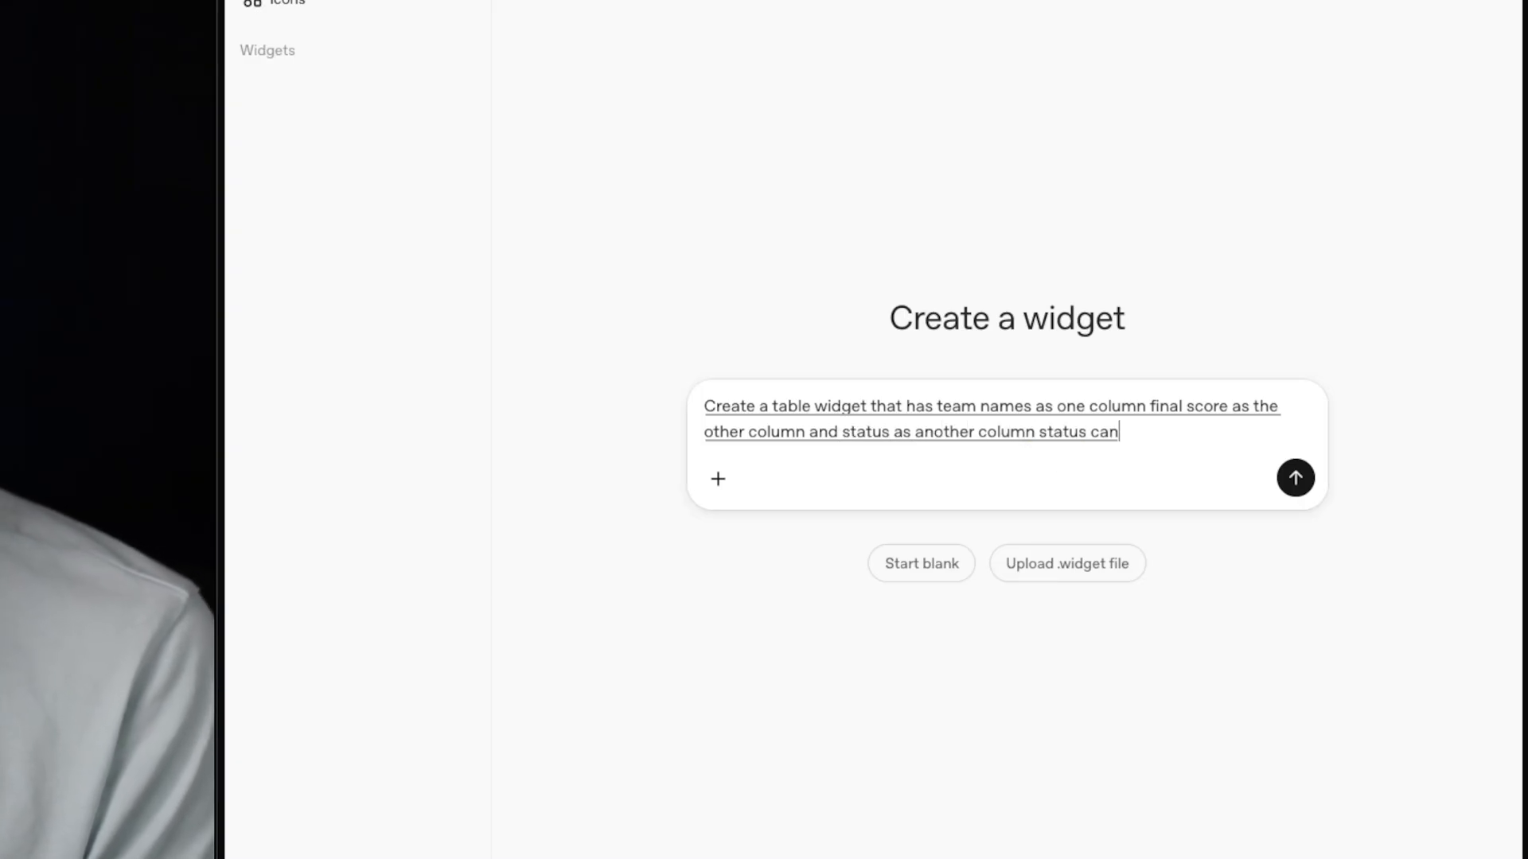
pyautogui.write('be either live past')
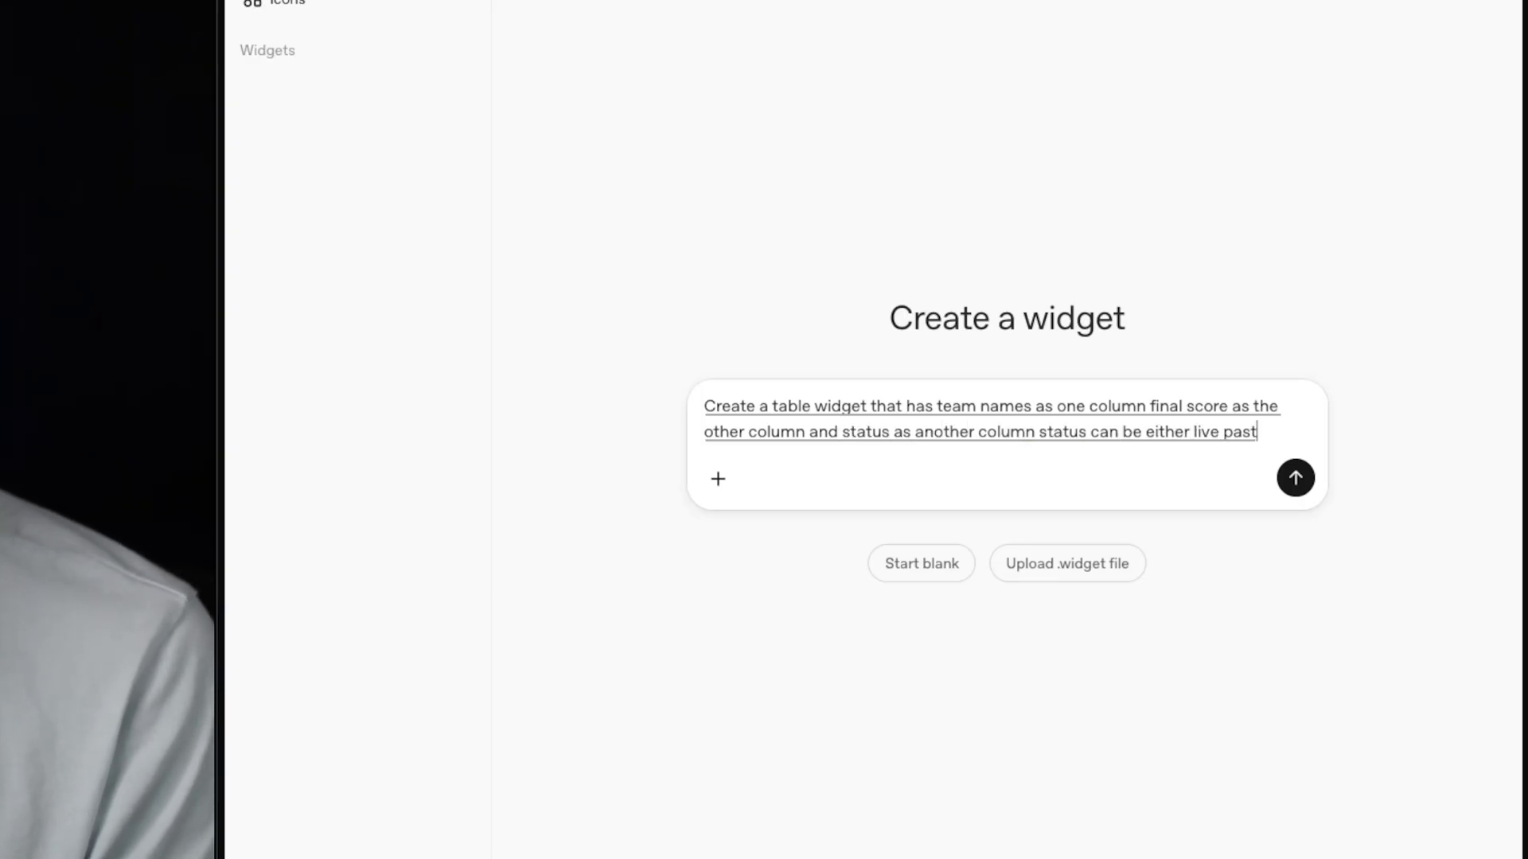
pyautogui.write('or future team names')
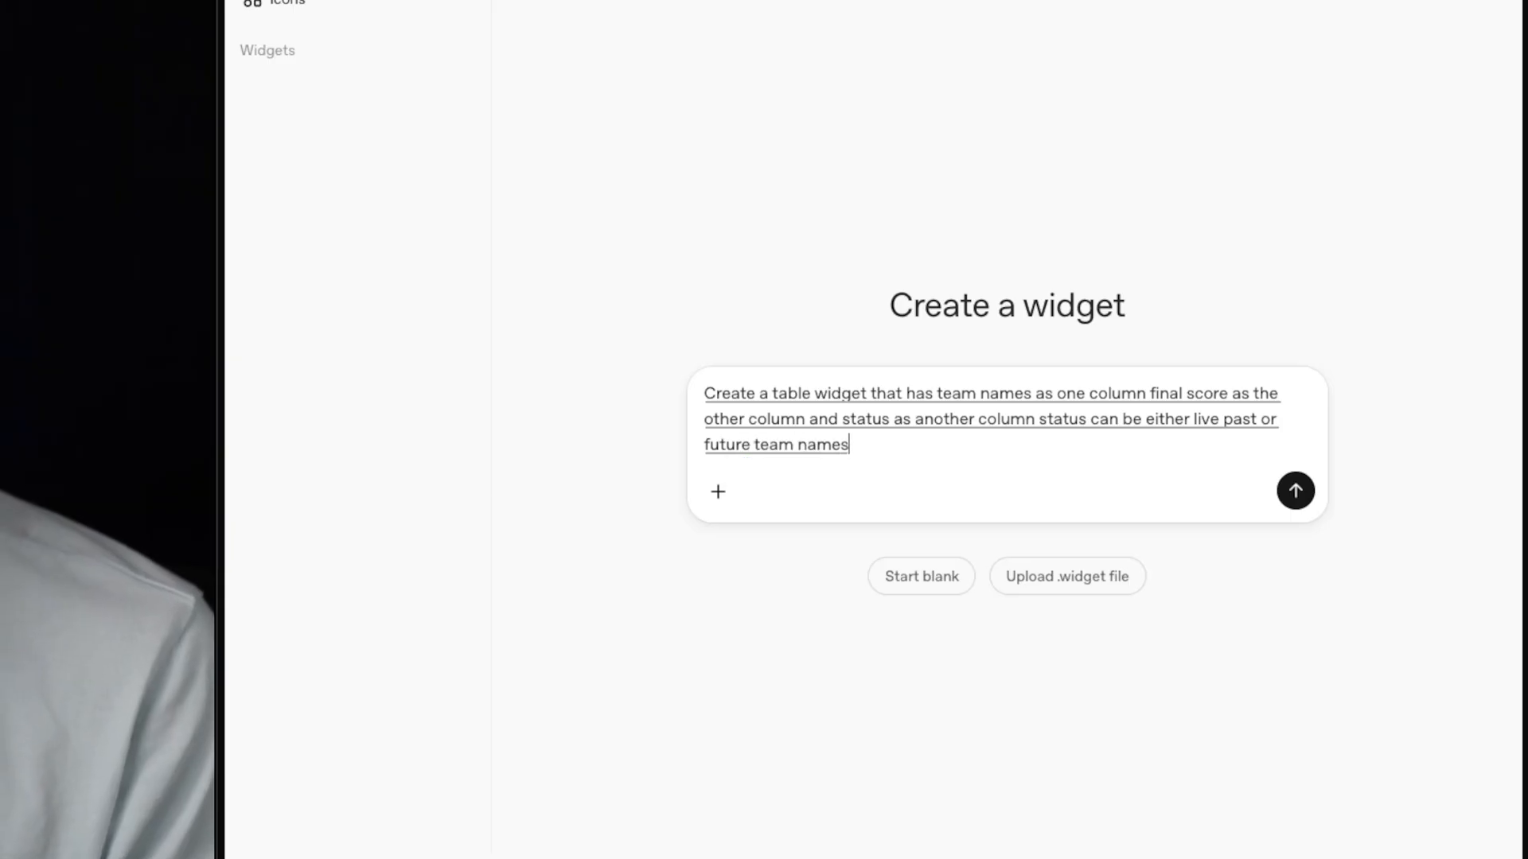
pyautogui.write('are just the two teams that are playing')
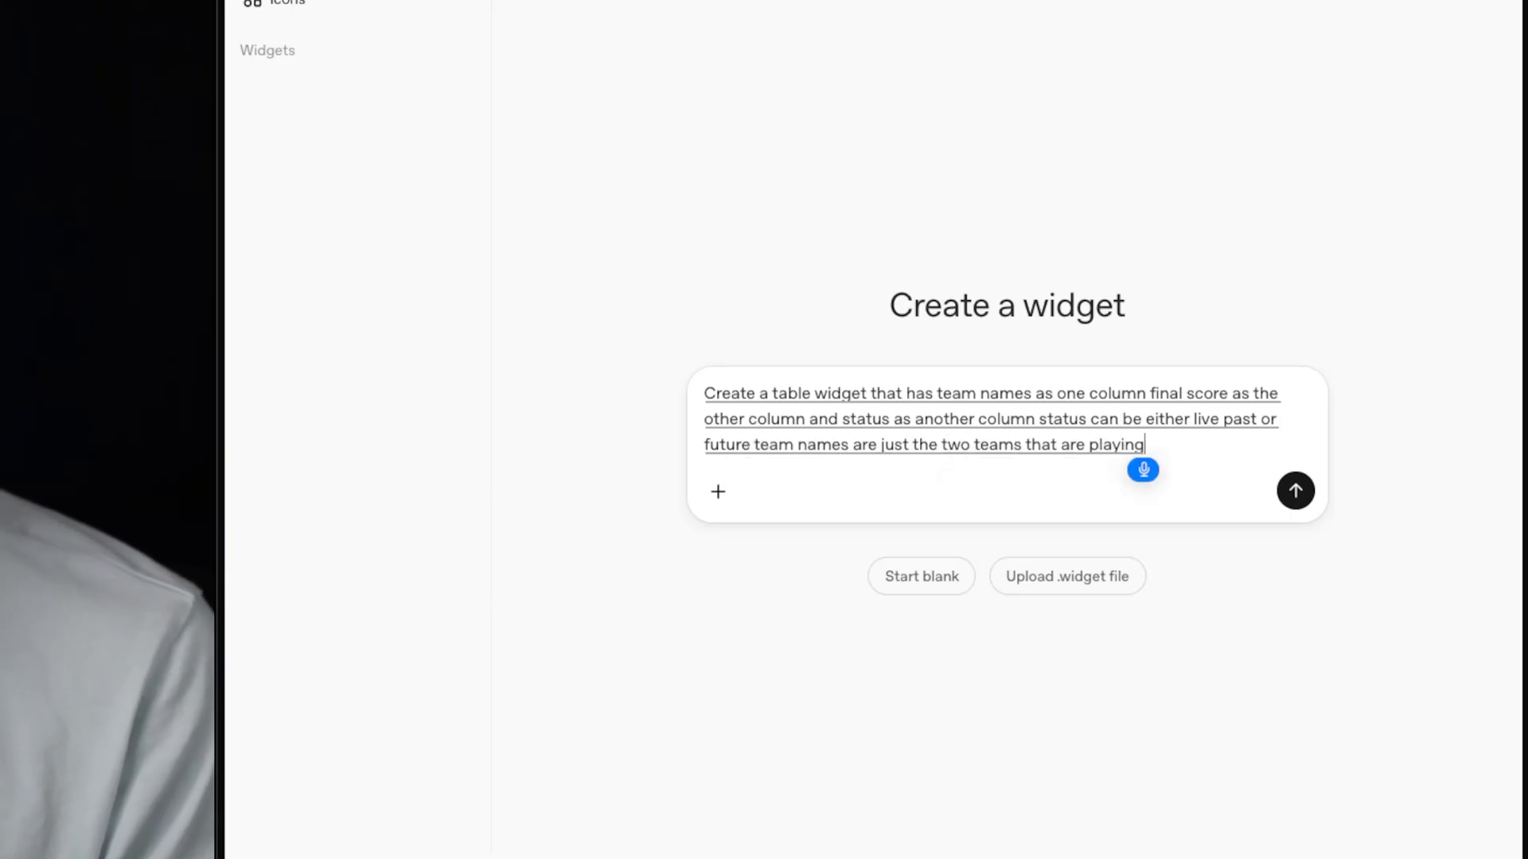
pyautogui.write(', and the score column should include')
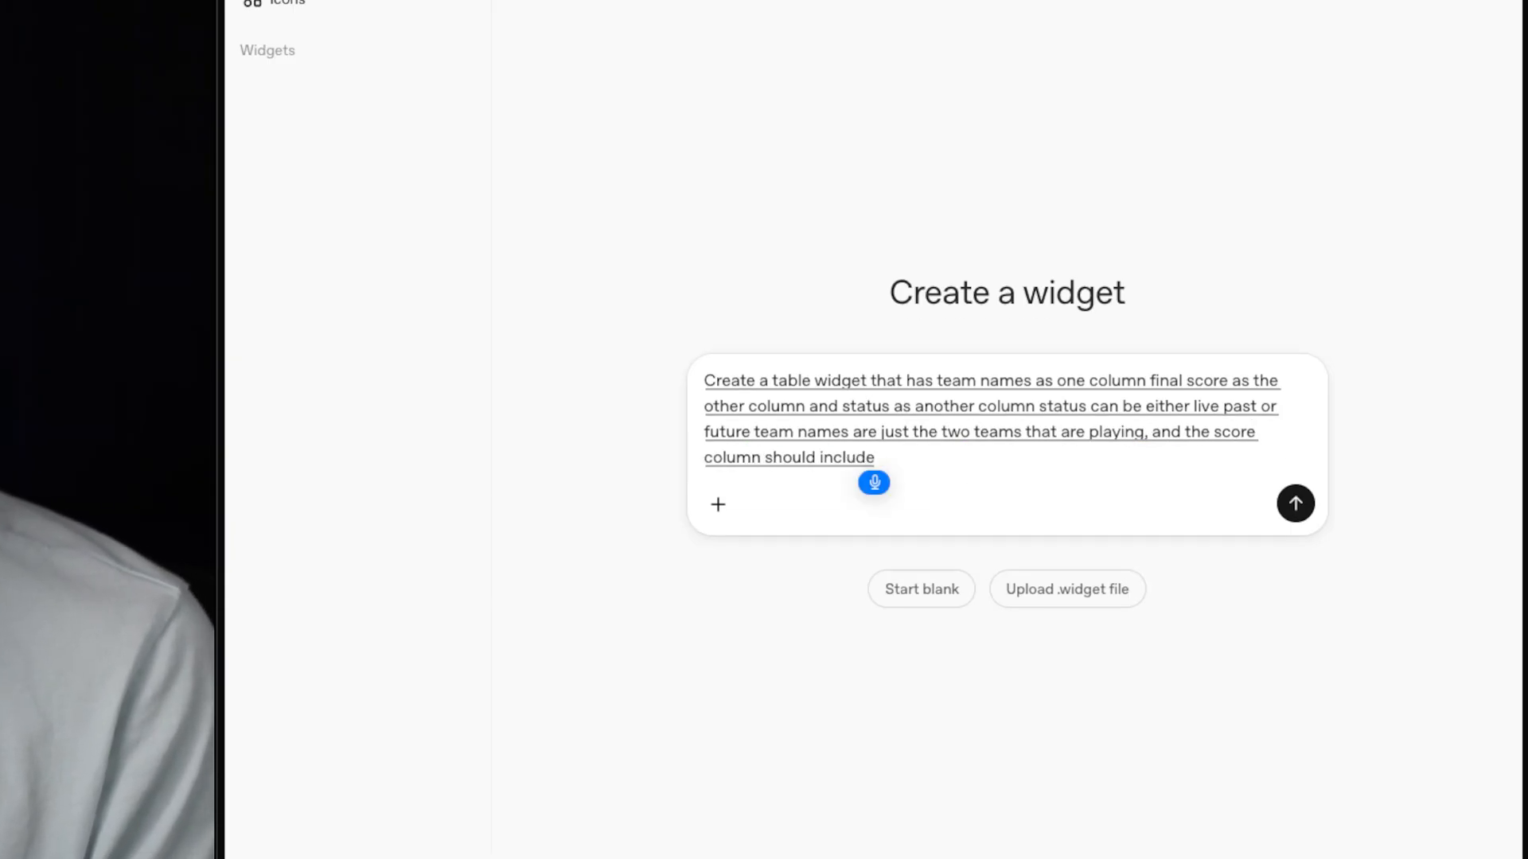
pyautogui.write('some numbers for the actual scores style each row in')
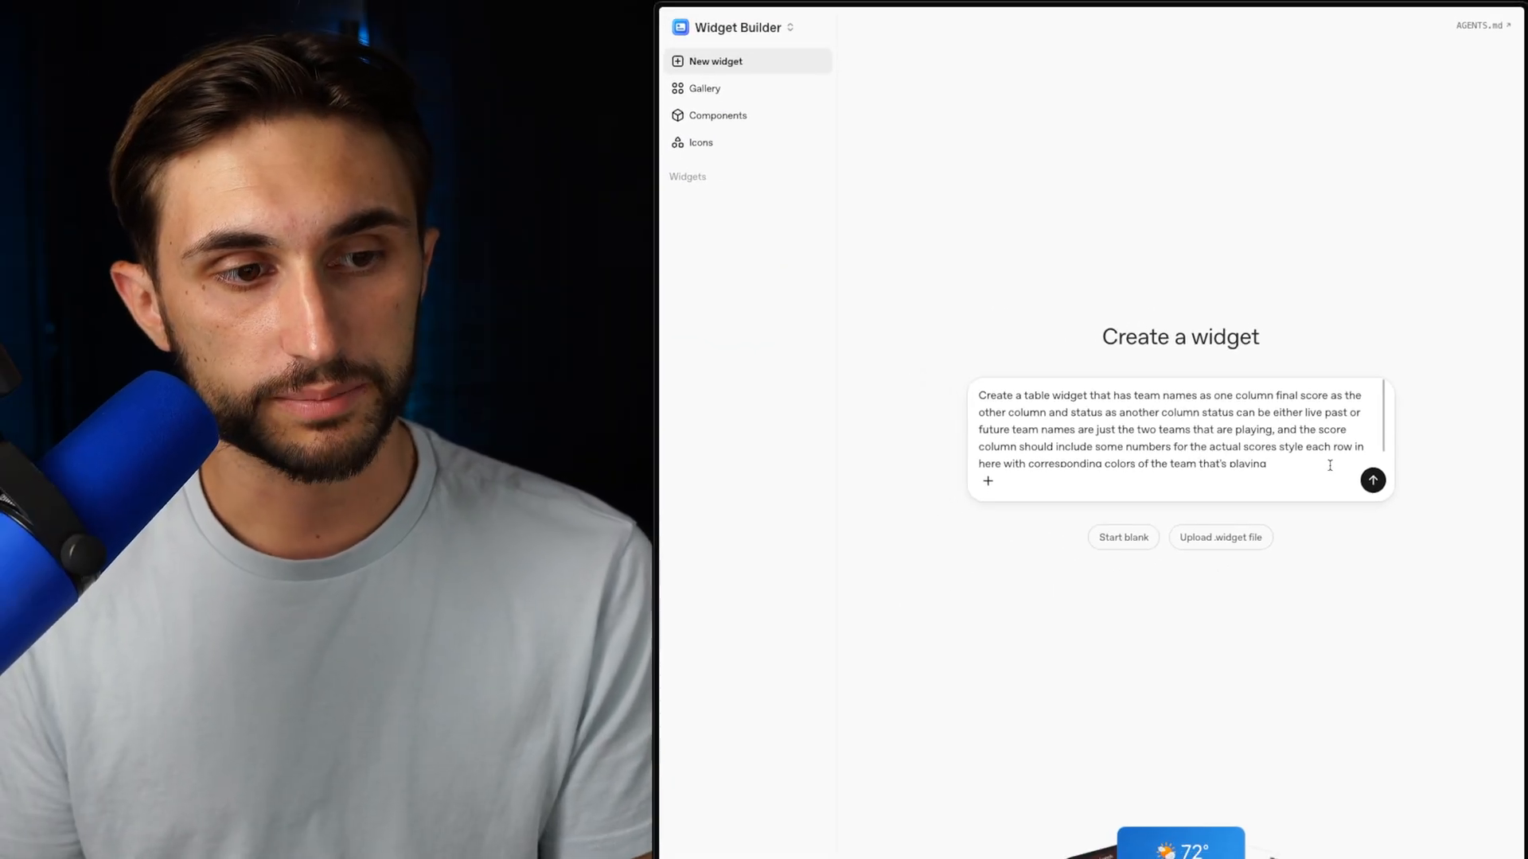
pyautogui.click(1373, 480)
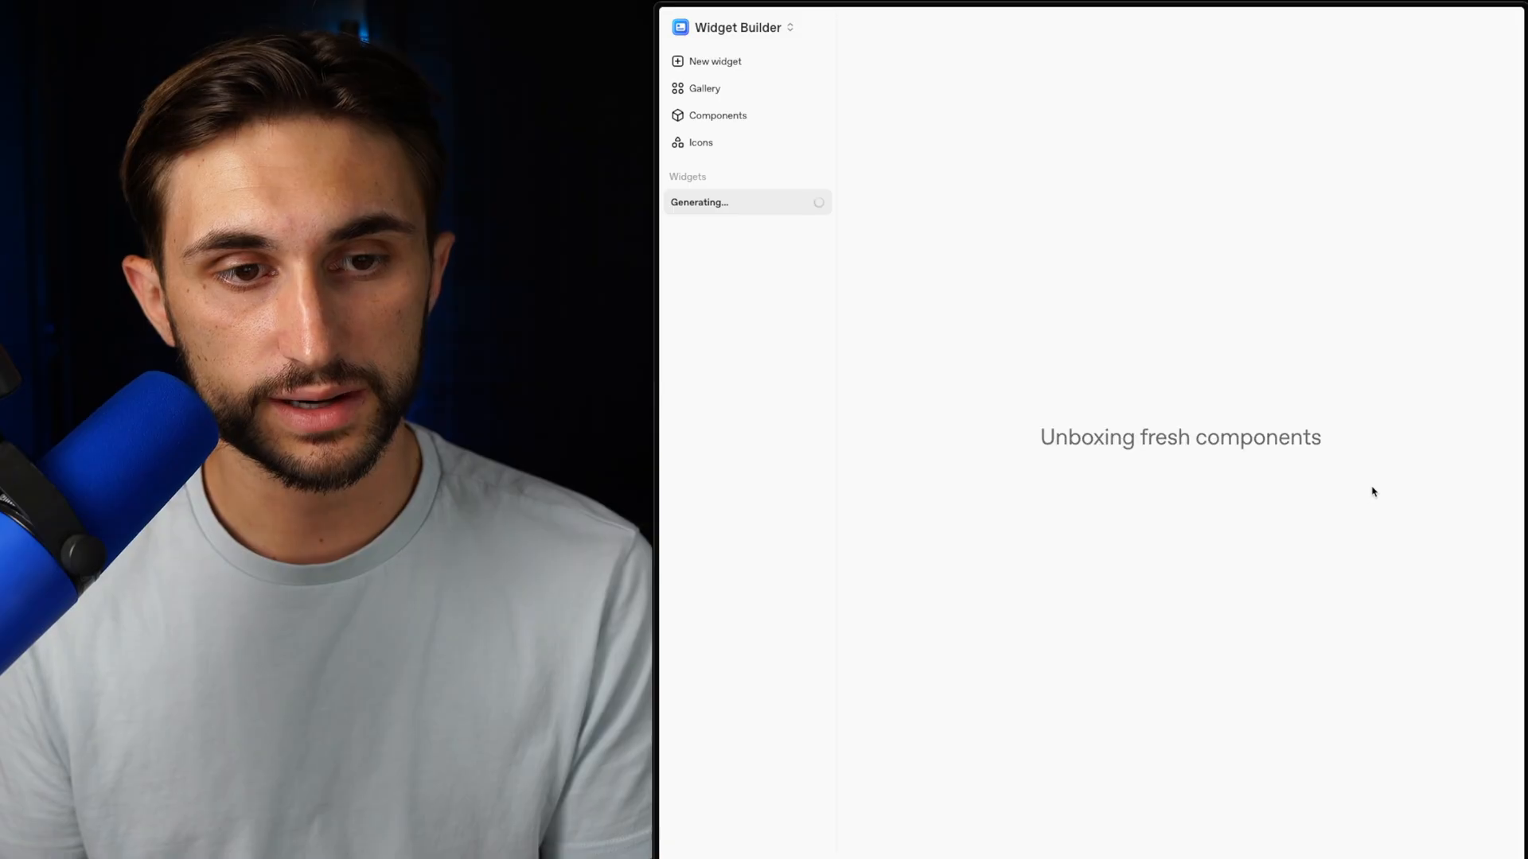
pyautogui.moveTo(1321, 412)
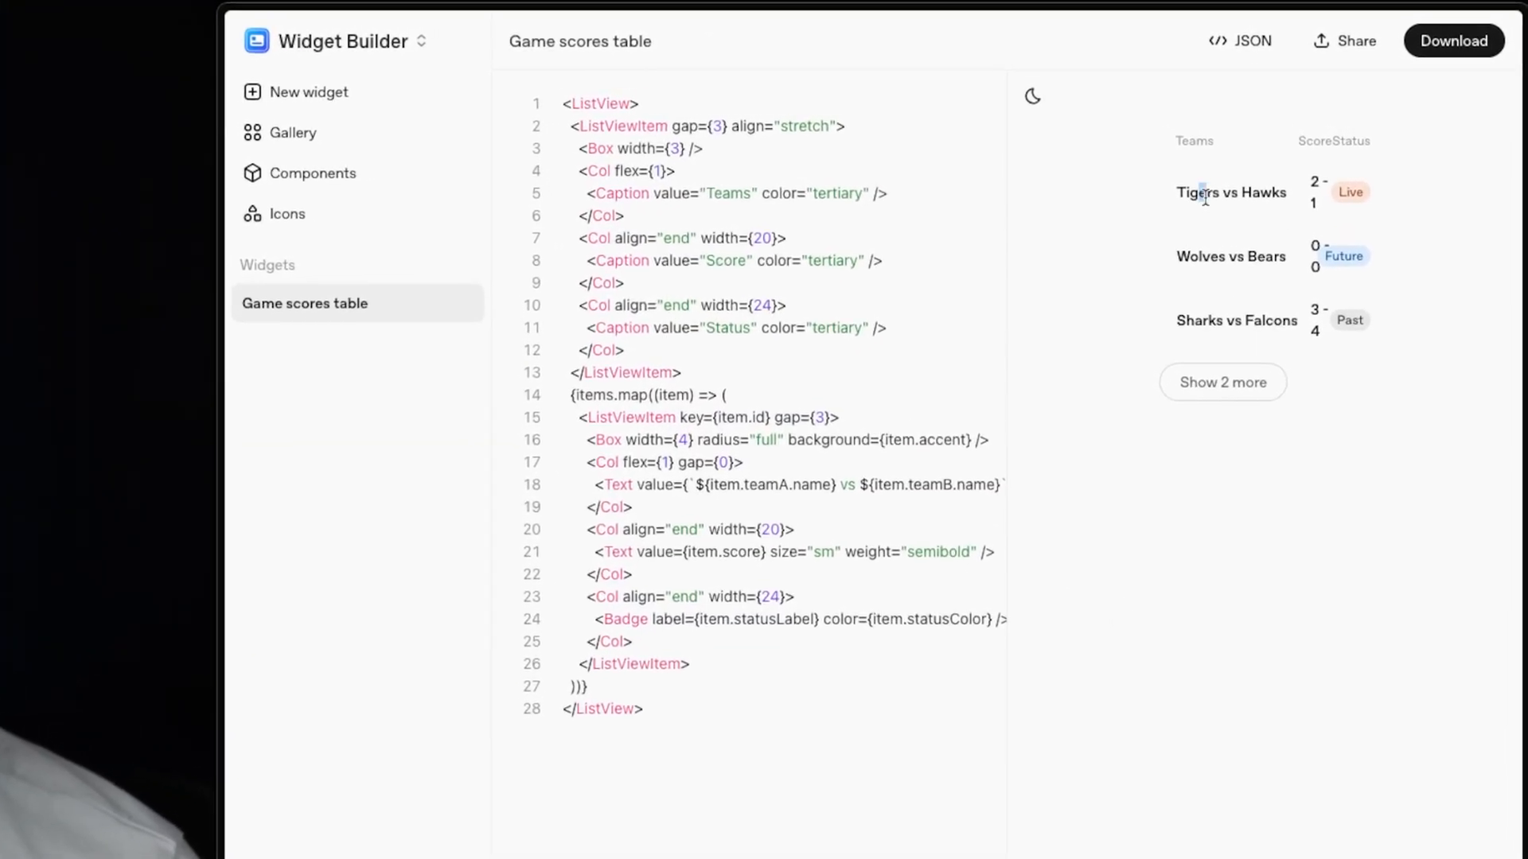
pyautogui.moveTo(1312, 210)
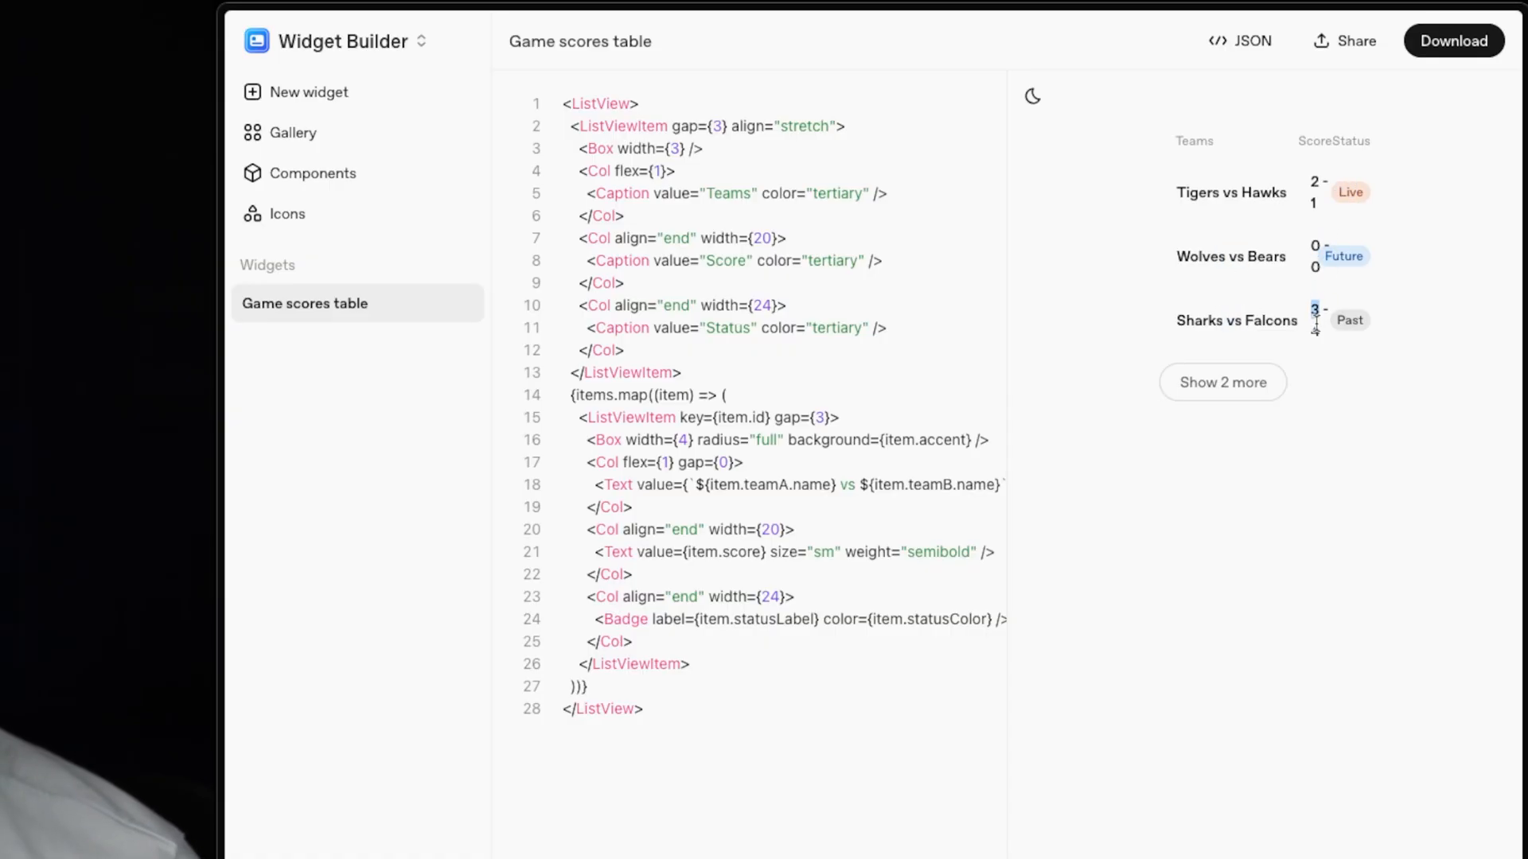
# - Expand the Game scores table preview to show all five game rows
pyautogui.click(1222, 381)
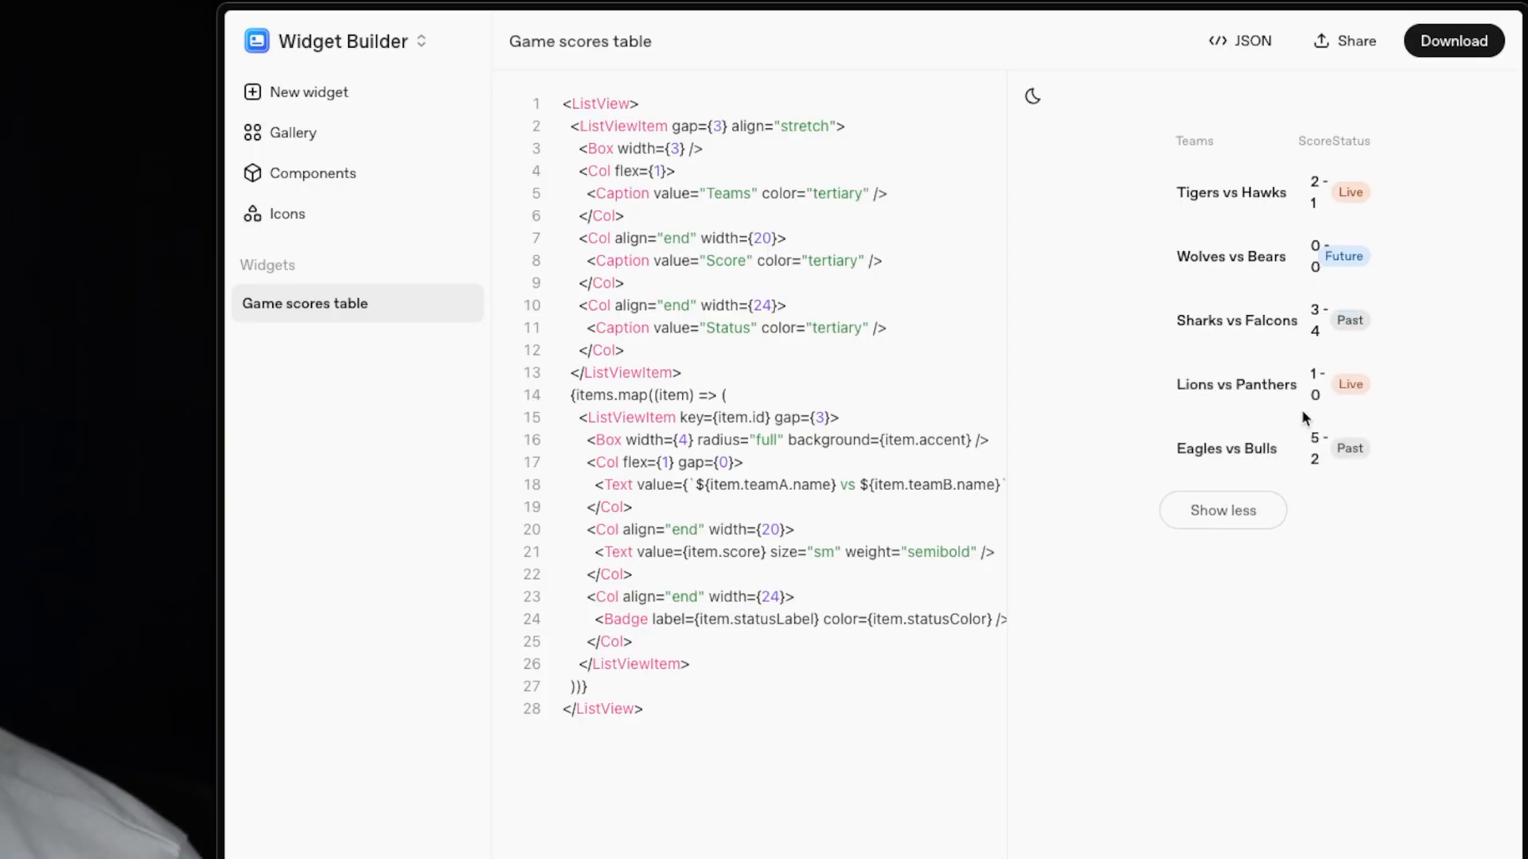
pyautogui.moveTo(1275, 255)
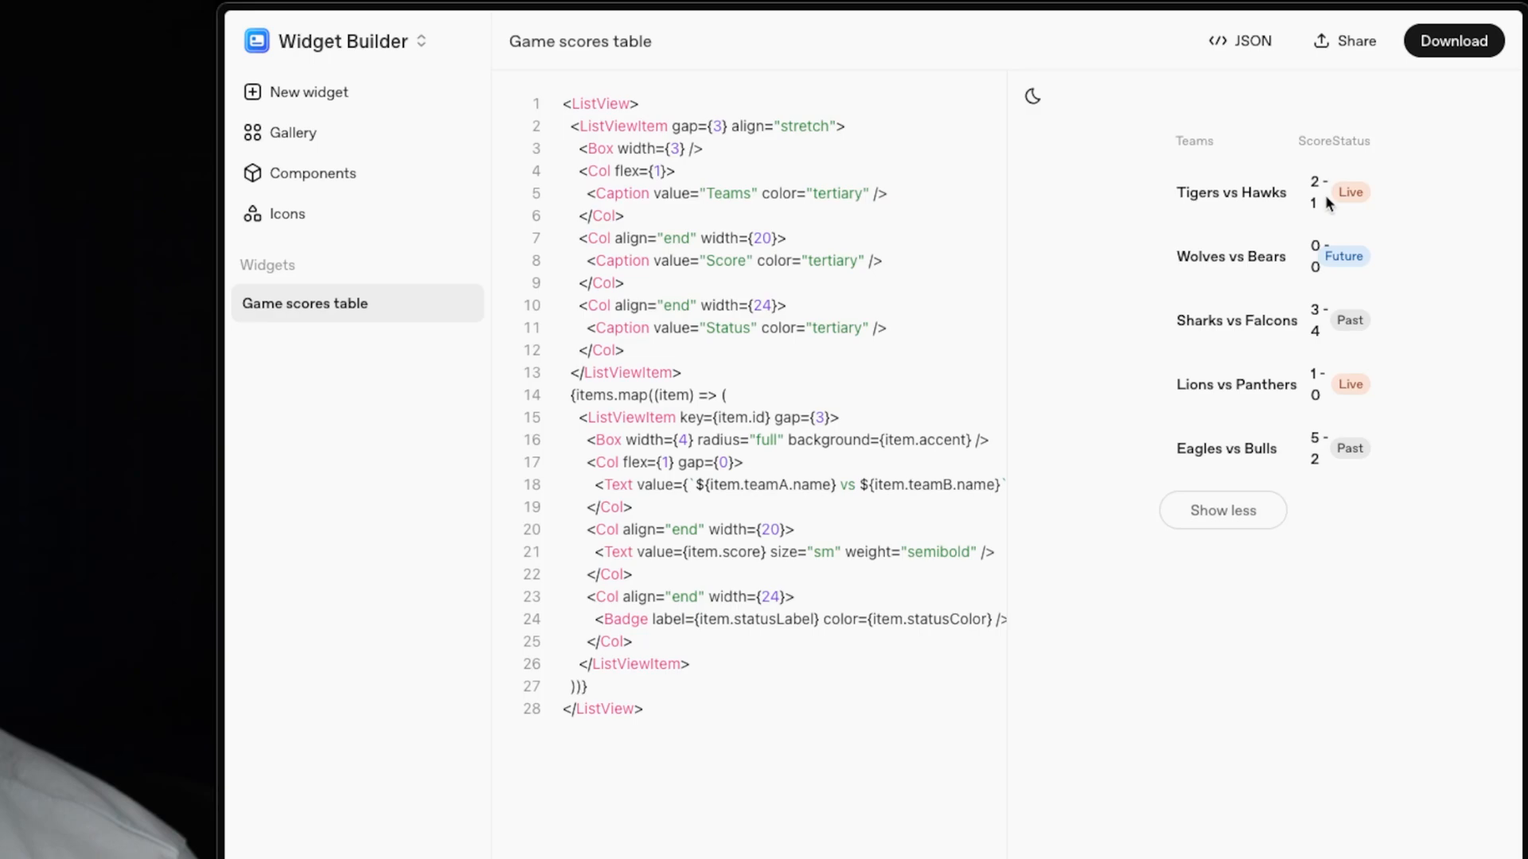
pyautogui.moveTo(1286, 183)
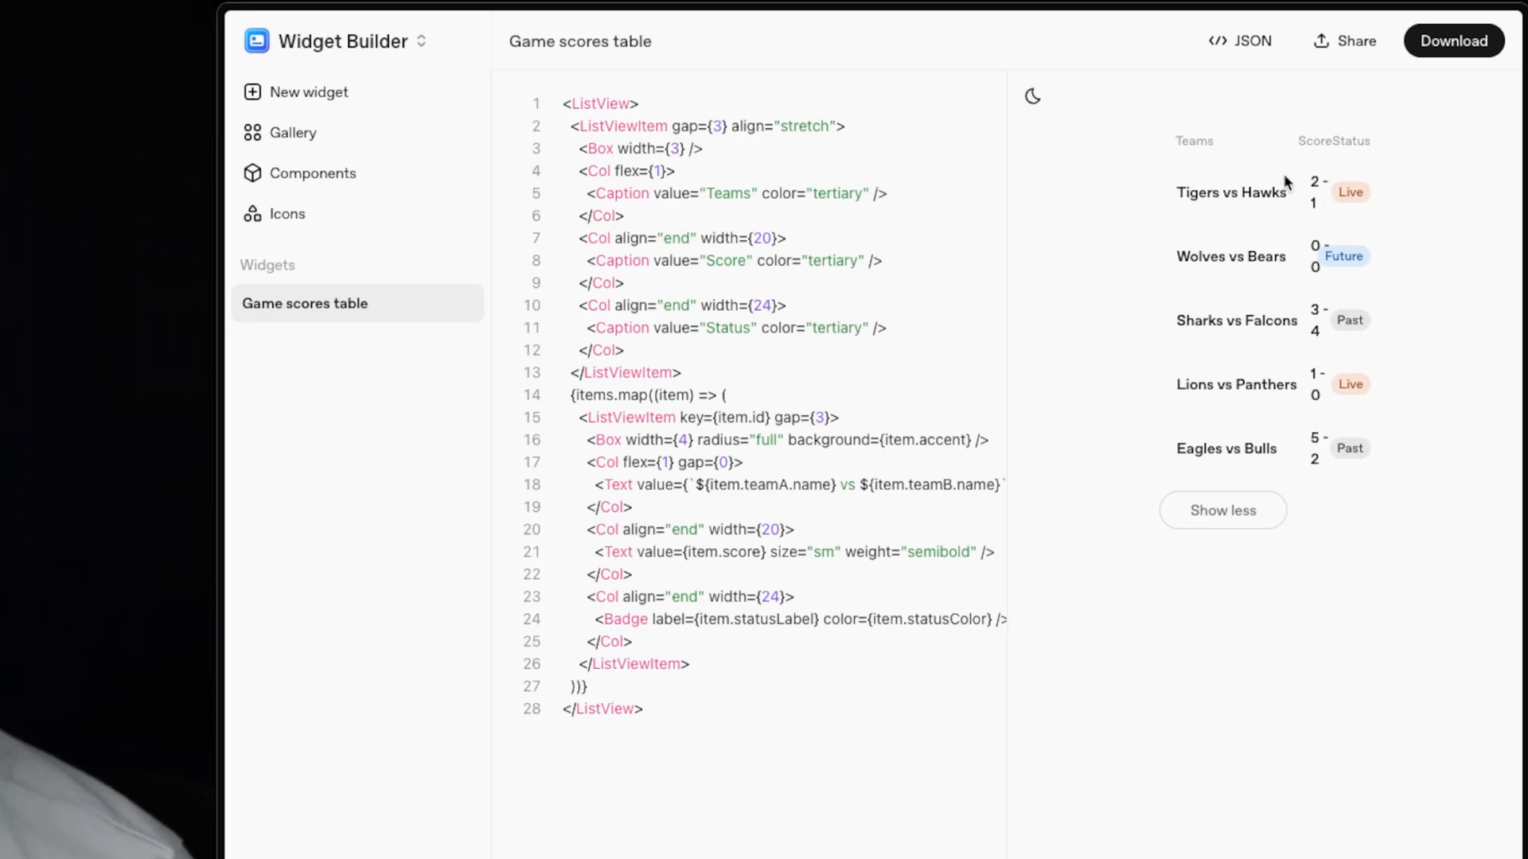
pyautogui.moveTo(1305, 266)
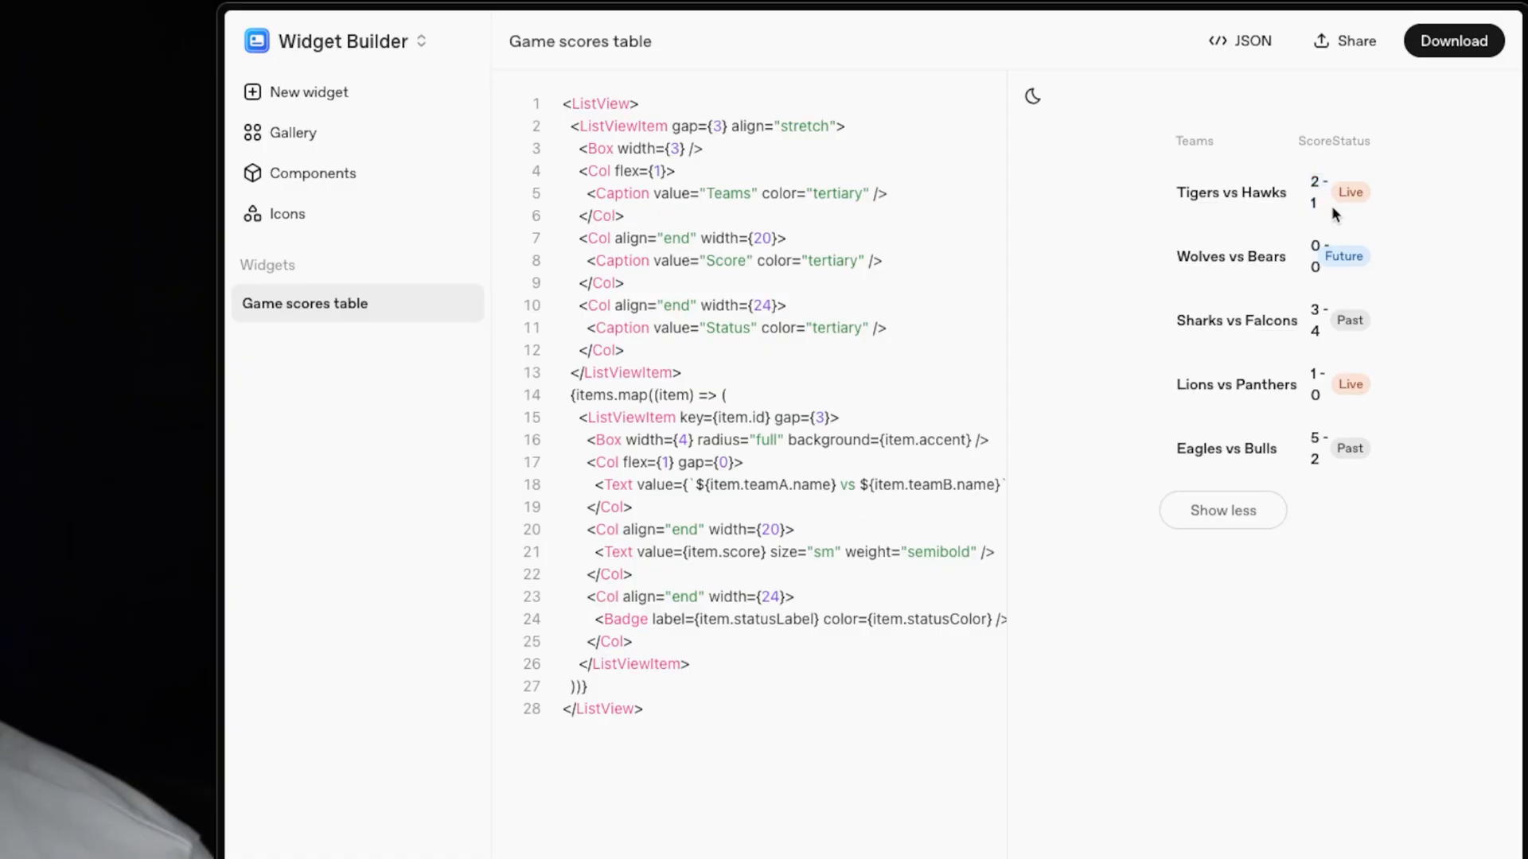
pyautogui.moveTo(1326, 217)
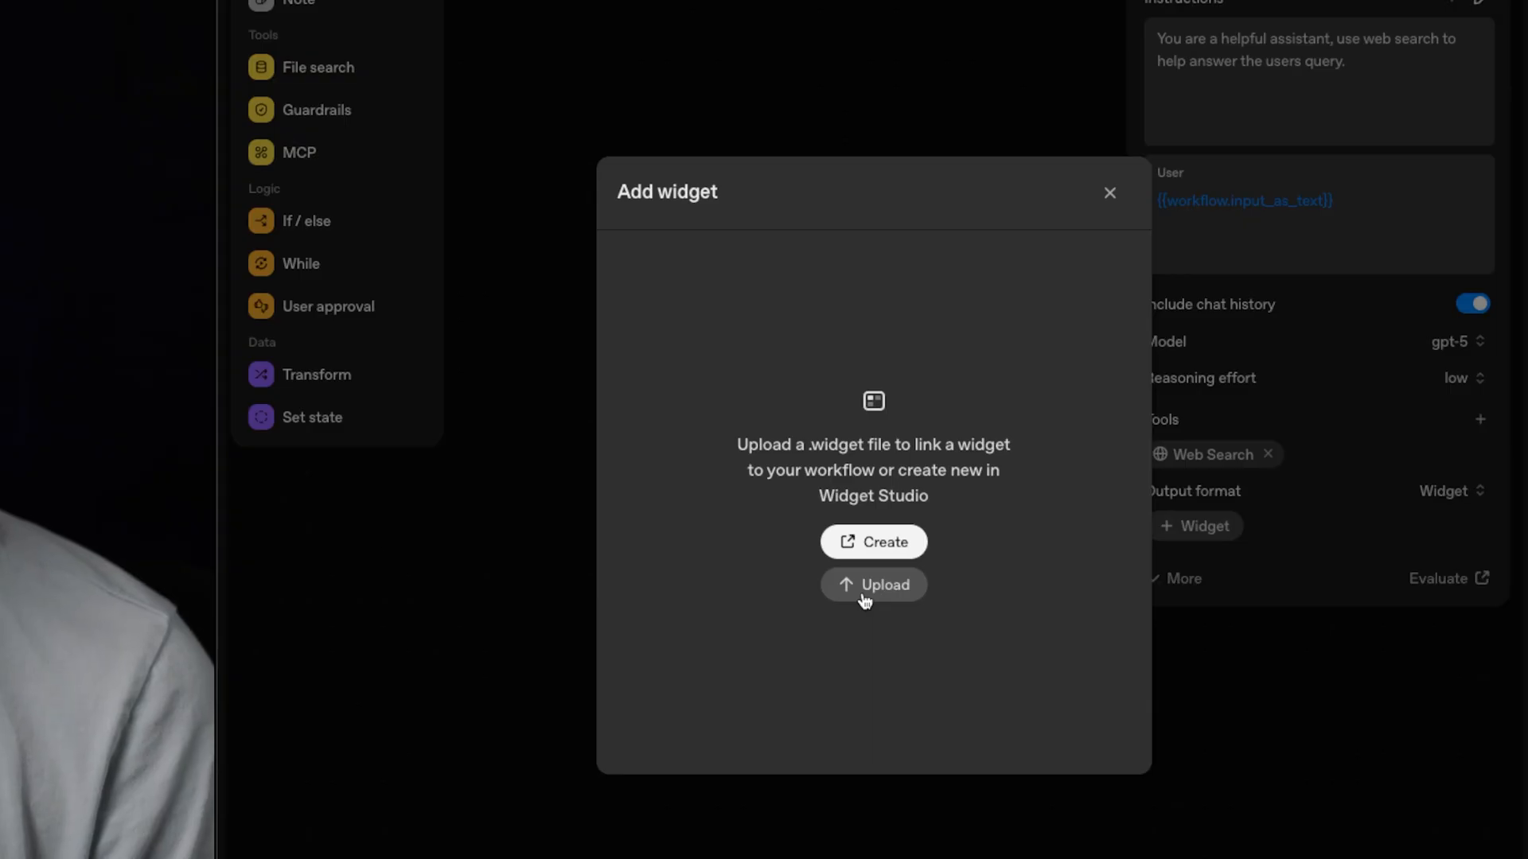
# - Upload 'Game scores table.widget' as the Assistant's output widget, previewing all five games
pyautogui.click(873, 584)
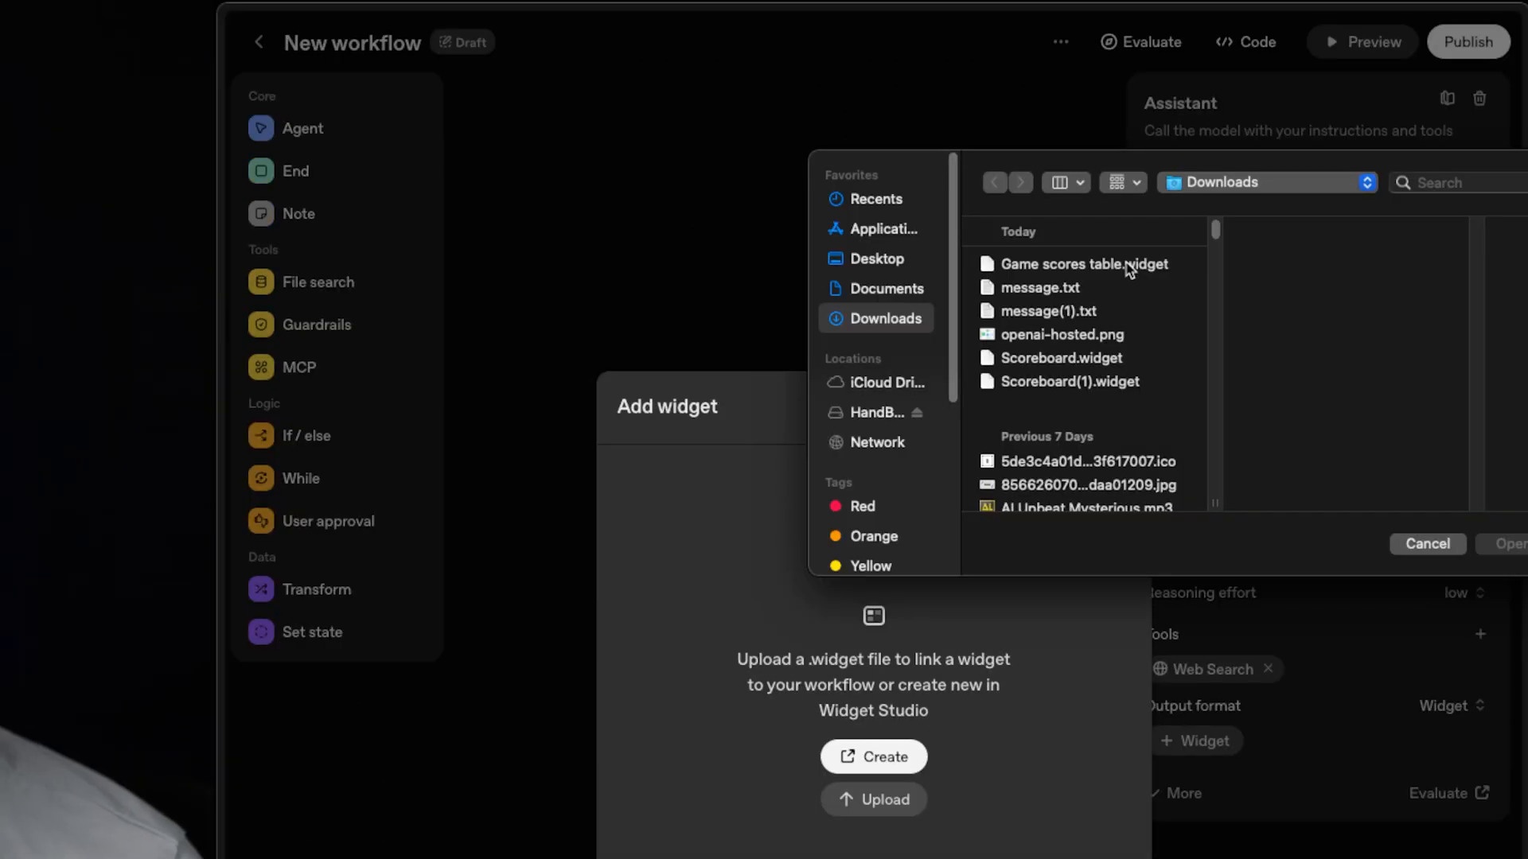
pyautogui.click(1082, 264)
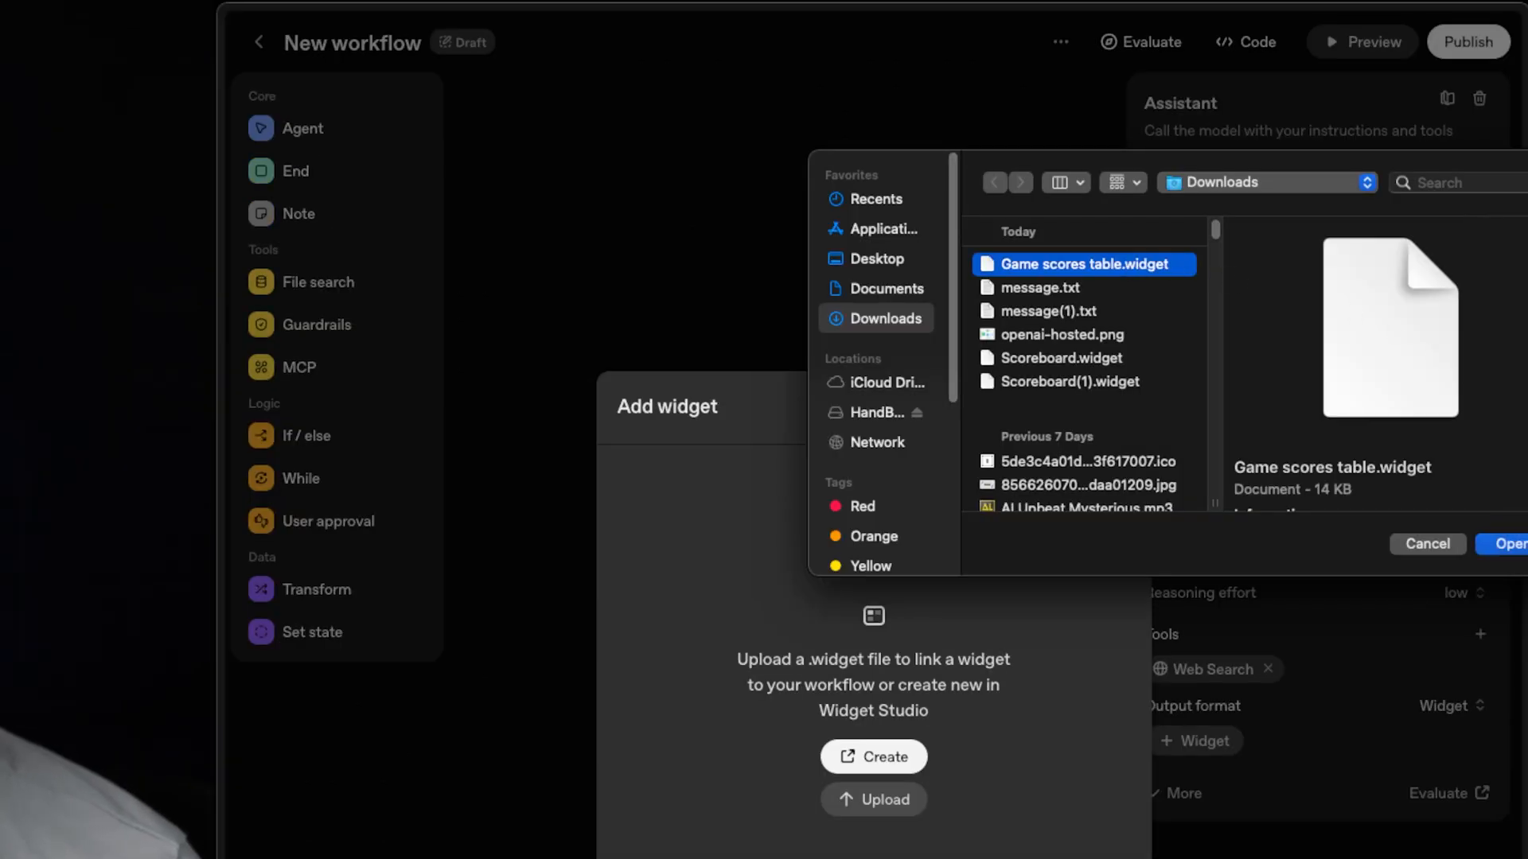
pyautogui.click(1519, 545)
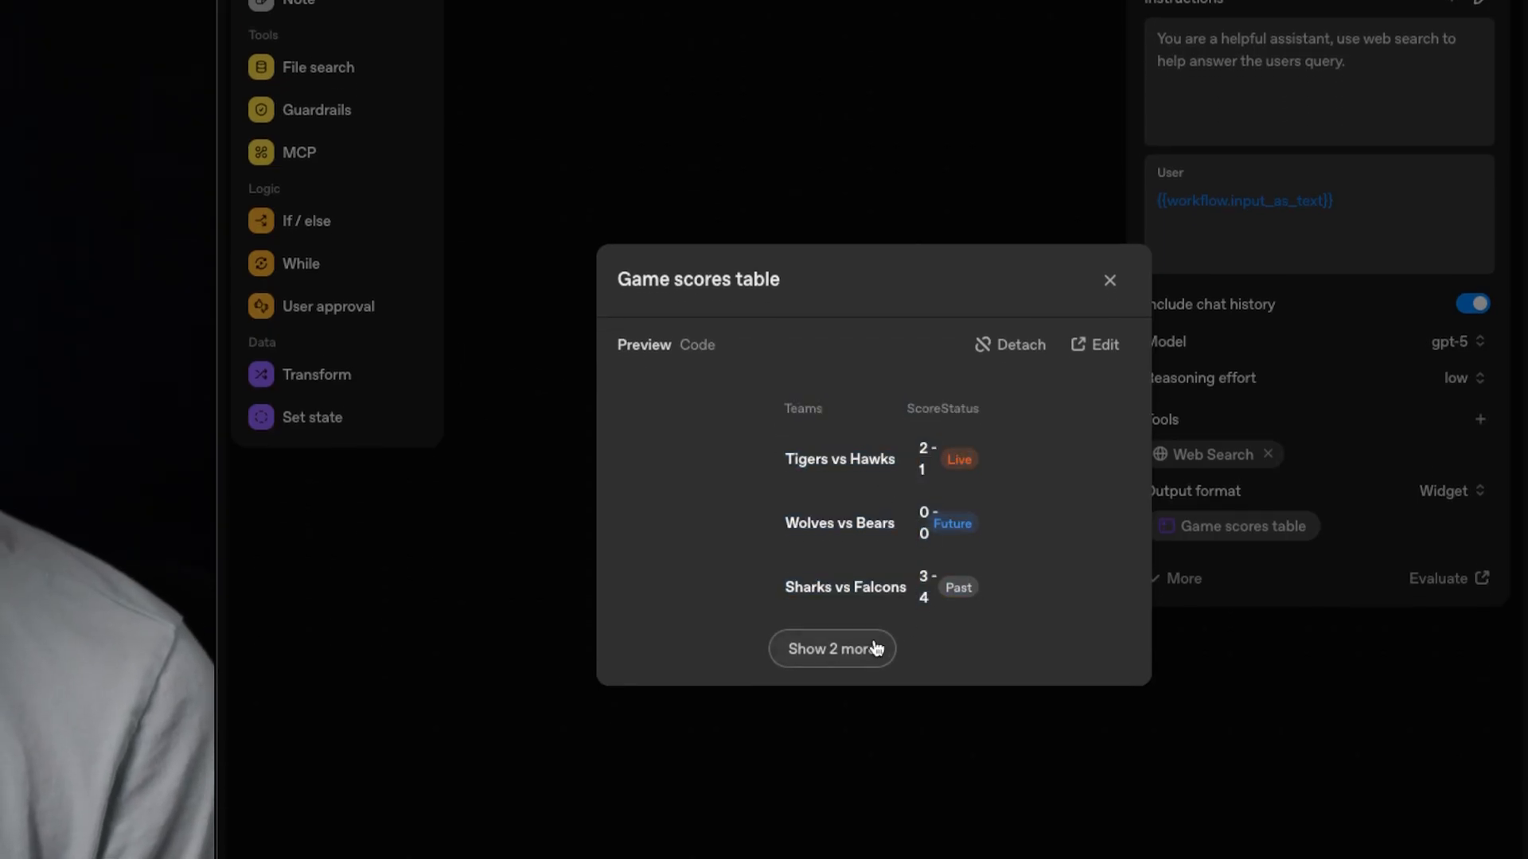
pyautogui.click(830, 650)
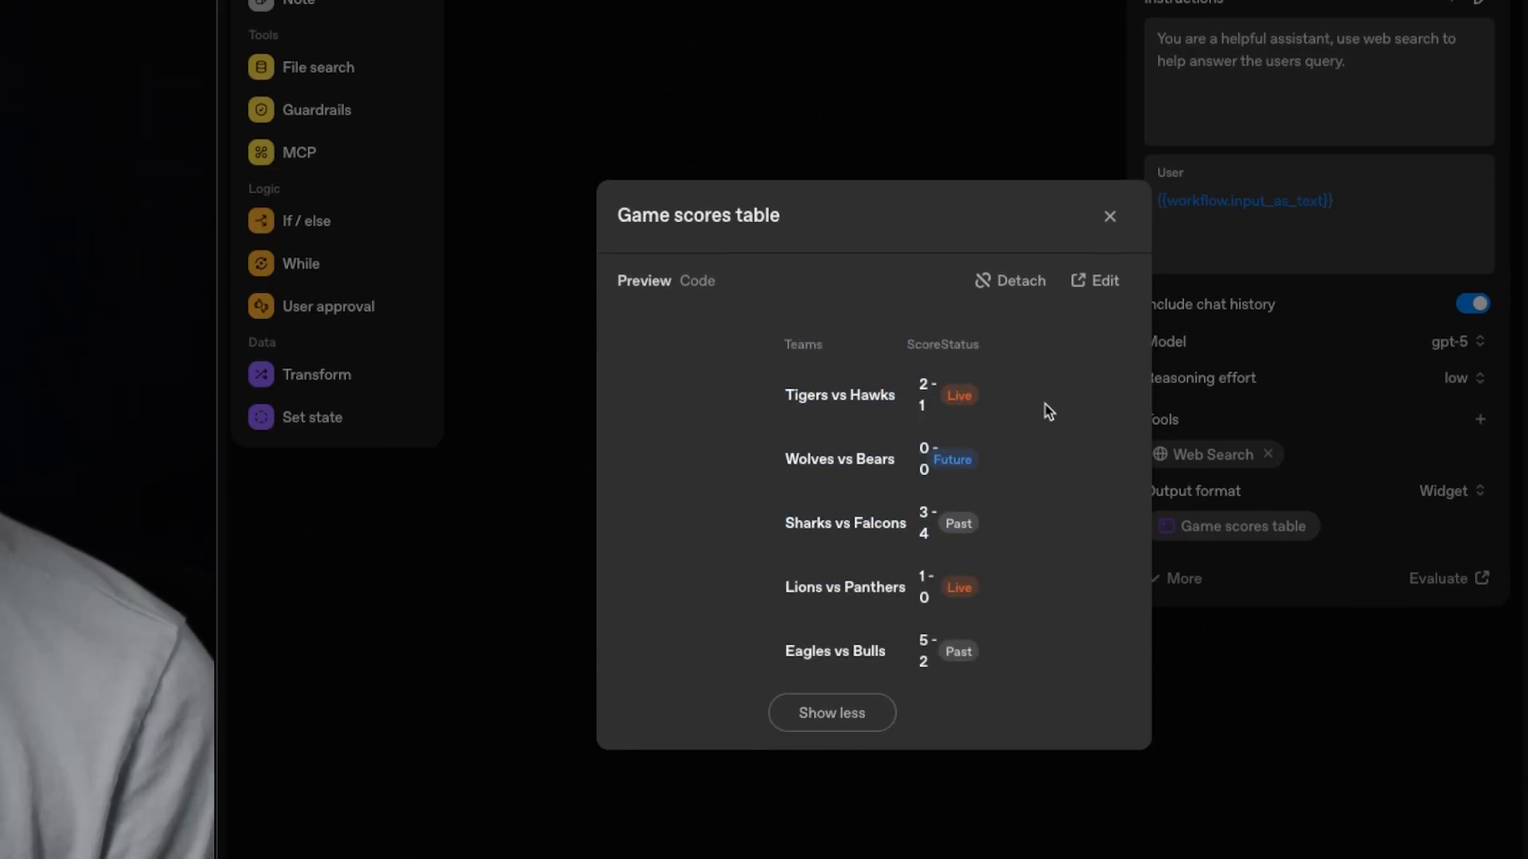
pyautogui.click(1109, 215)
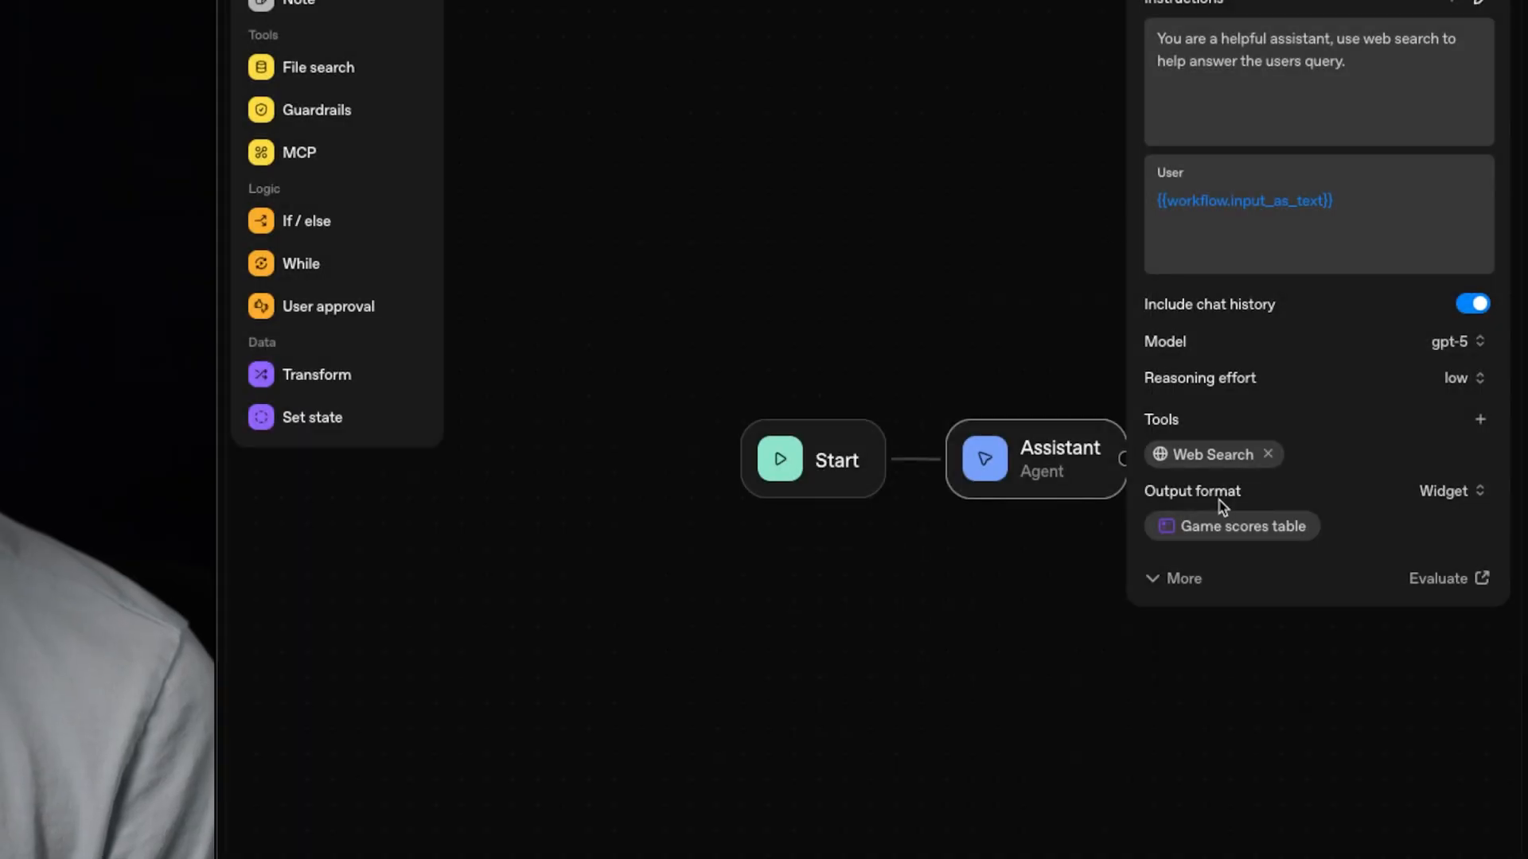
pyautogui.moveTo(1238, 536)
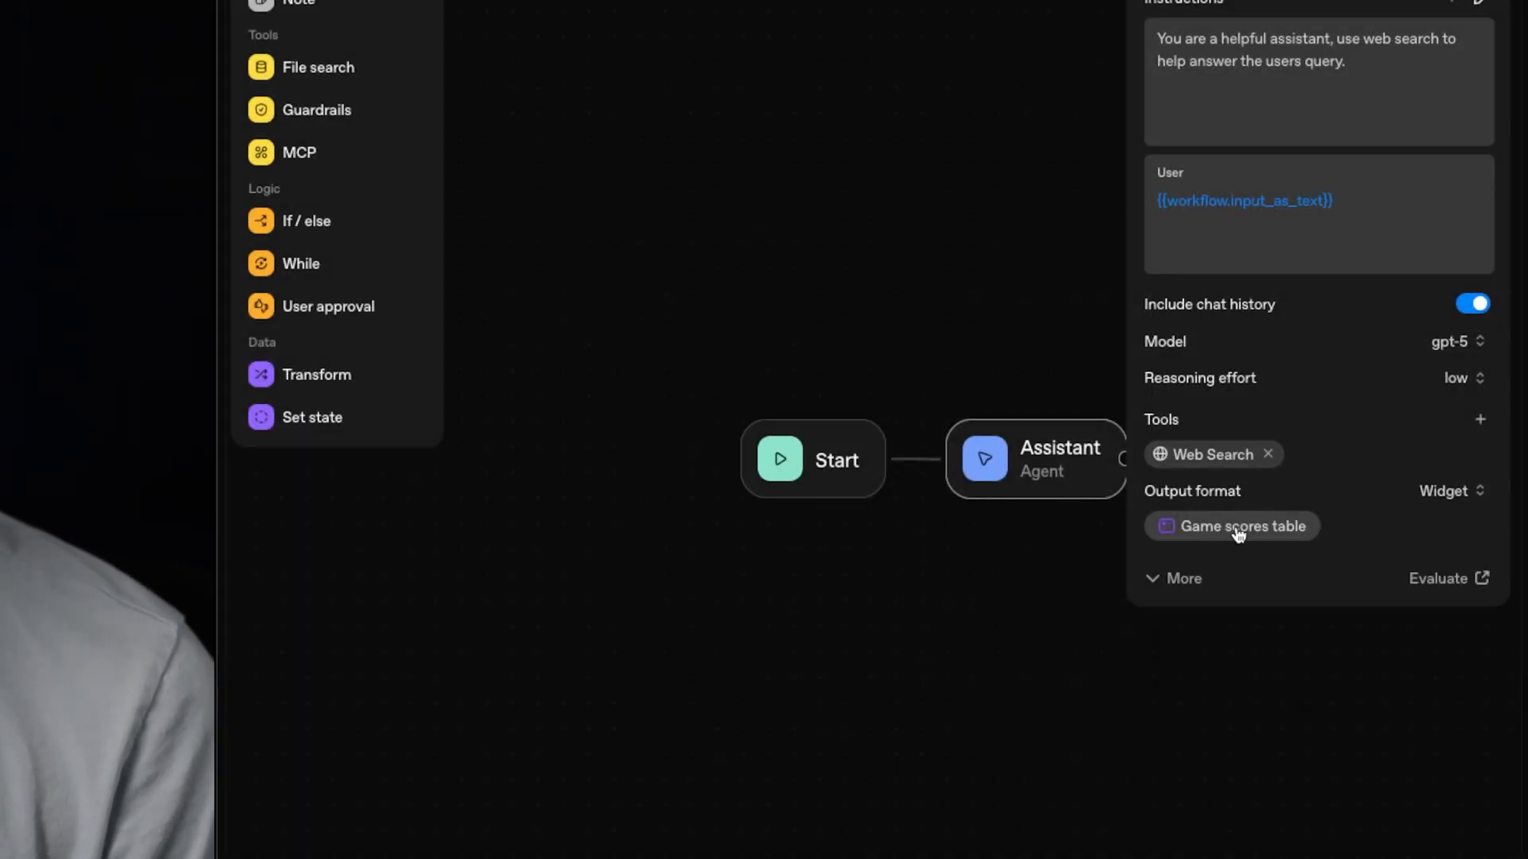
pyautogui.moveTo(1235, 515)
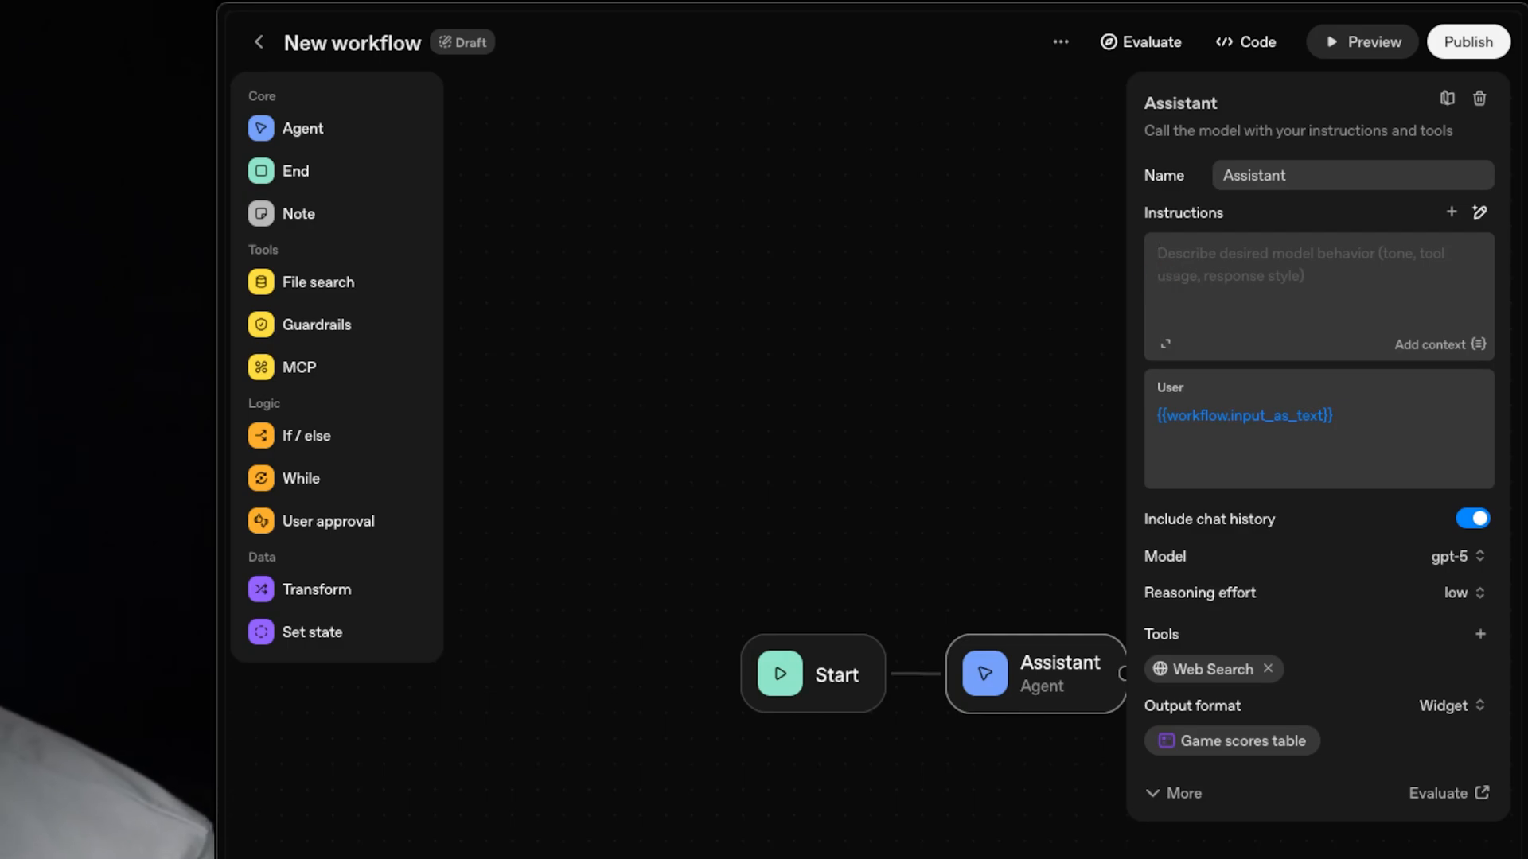
# - Instruct the Assistant to web-search game scores for the user's time range and fill the widget, then start the preview
pyautogui.write('Your role is to return a table')
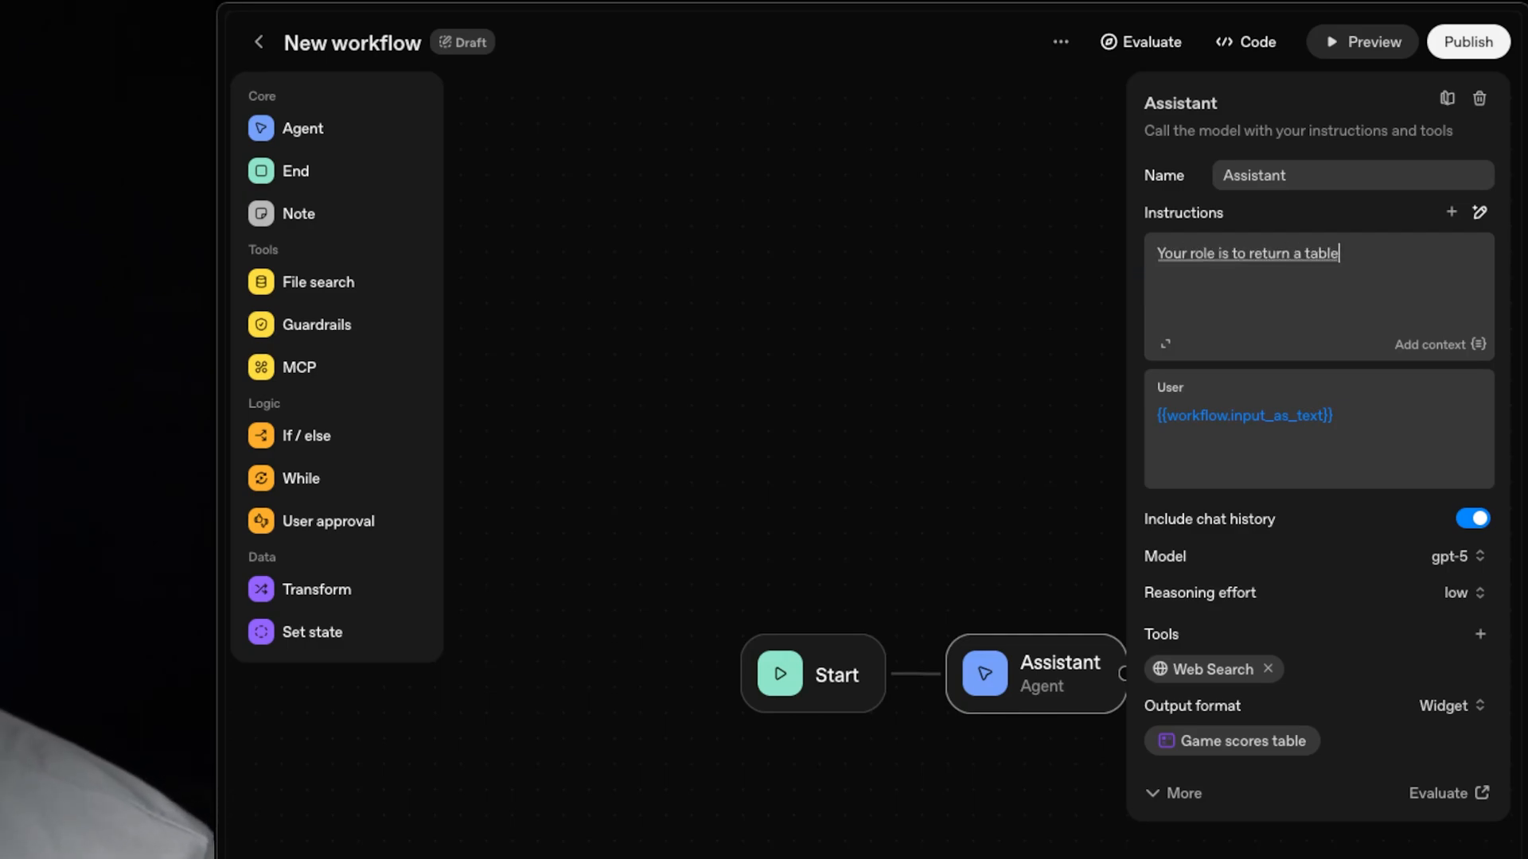
pyautogui.write('of scores game')
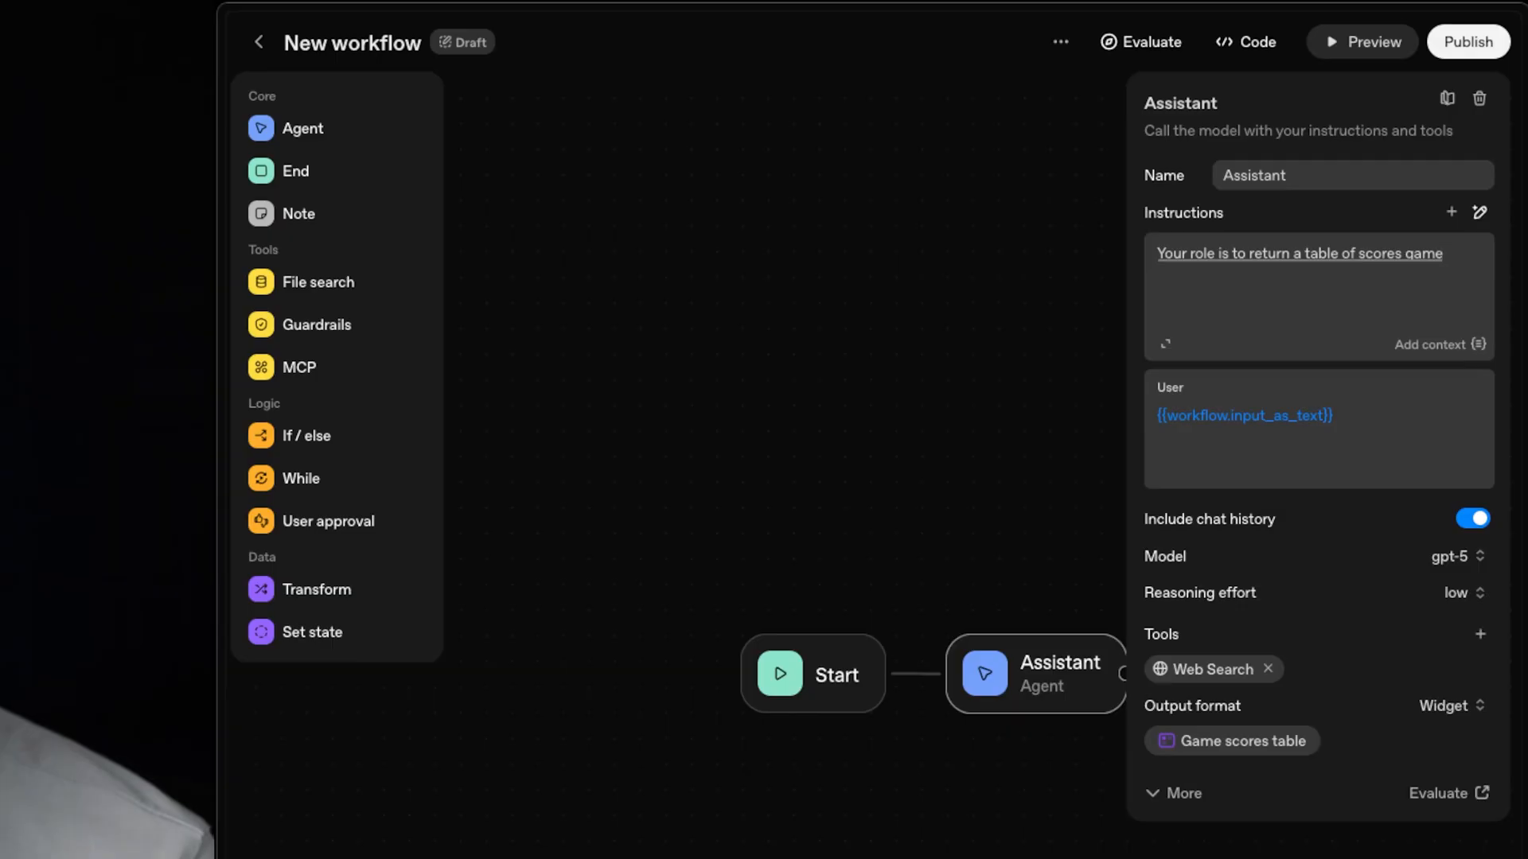
pyautogui.write('status, and the teams that played for a')
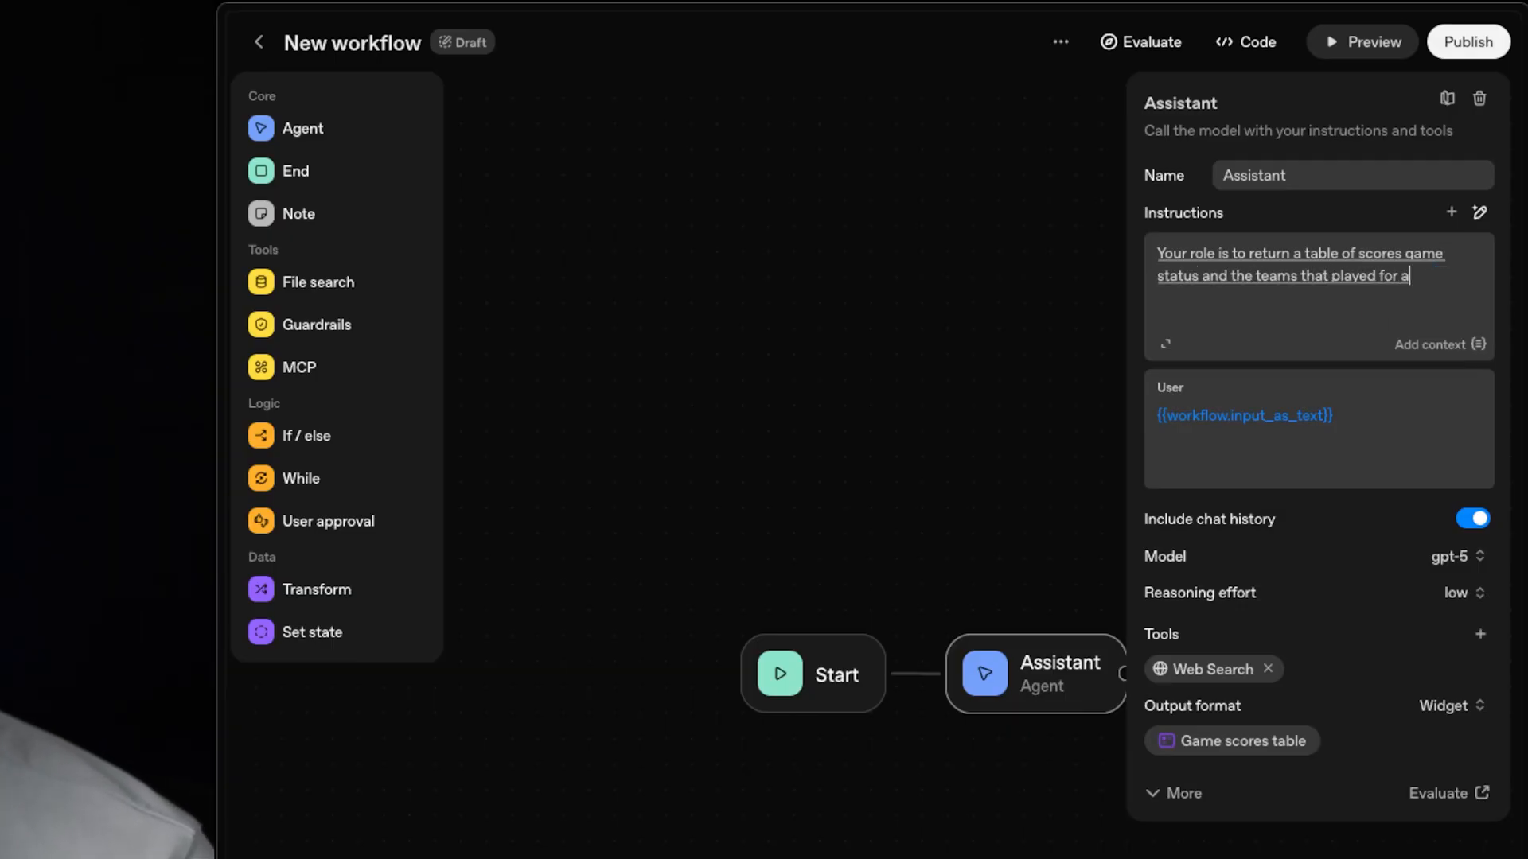
pyautogui.write('specified range of time')
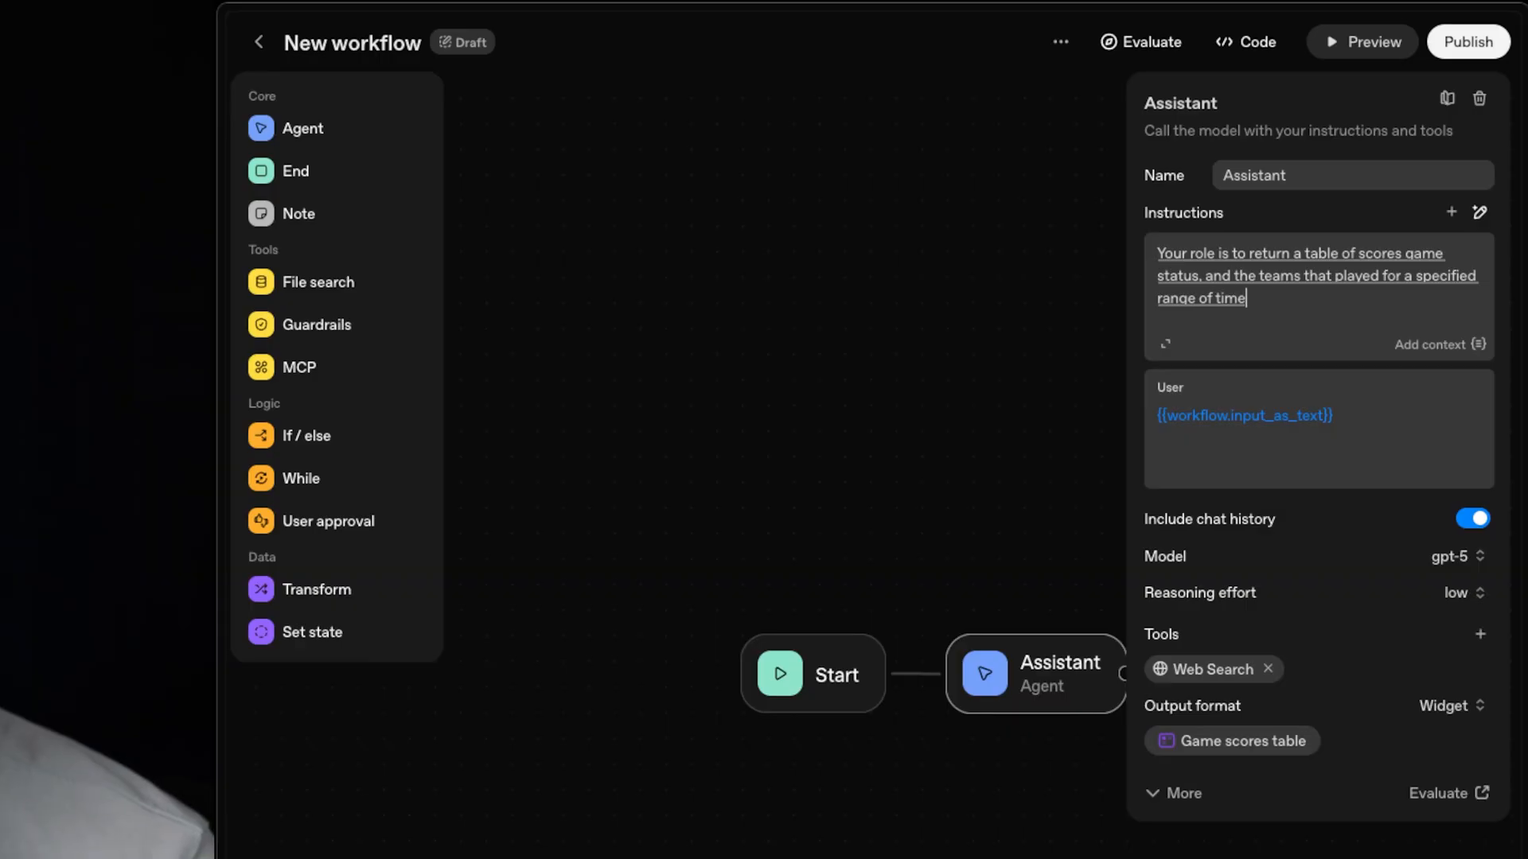
pyautogui.write('that the user gives you use')
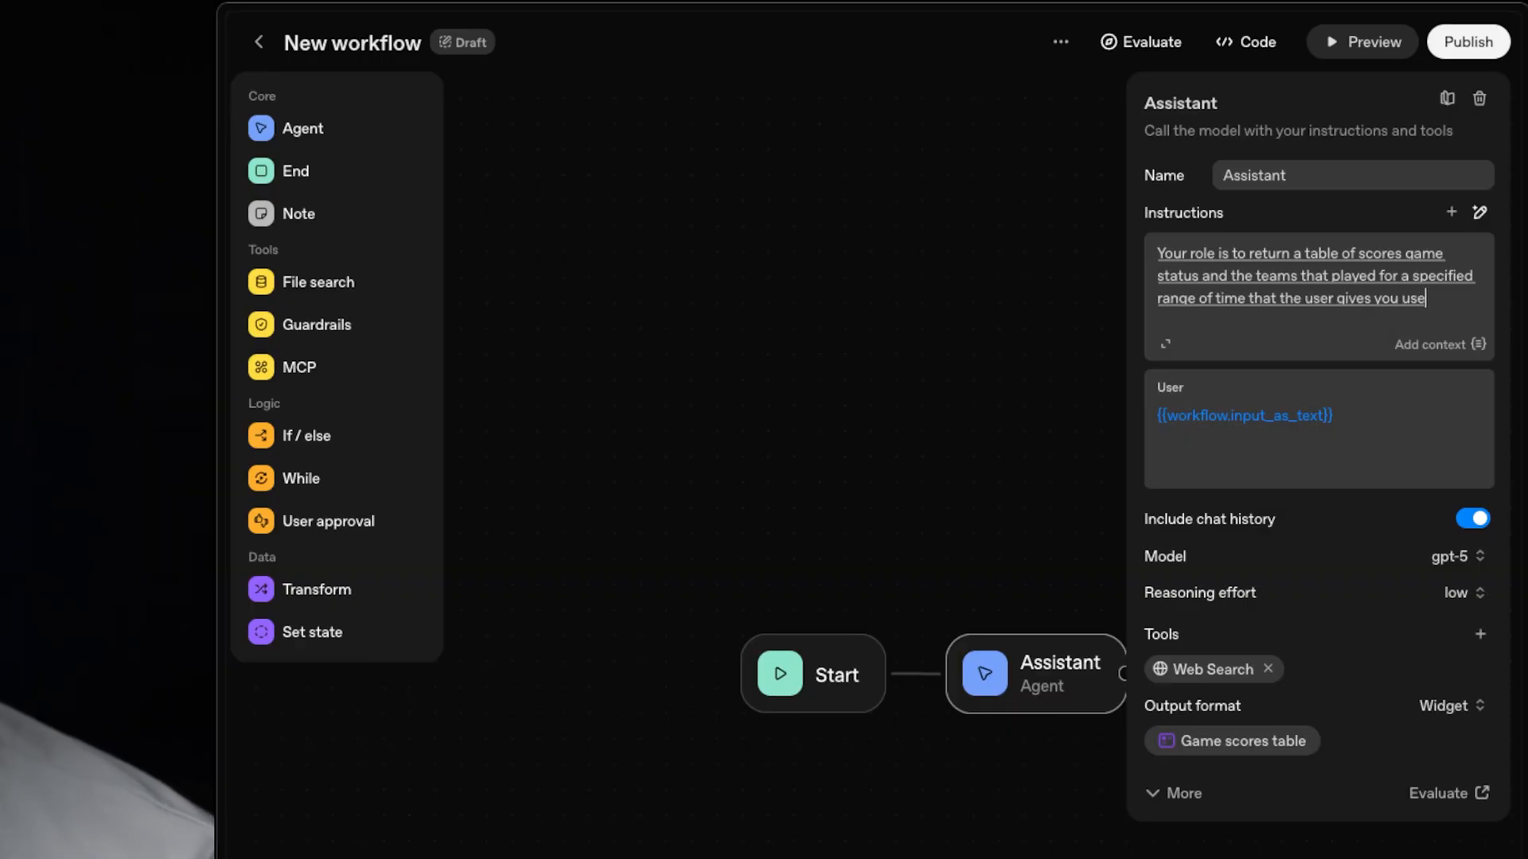
pyautogui.write('your web search tool in order to find')
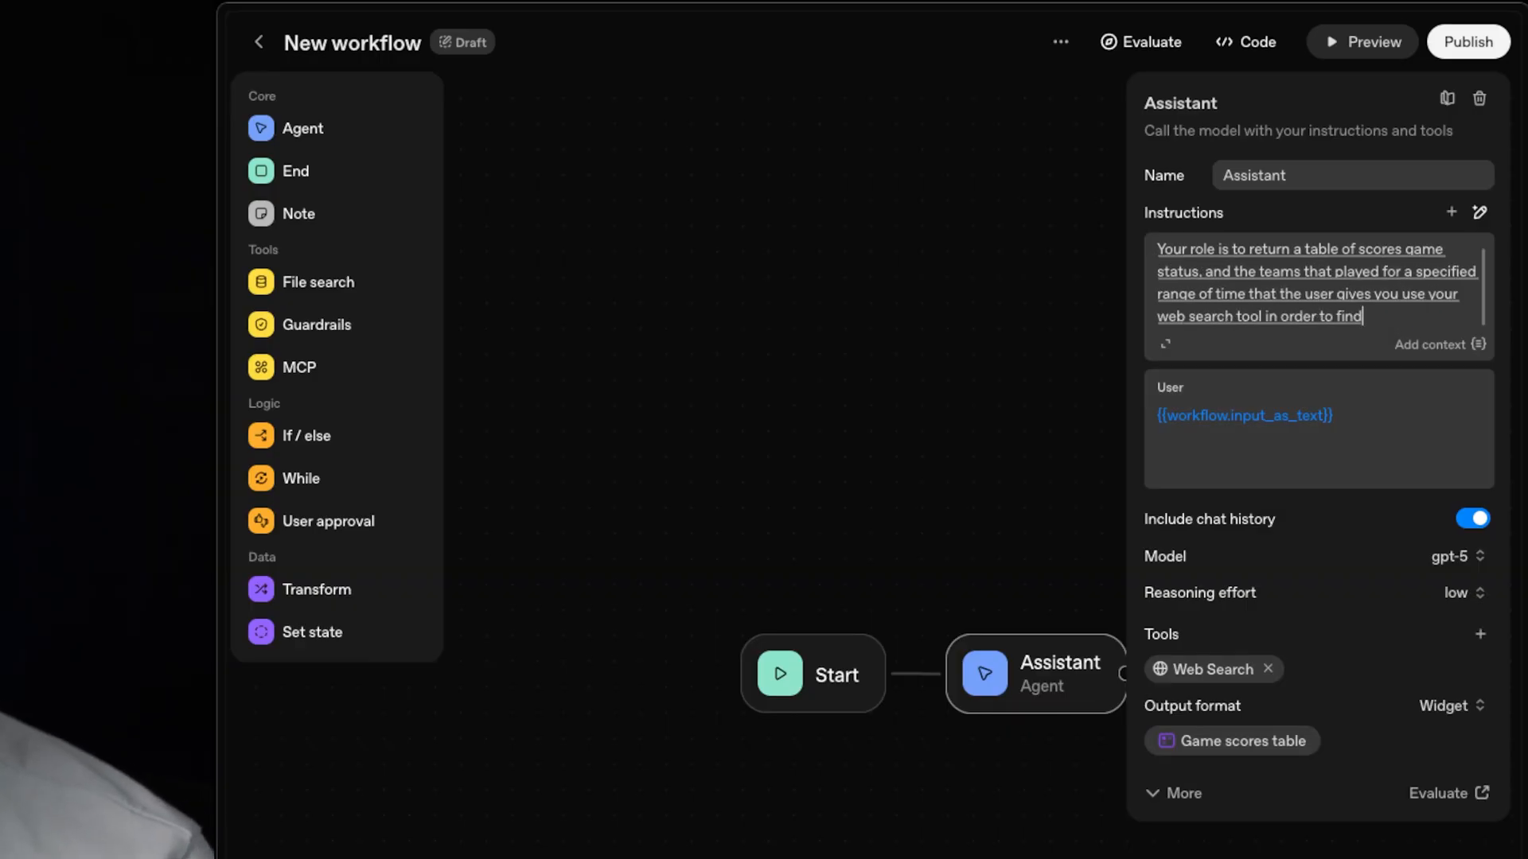
pyautogui.write('this information and then fill out the widget and')
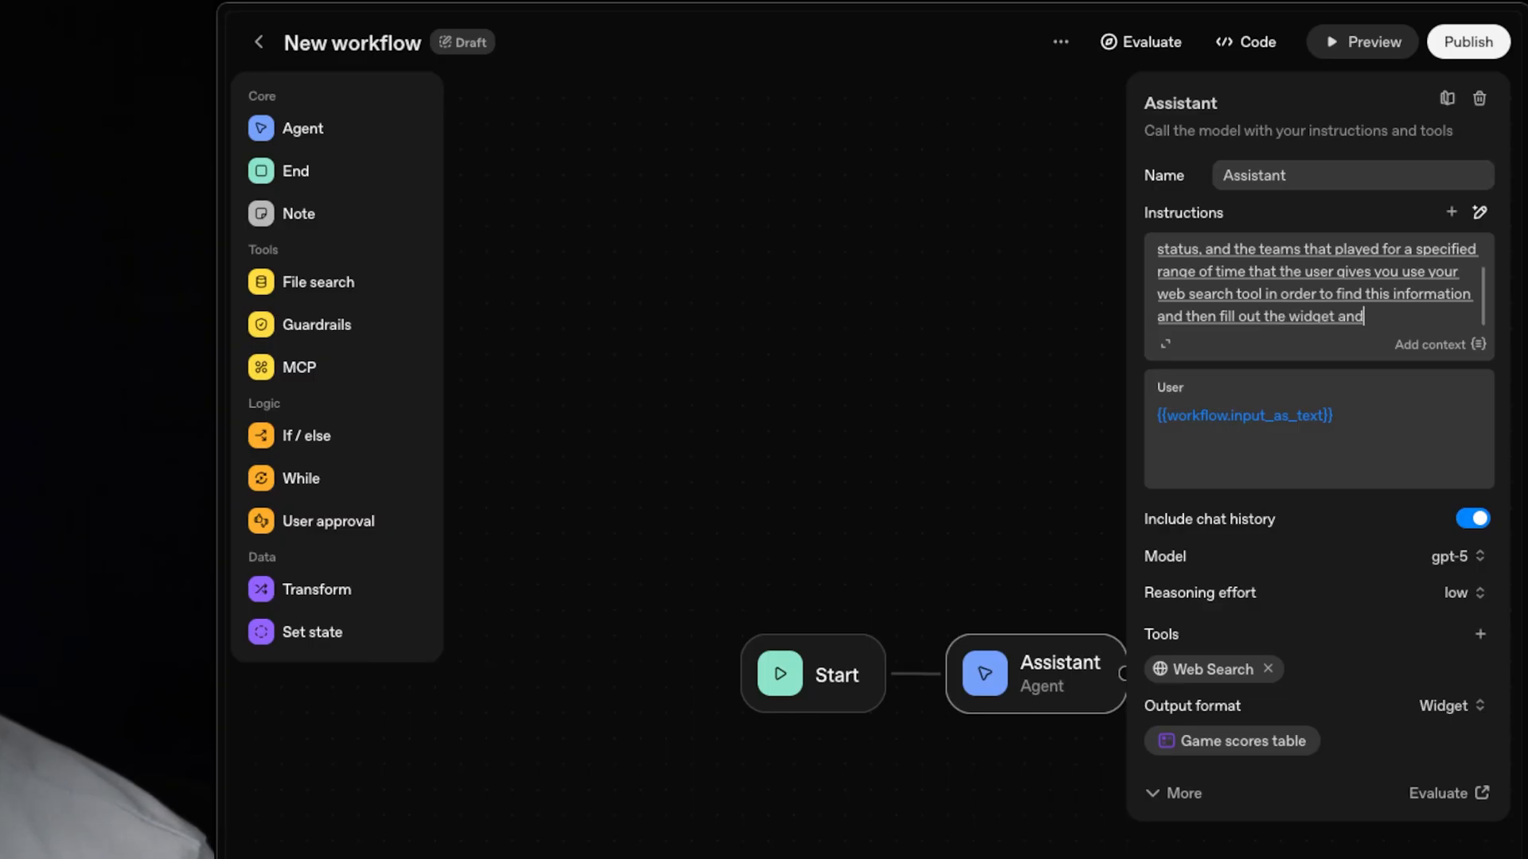
pyautogui.click(1362, 42)
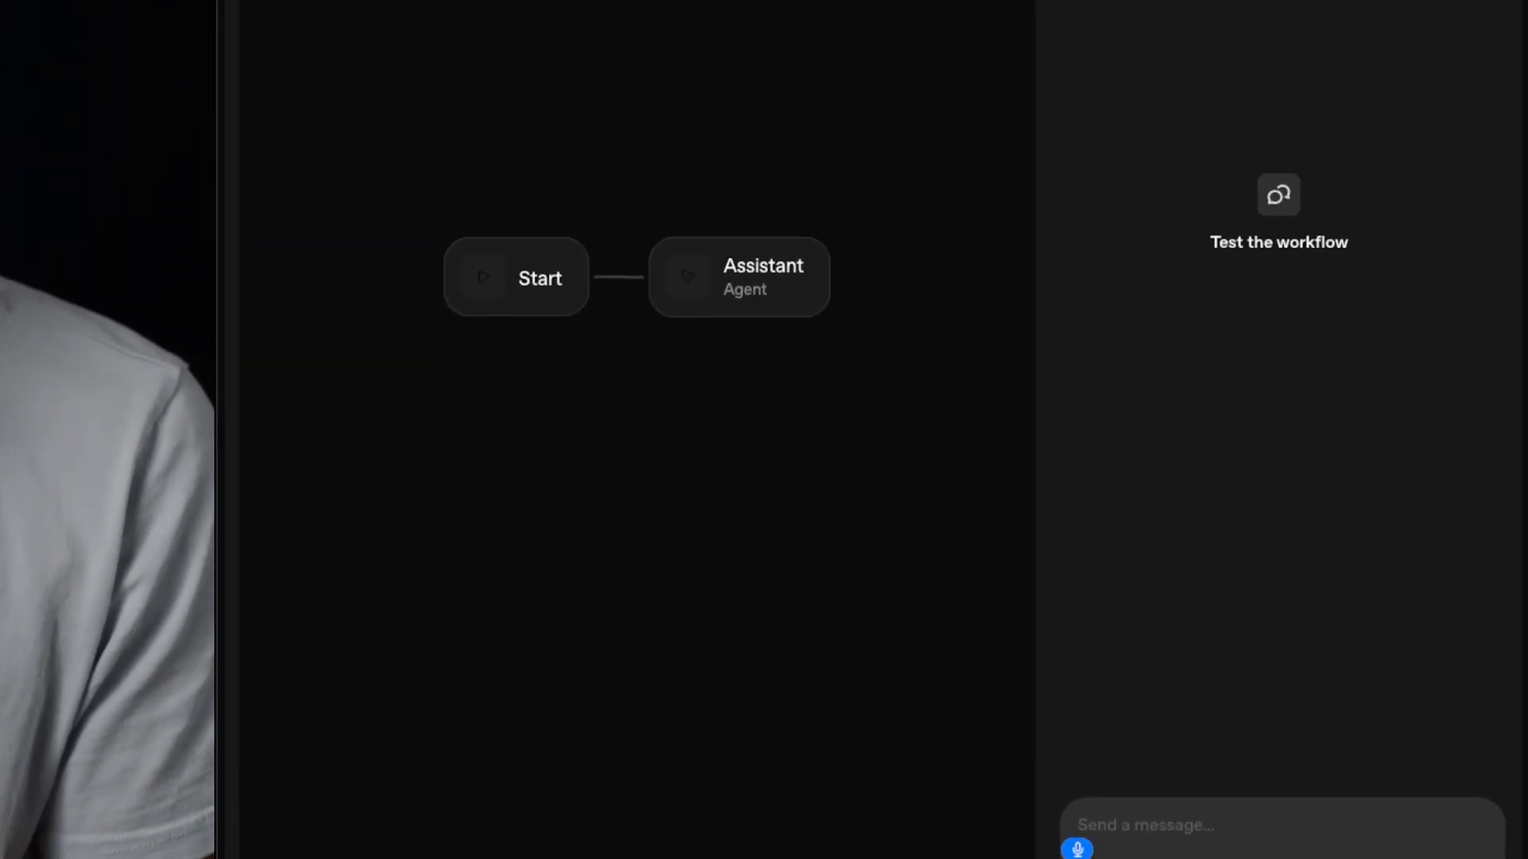
# - Ask the preview chat for the scores of all NFL games played on Sunday, October 5
pyautogui.write('Give me the scores from Sunday, October 5')
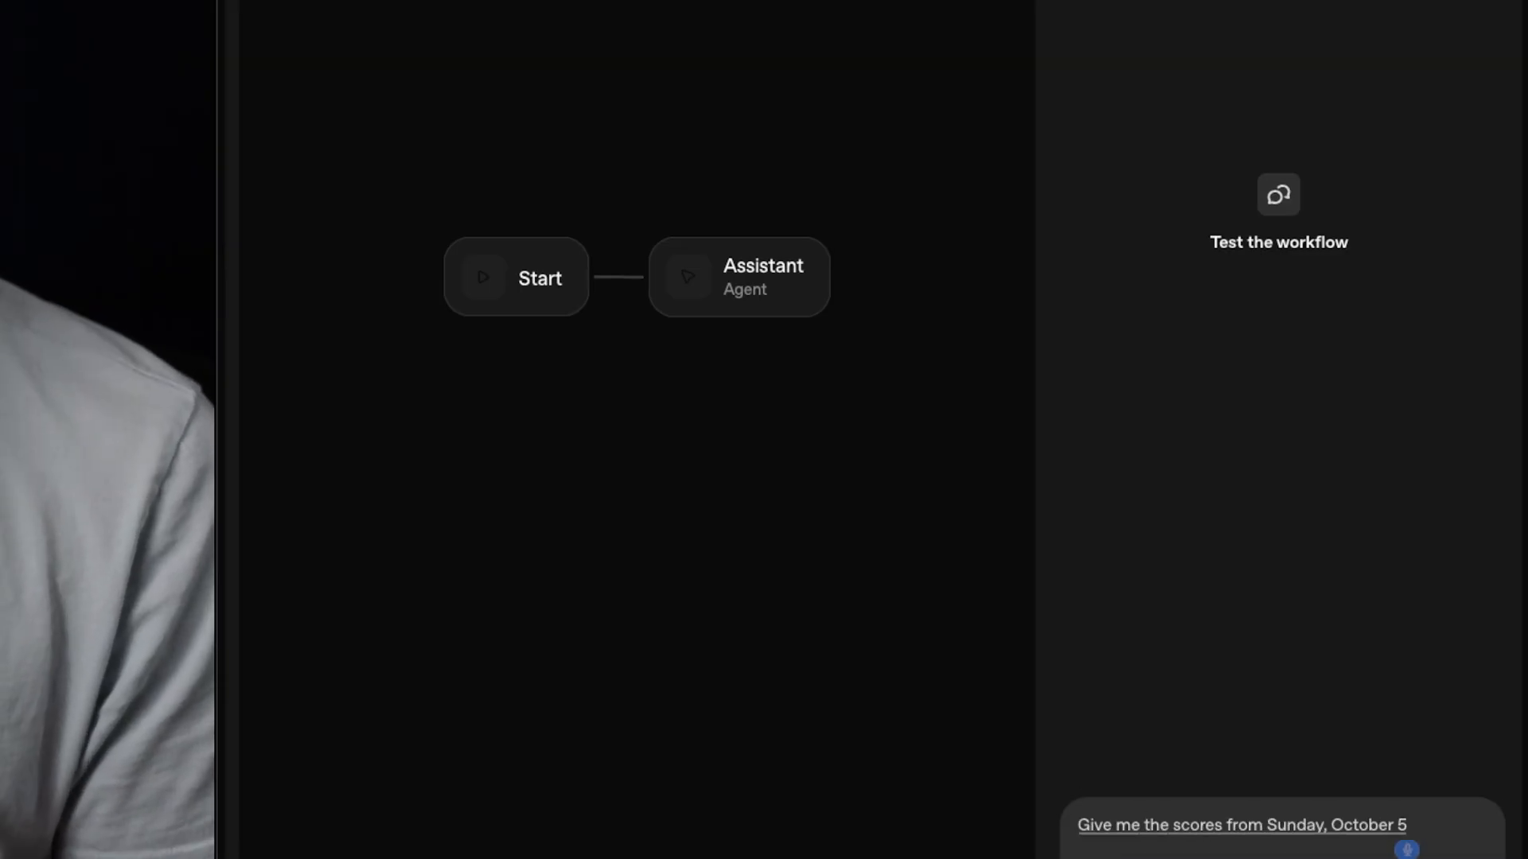
pyautogui.write('for all of the NFL')
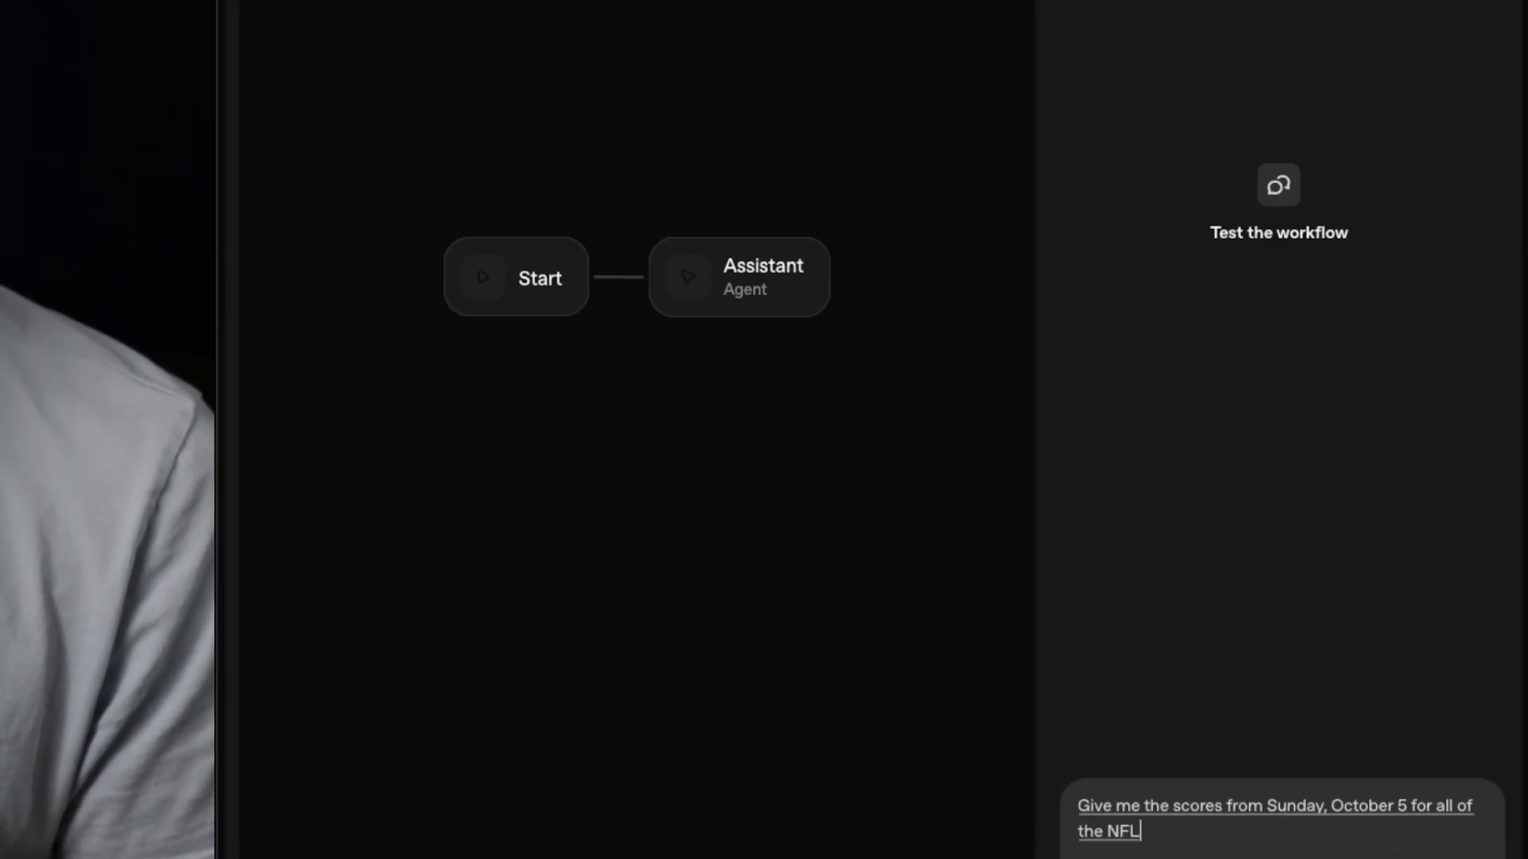
pyautogui.write('games that happened on that day')
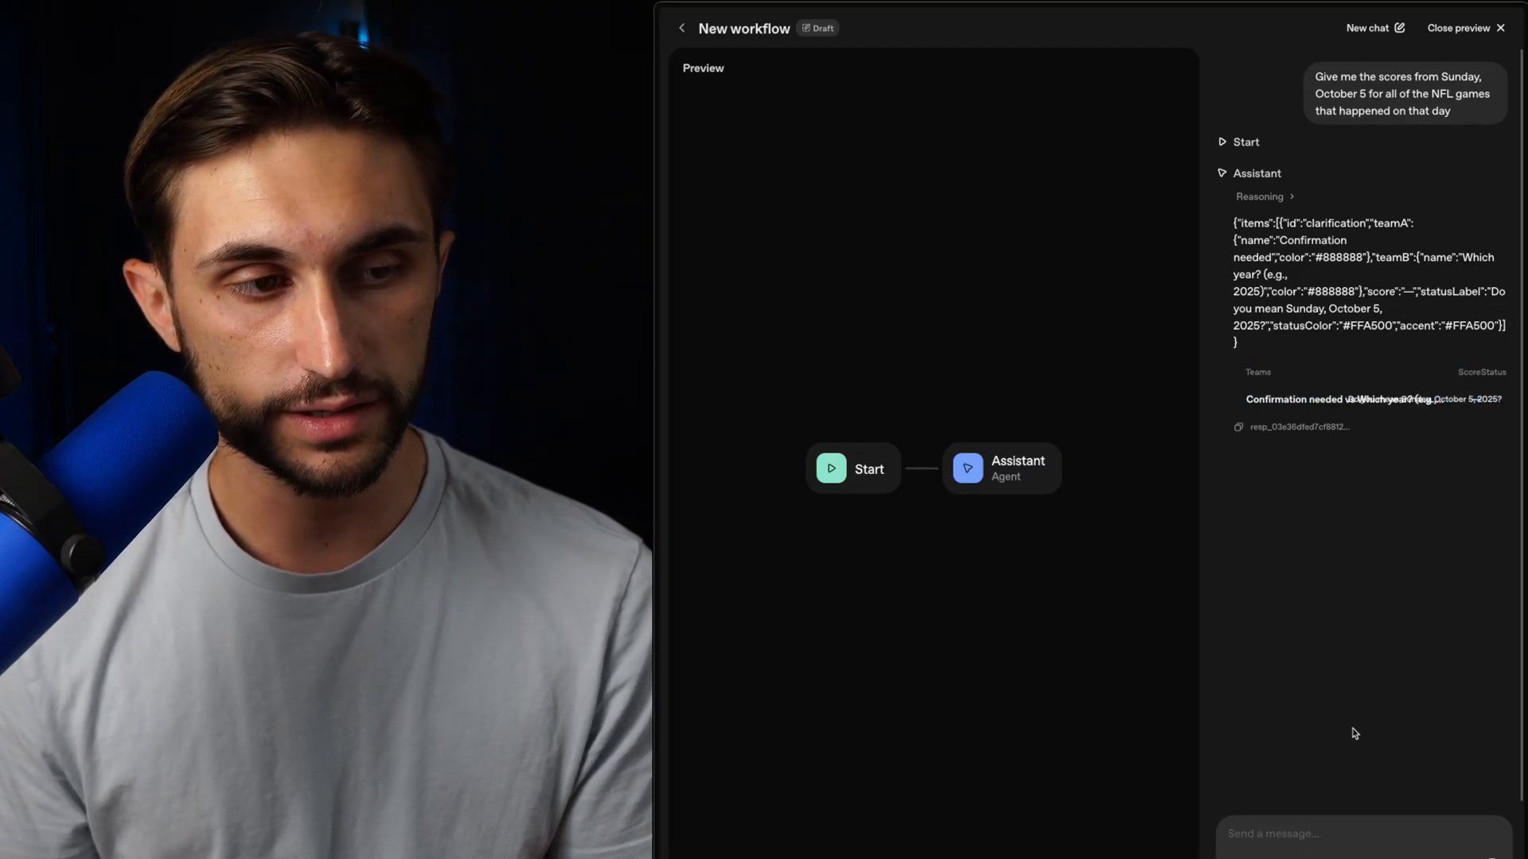
# - Reply 'I'm referring to October 5 of 2025' so the assistant web-searches and fills the scores widget
pyautogui.write("I'm ref")
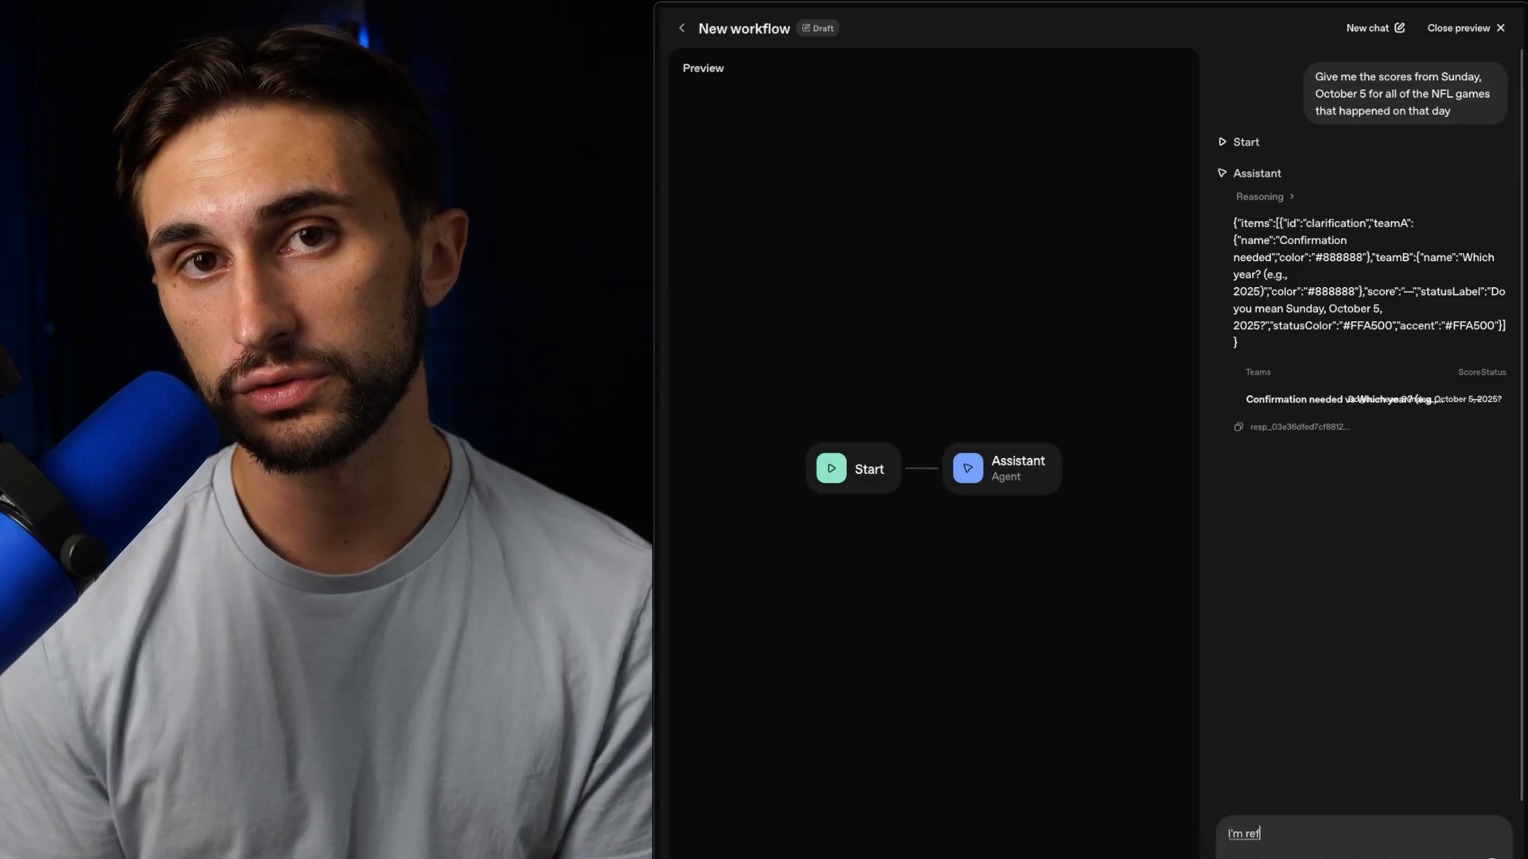
pyautogui.write('erring to October 5 of 2025. Just use the web')
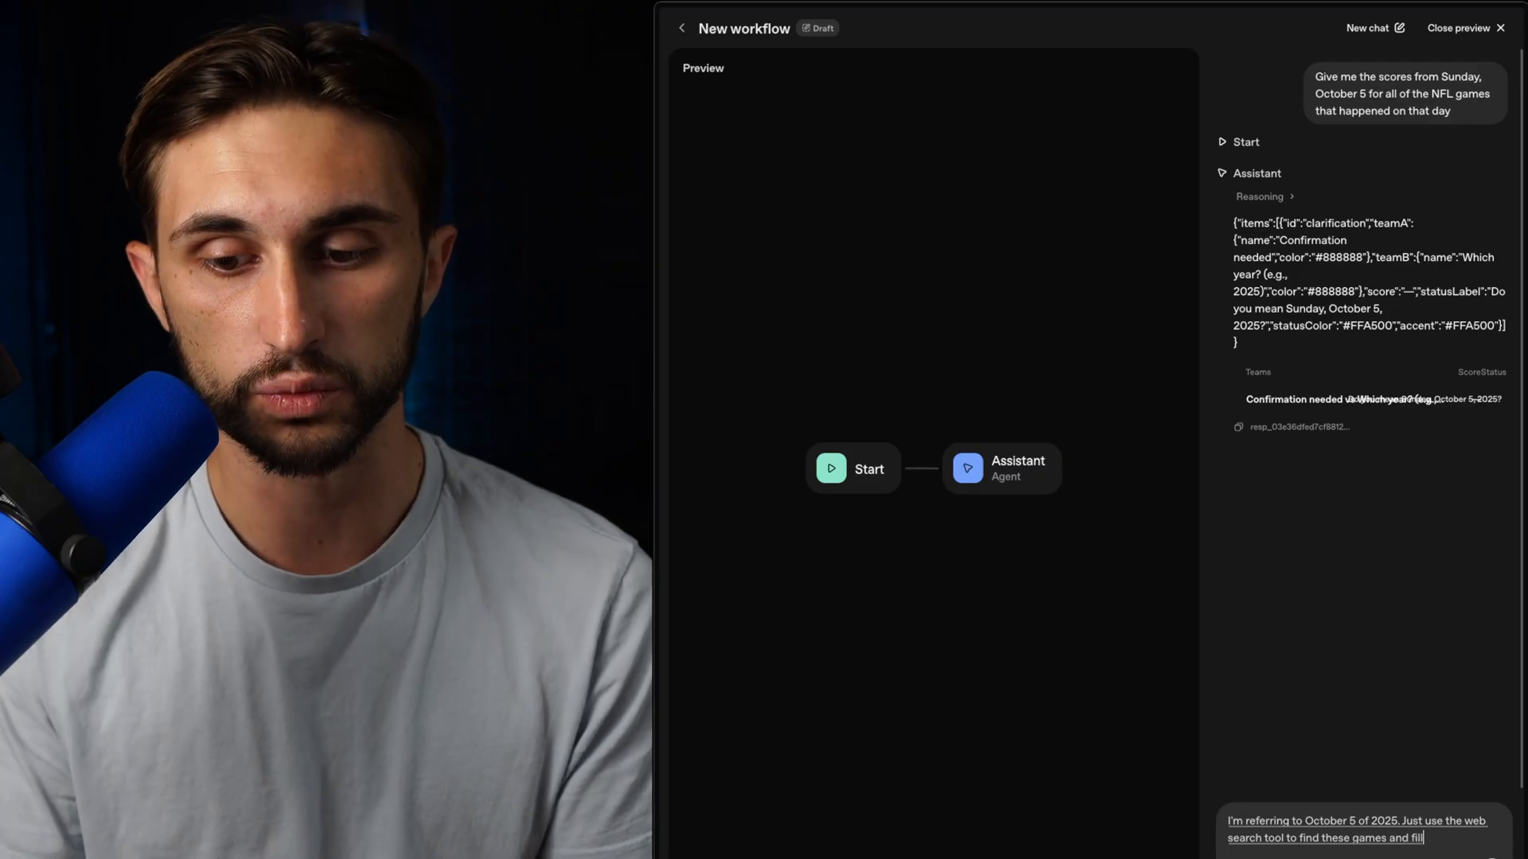
pyautogui.press('Return')
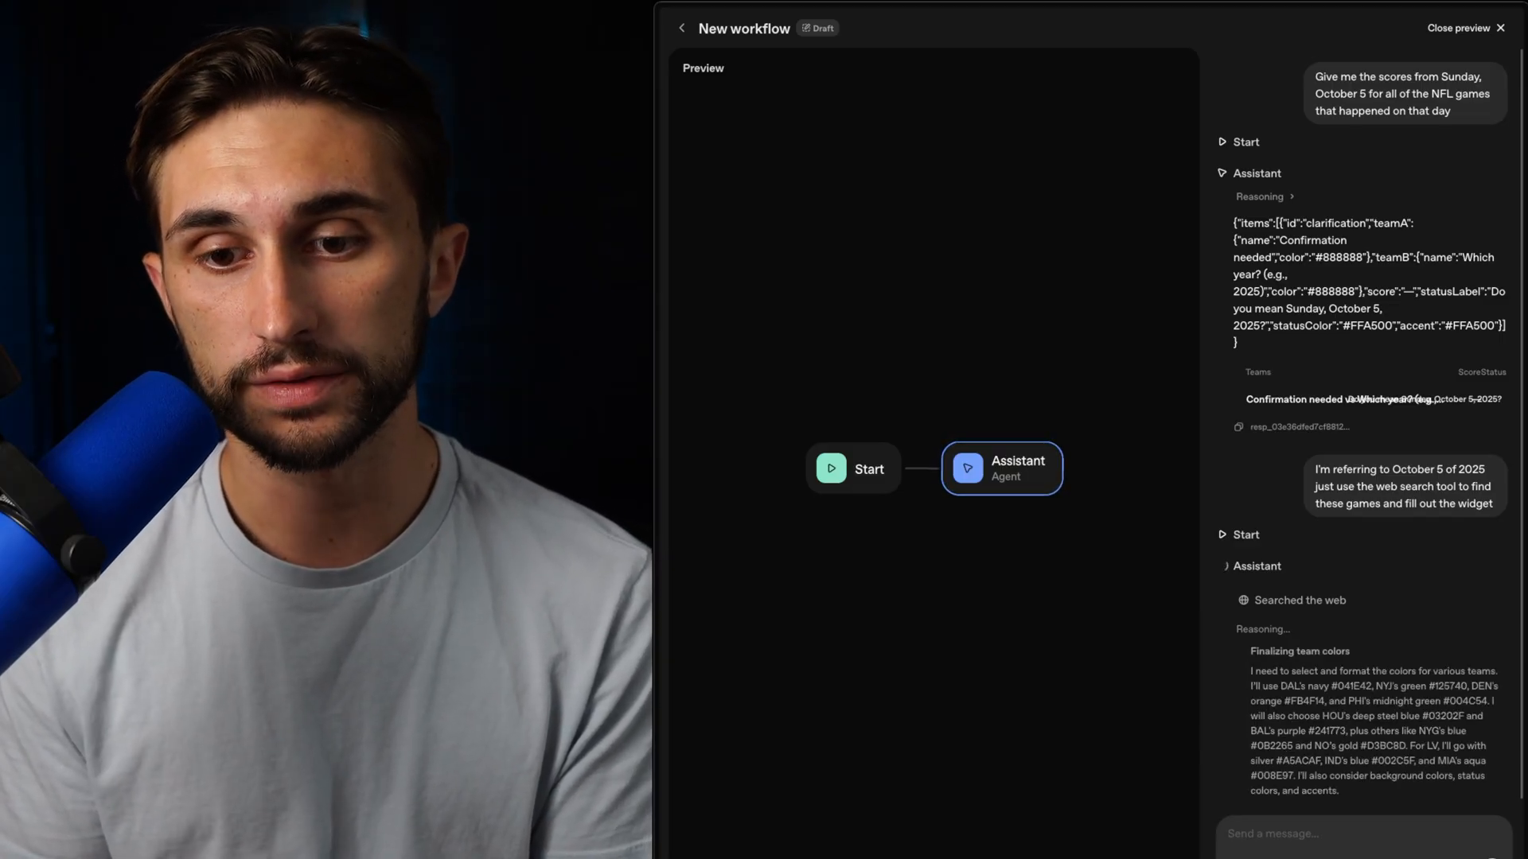
pyautogui.scroll(-3)
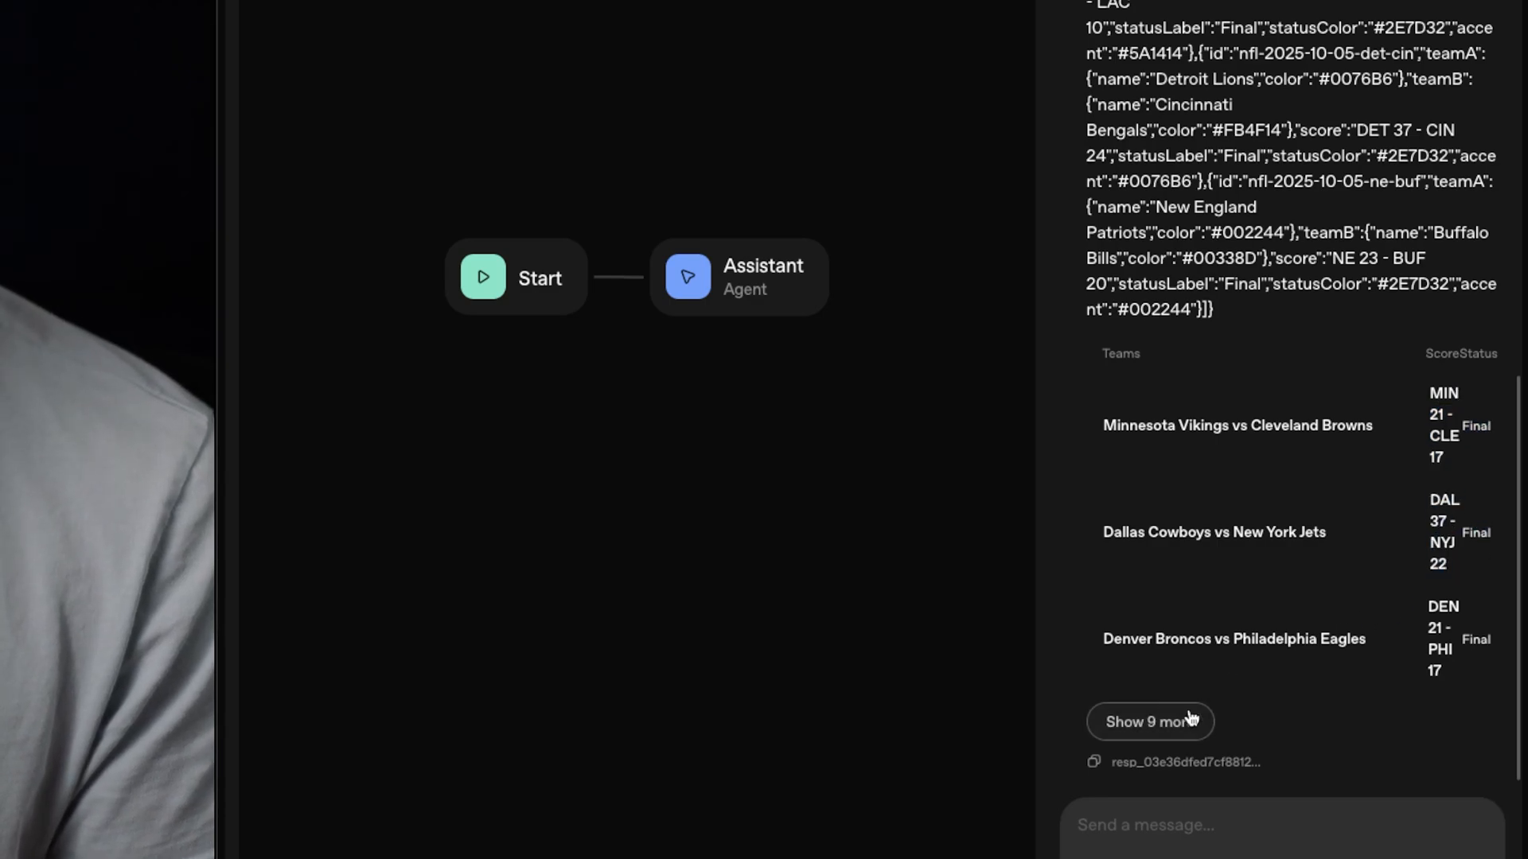
# - Expand the widget via Show 9 more to list all twelve October 5 games, ending with Patriots vs Bills
pyautogui.click(1149, 723)
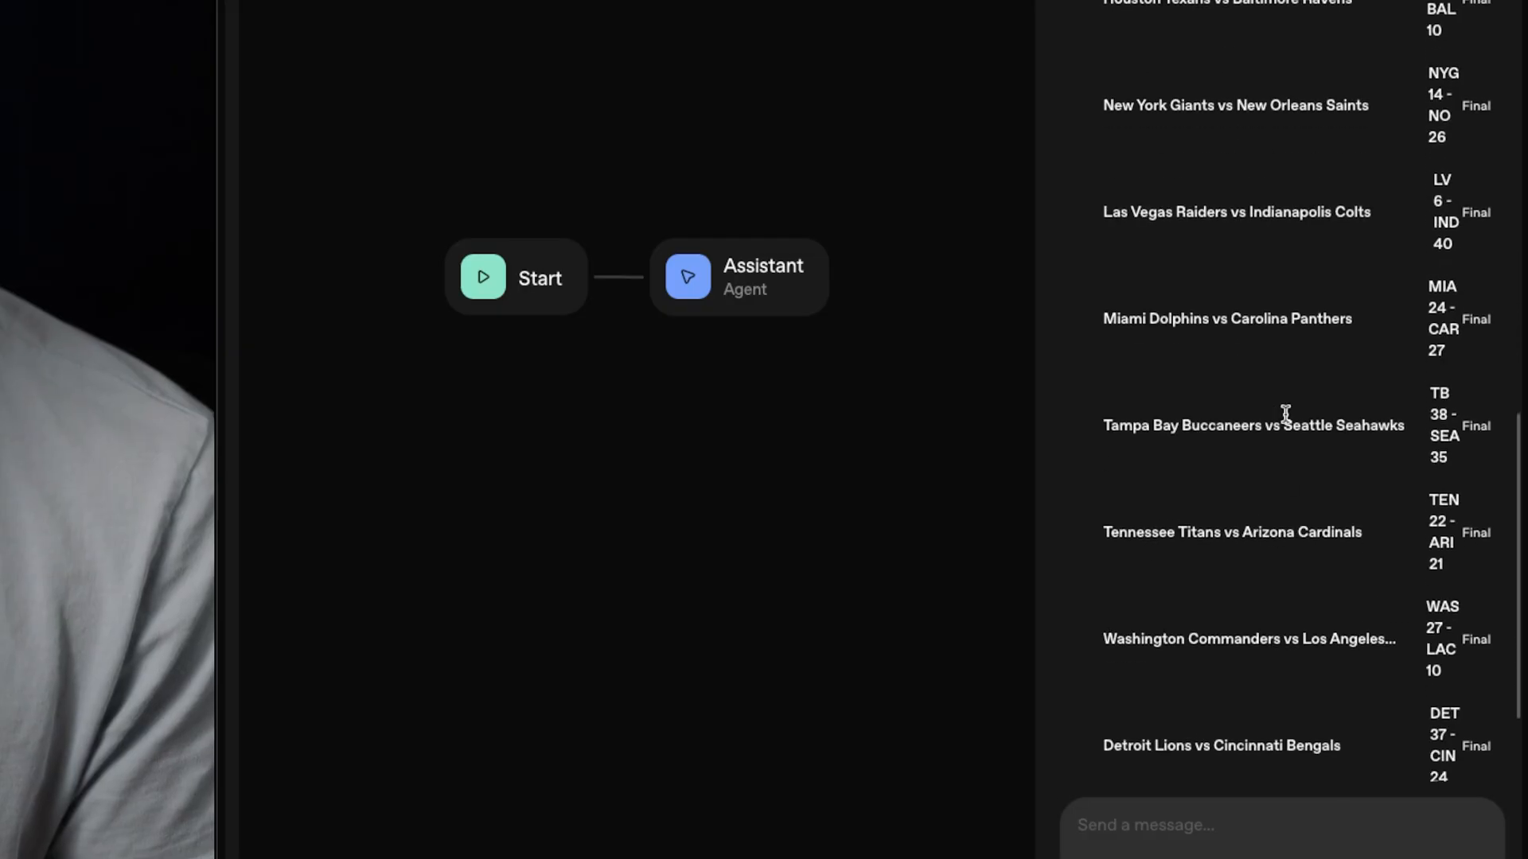
pyautogui.scroll(-3)
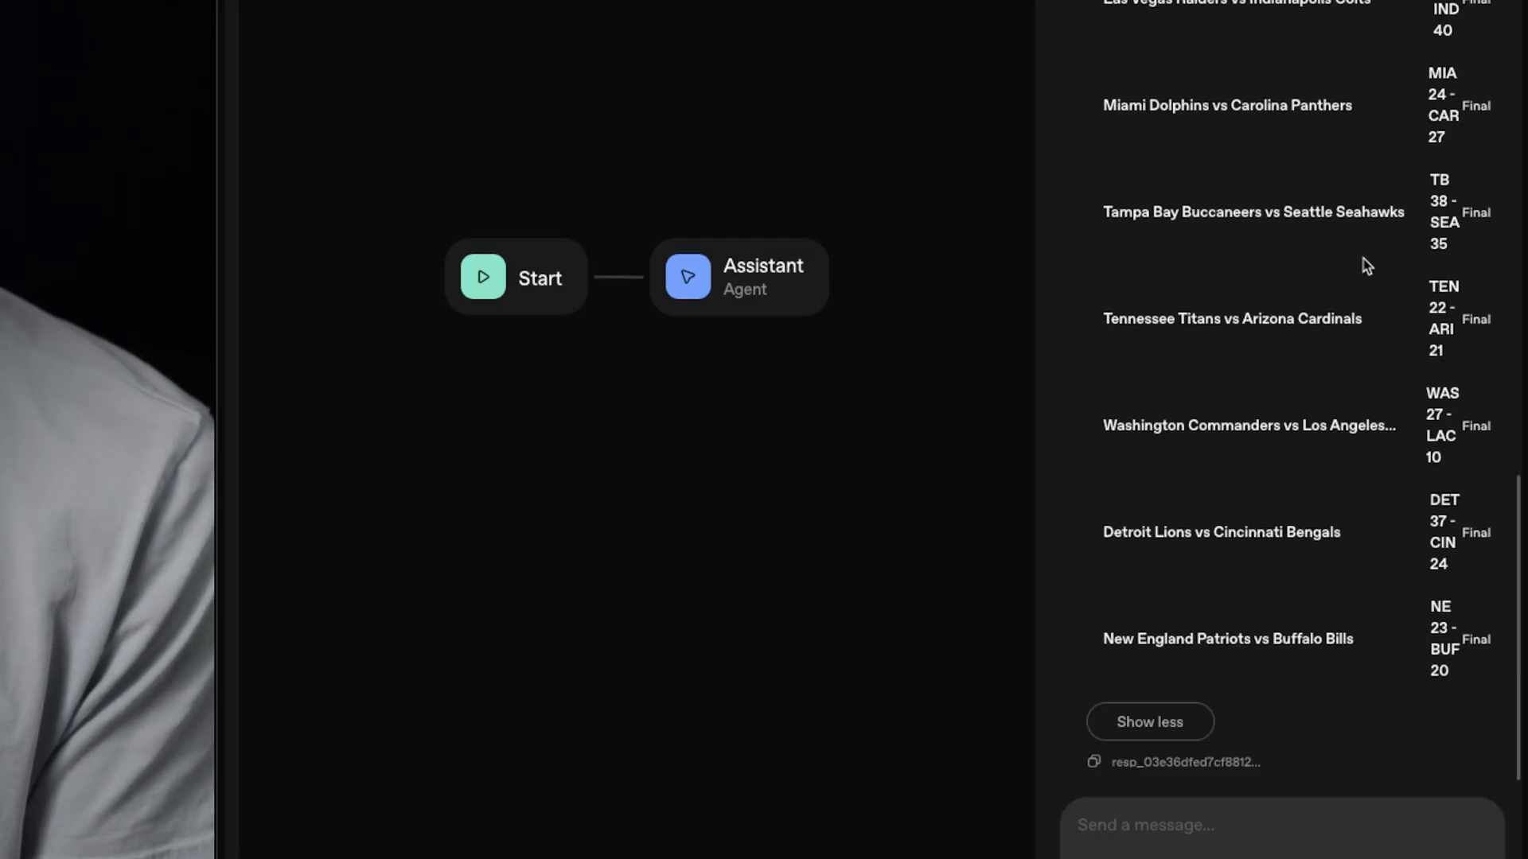